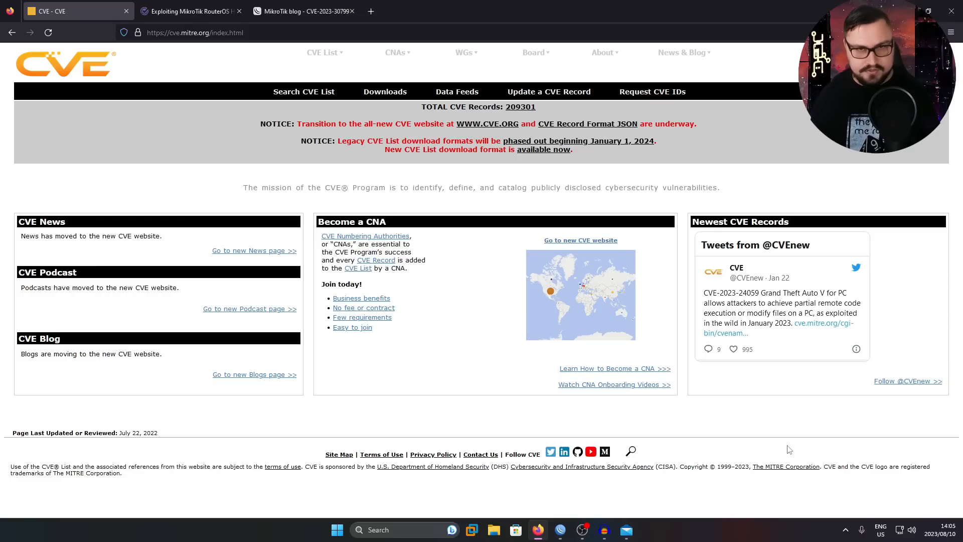
{"action": "mouse_move", "coordinate": [384, 92]}
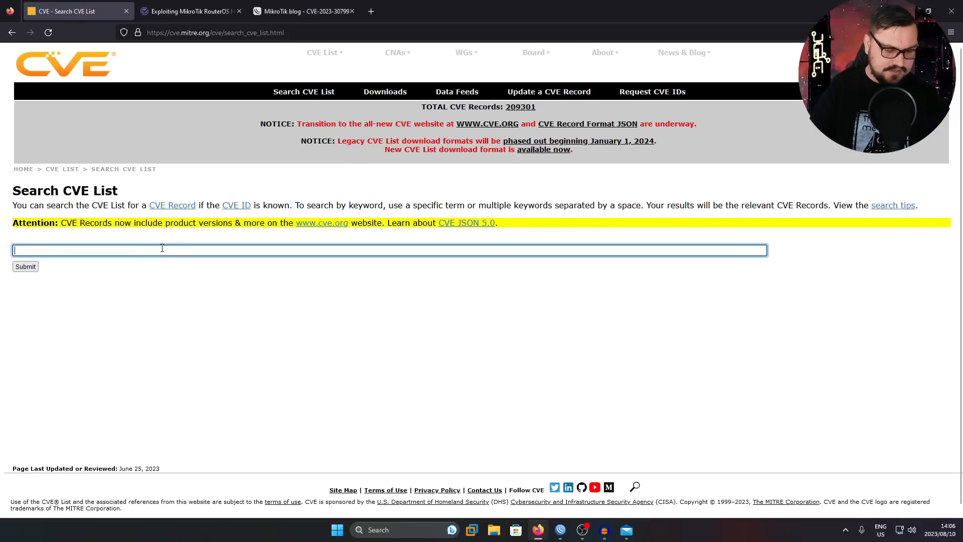
Run a CVE List keyword search for 'Mikrotik' and look through the 79 matching records
{"action": "type", "text": "Mikrotik"}
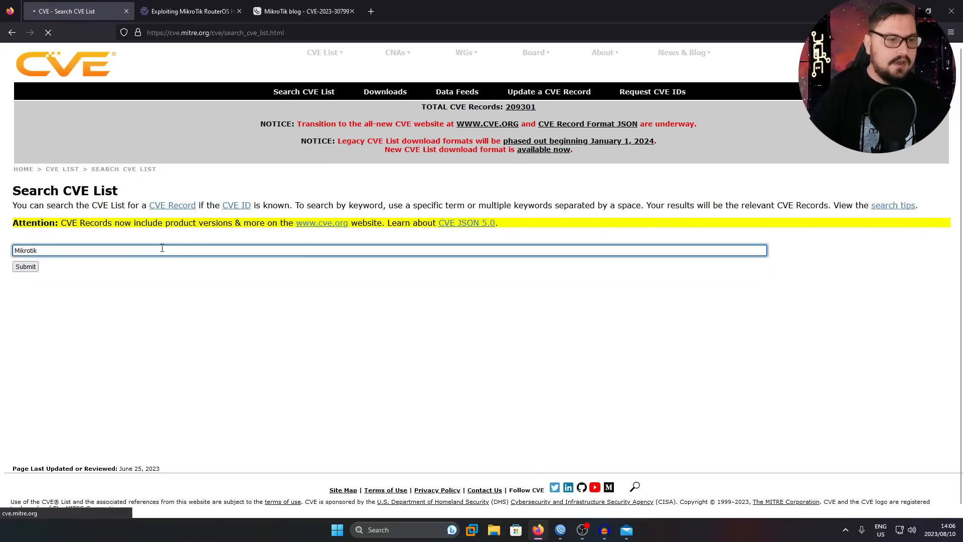
{"action": "left_click", "coordinate": [25, 266]}
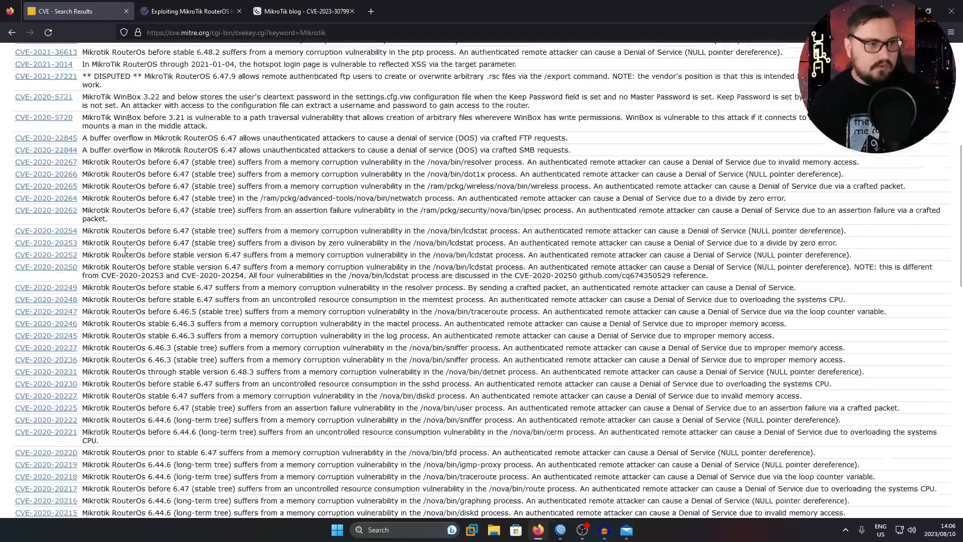
{"action": "scroll", "scroll_direction": "down", "scroll_amount": 3}
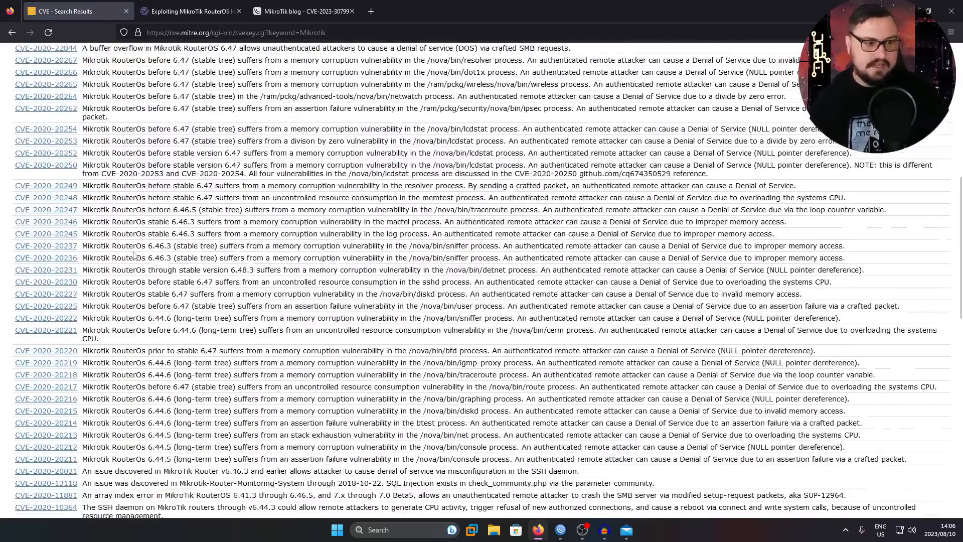
{"action": "scroll", "scroll_direction": "down", "scroll_amount": 3}
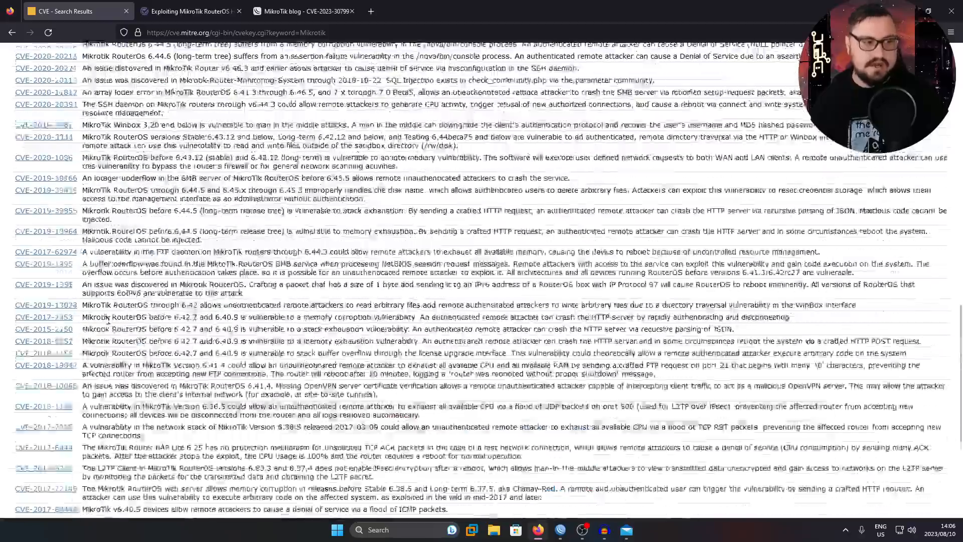
{"action": "scroll", "scroll_direction": "up", "scroll_amount": 3}
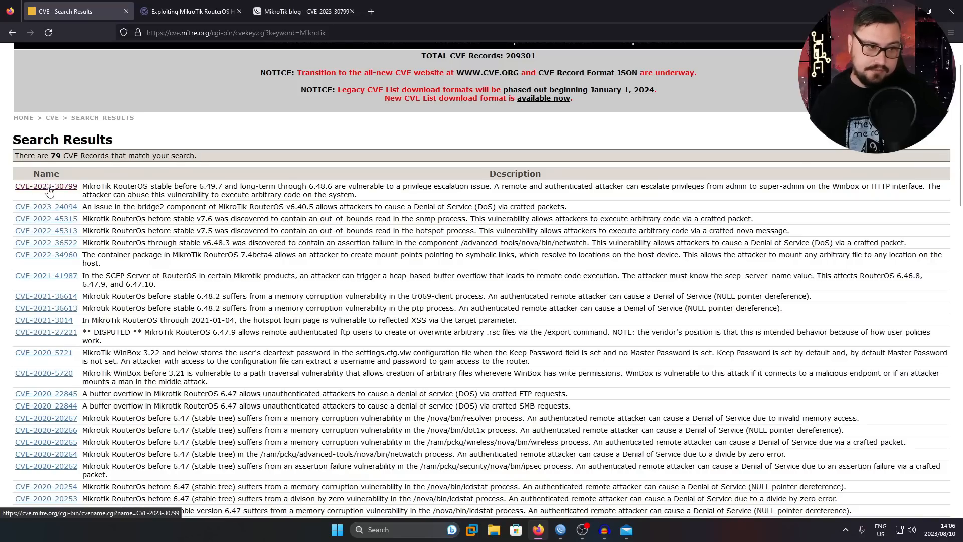
{"action": "mouse_move", "coordinate": [45, 231]}
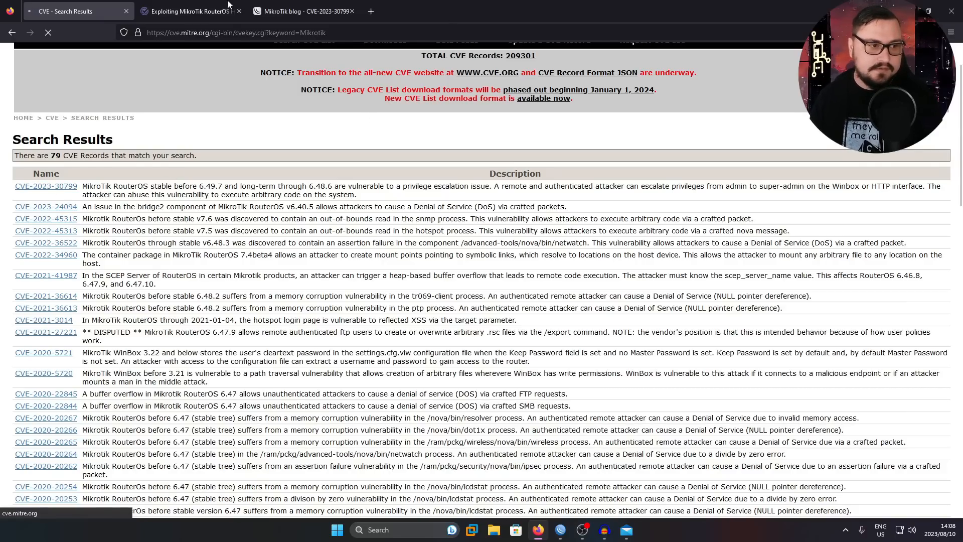
Open the CVE-2023-30799 record from the results and read down to its legacy phase details
{"action": "left_click", "coordinate": [45, 186]}
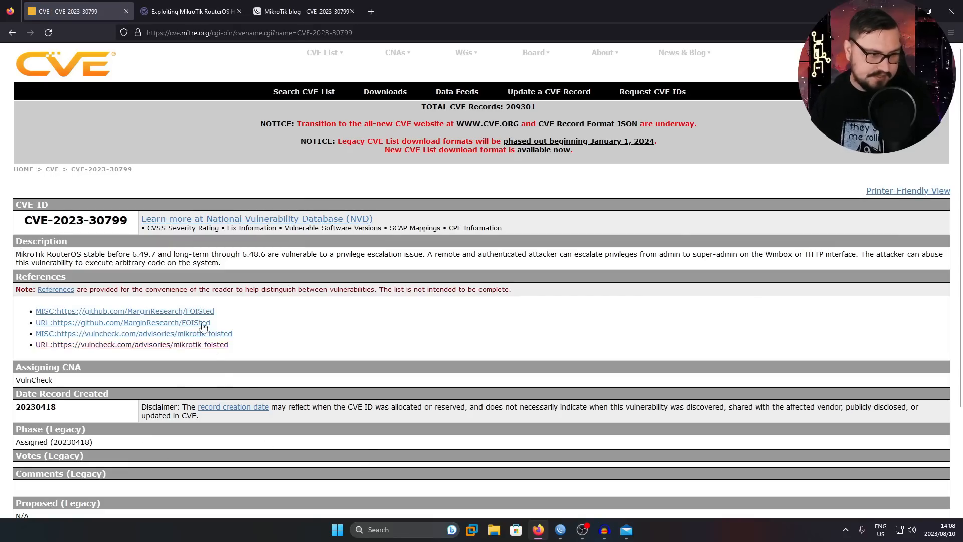
{"action": "scroll", "scroll_direction": "down", "scroll_amount": 3}
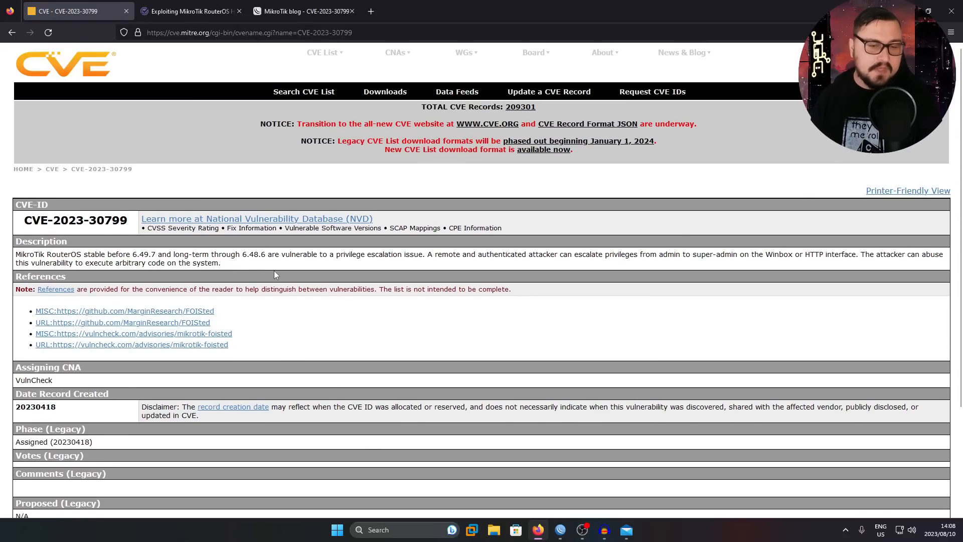
{"action": "scroll", "scroll_direction": "down", "scroll_amount": 3}
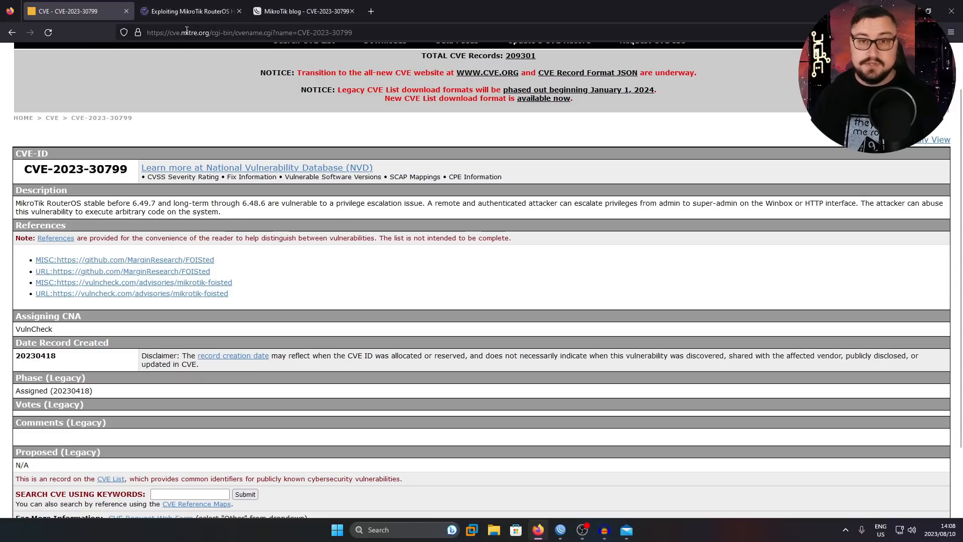
{"action": "mouse_move", "coordinate": [188, 11]}
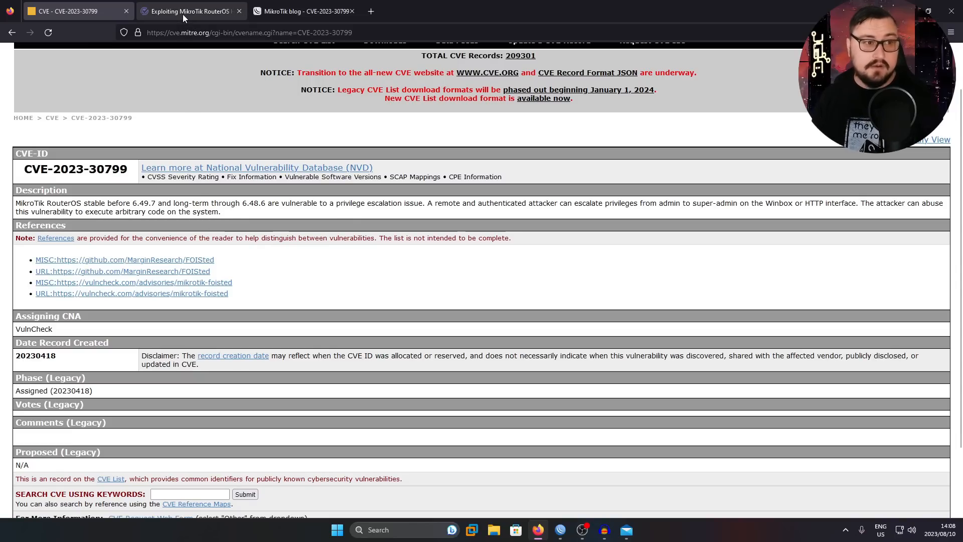
Switch to the VulnCheck 'Exploiting MikroTik RouterOS' article and highlight the CVE-2023-30799 number in its disclosure history
{"action": "left_click", "coordinate": [191, 11]}
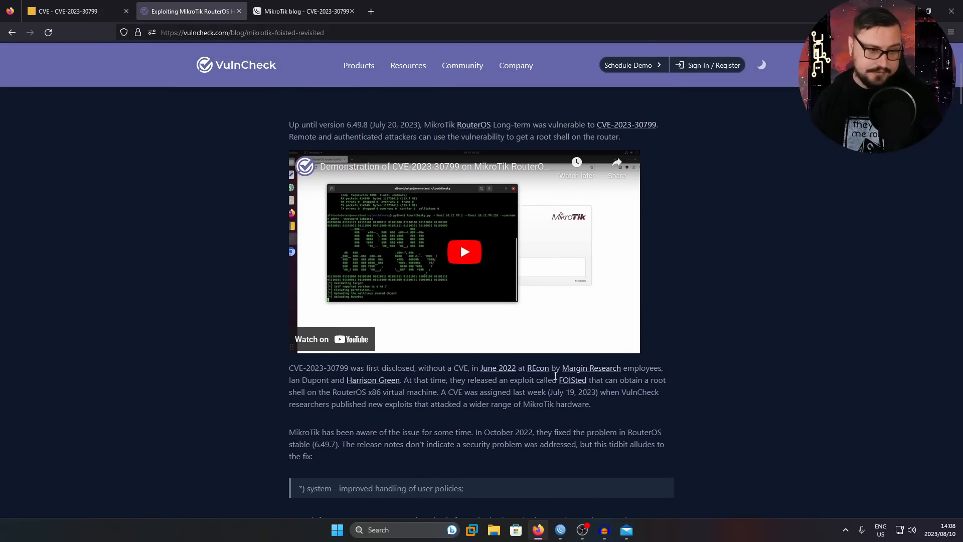
{"action": "scroll", "scroll_direction": "down", "scroll_amount": 3}
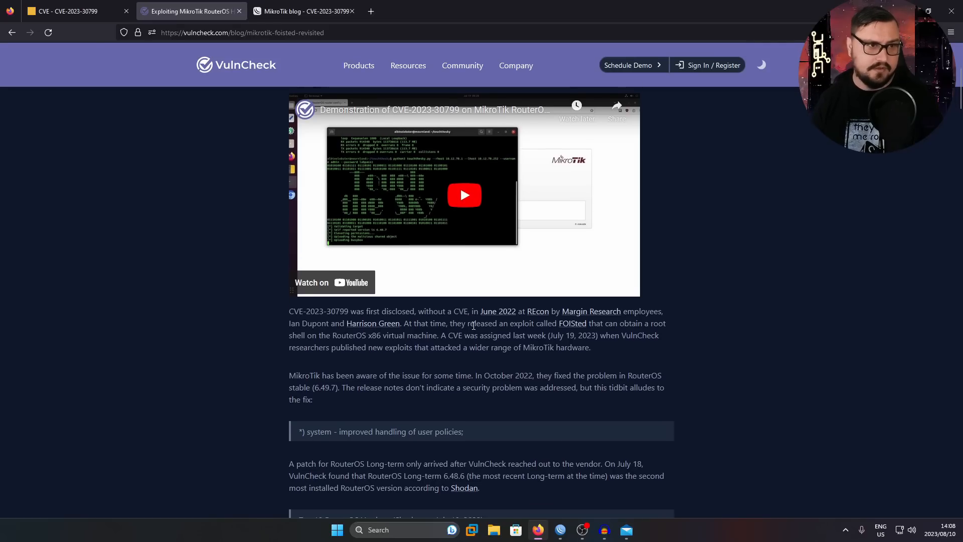
{"action": "scroll", "scroll_direction": "down", "scroll_amount": 3}
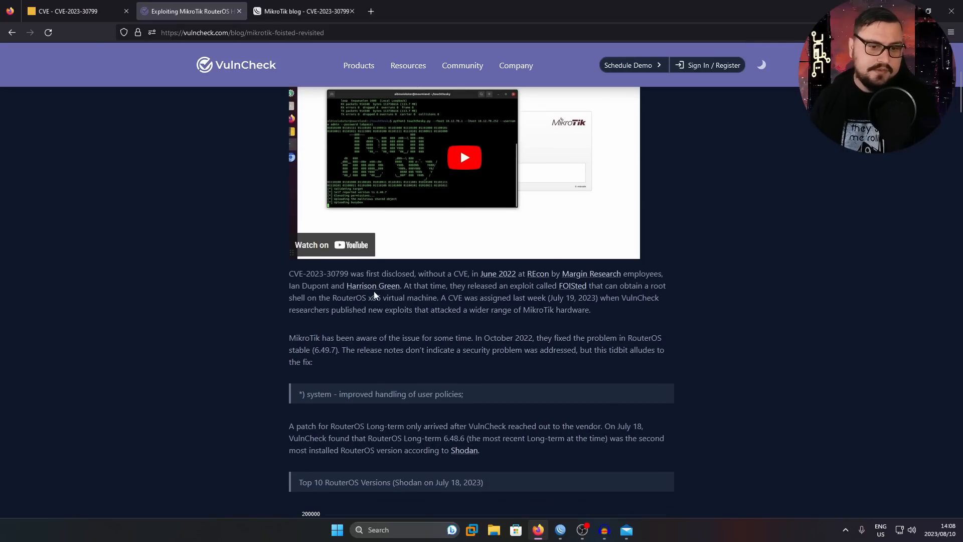
{"action": "mouse_move", "coordinate": [481, 313]}
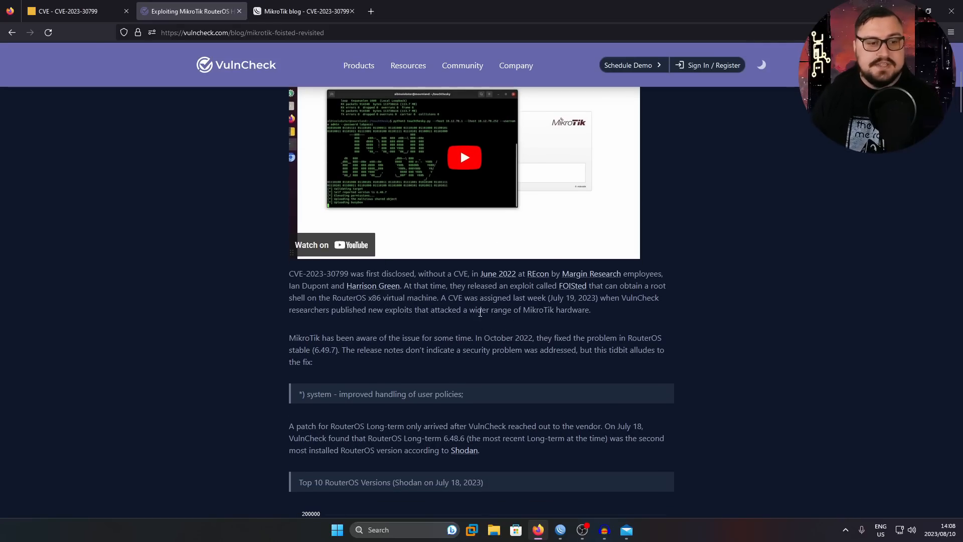
{"action": "left_click_drag", "start_coordinate": [302, 273], "coordinate": [343, 273]}
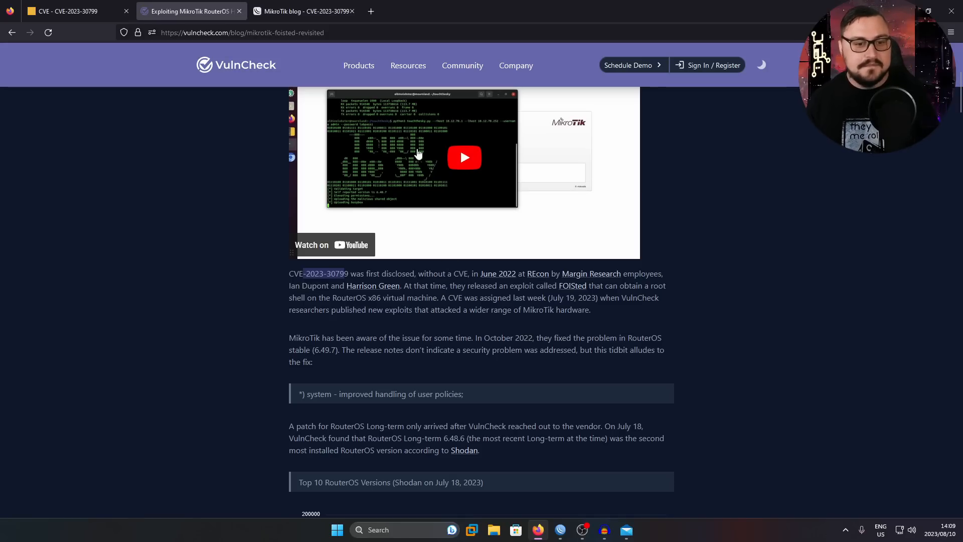
{"action": "mouse_move", "coordinate": [586, 277]}
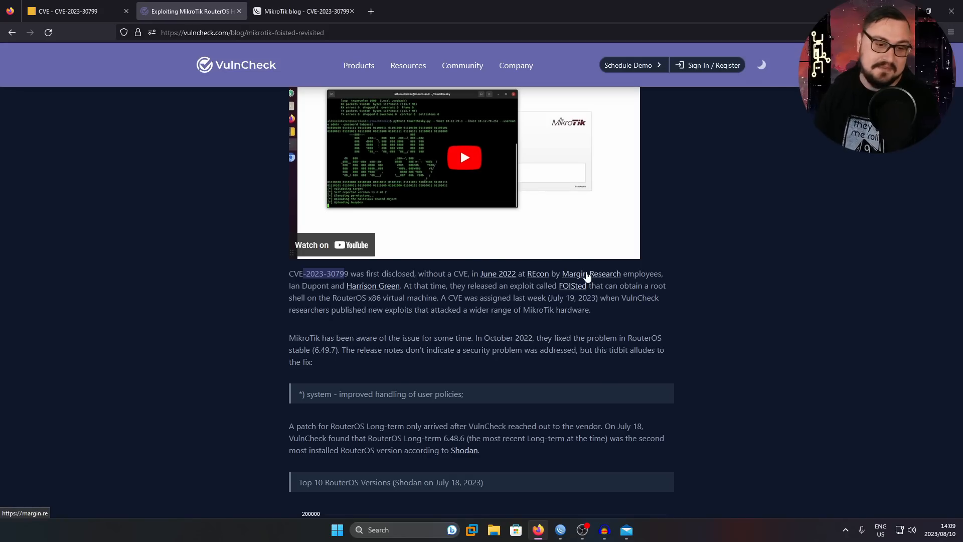
{"action": "scroll", "scroll_direction": "down", "scroll_amount": 3}
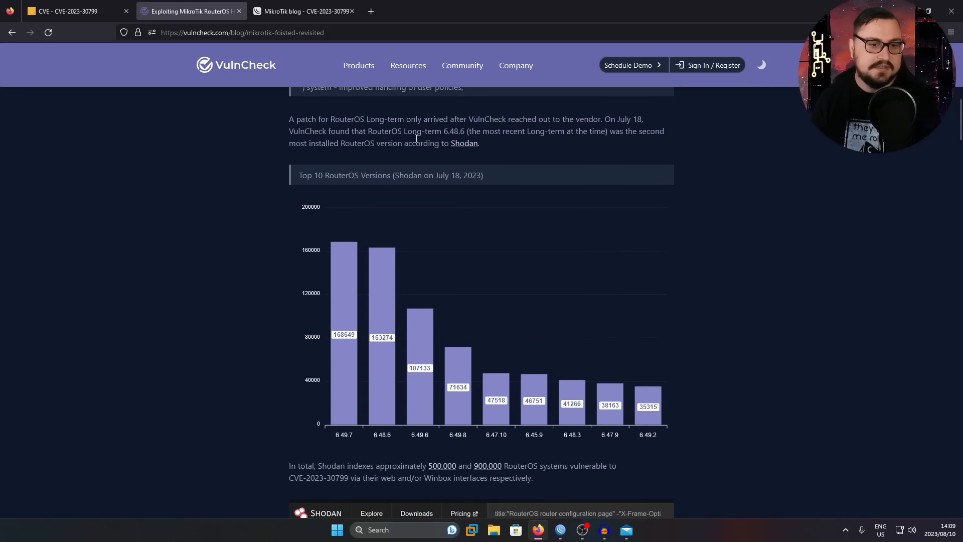
{"action": "scroll", "scroll_direction": "down", "scroll_amount": 3}
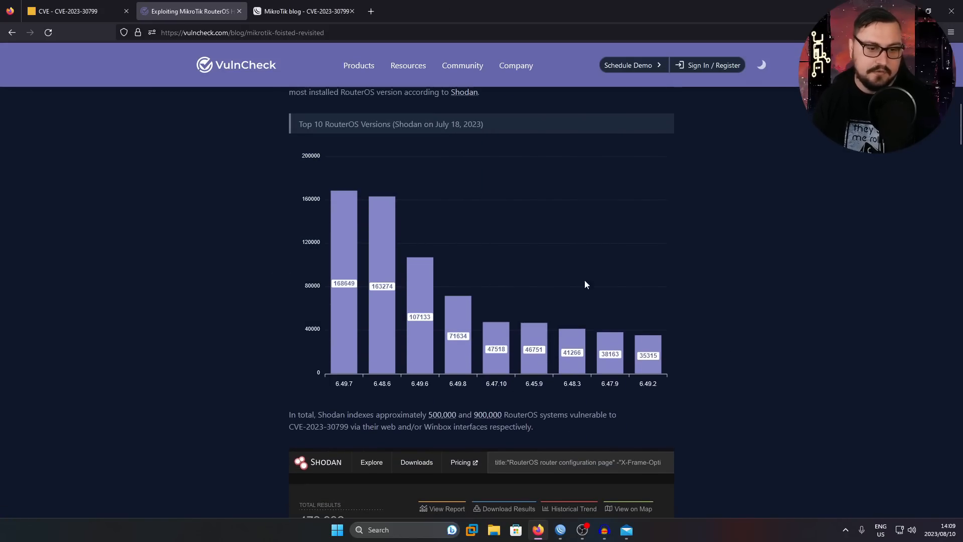
{"action": "mouse_move", "coordinate": [662, 360]}
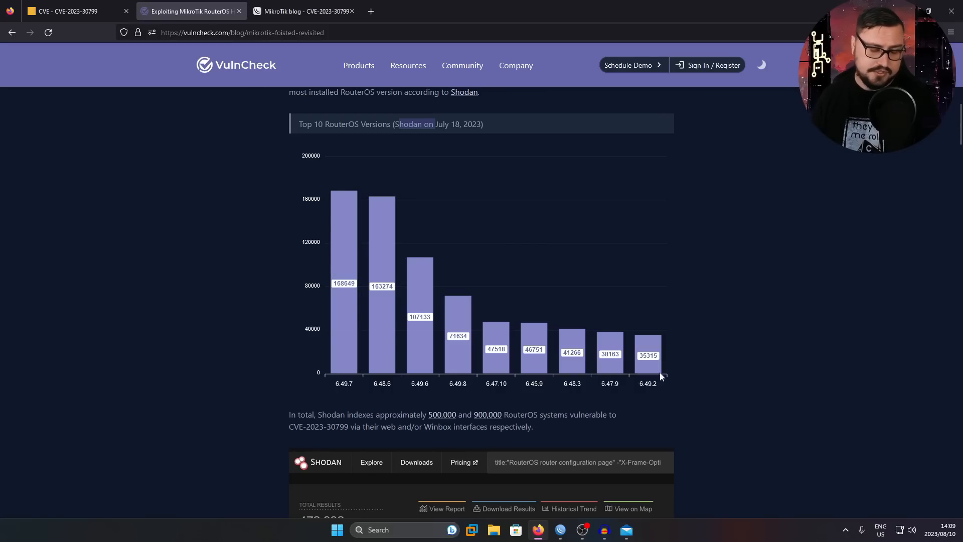
{"action": "scroll", "scroll_direction": "down", "scroll_amount": 3}
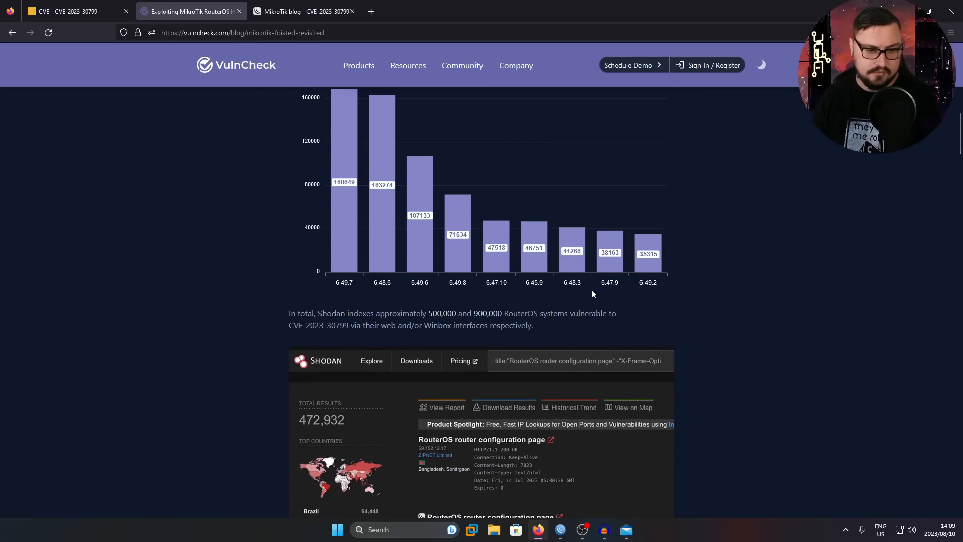
{"action": "scroll", "scroll_direction": "down", "scroll_amount": 3}
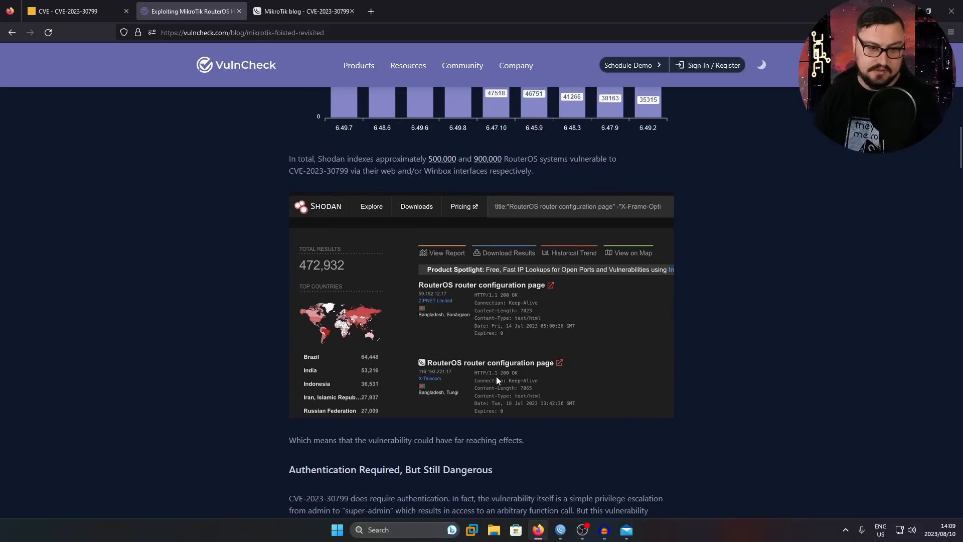
{"action": "scroll", "scroll_direction": "down", "scroll_amount": 3}
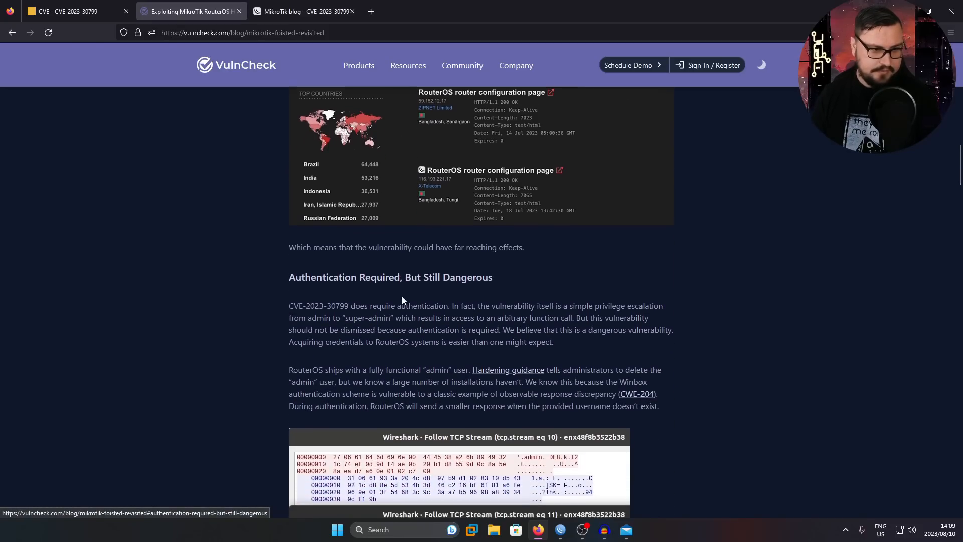
{"action": "scroll", "scroll_direction": "down", "scroll_amount": 3}
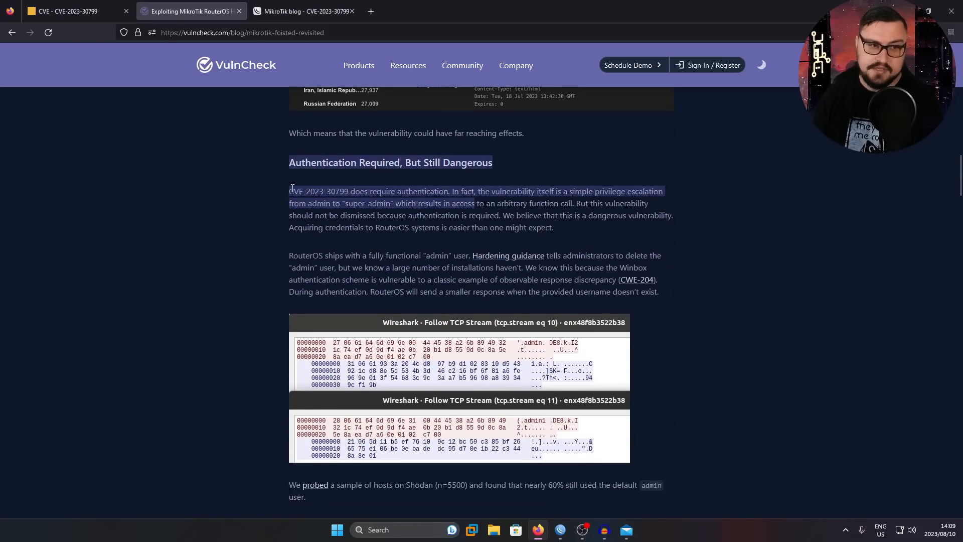
{"action": "mouse_move", "coordinate": [507, 256]}
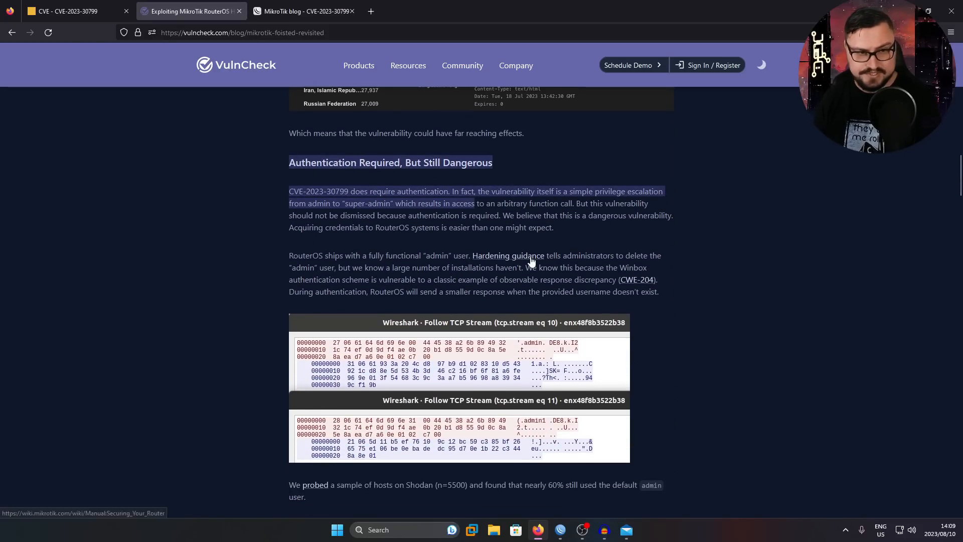
{"action": "left_click", "coordinate": [697, 263]}
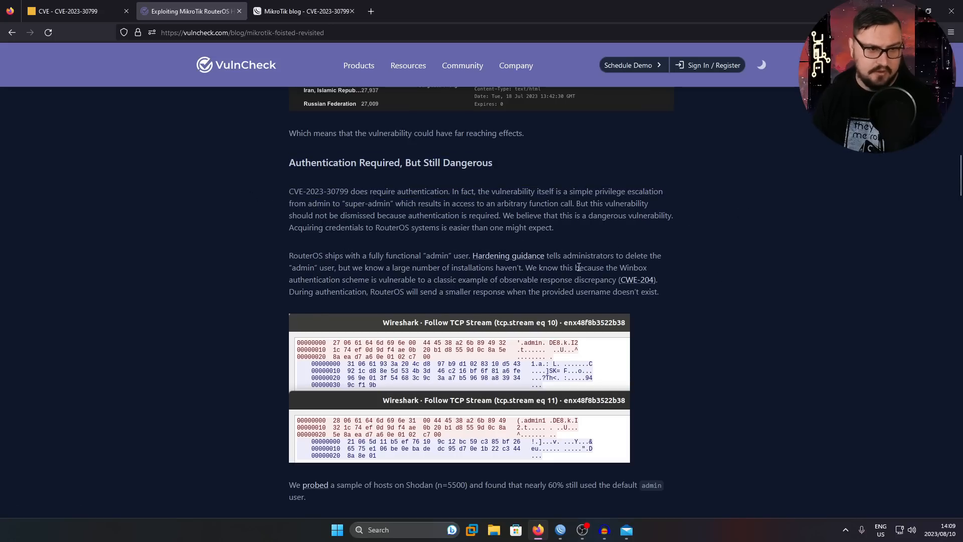
{"action": "scroll", "scroll_direction": "down", "scroll_amount": 3}
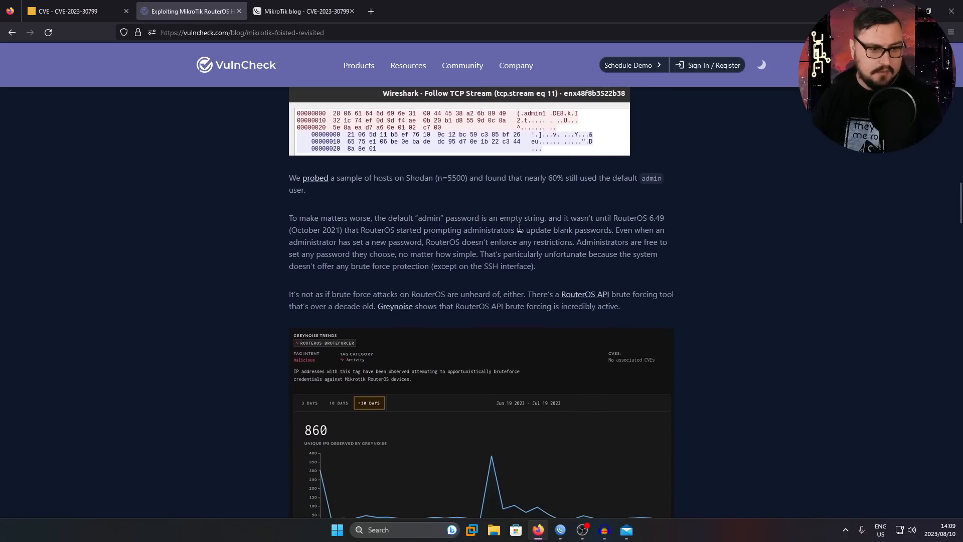
{"action": "scroll", "scroll_direction": "down", "scroll_amount": 3}
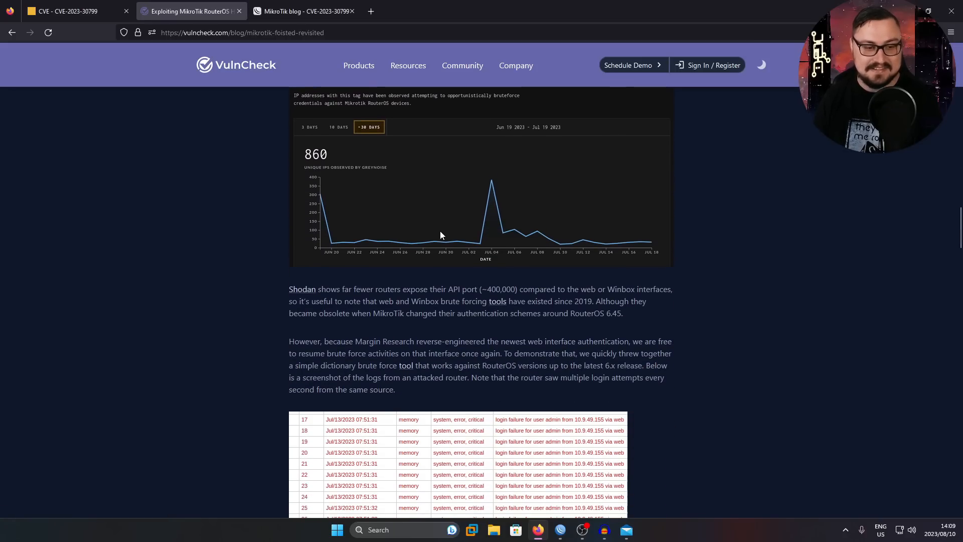
{"action": "scroll", "scroll_direction": "down", "scroll_amount": 3}
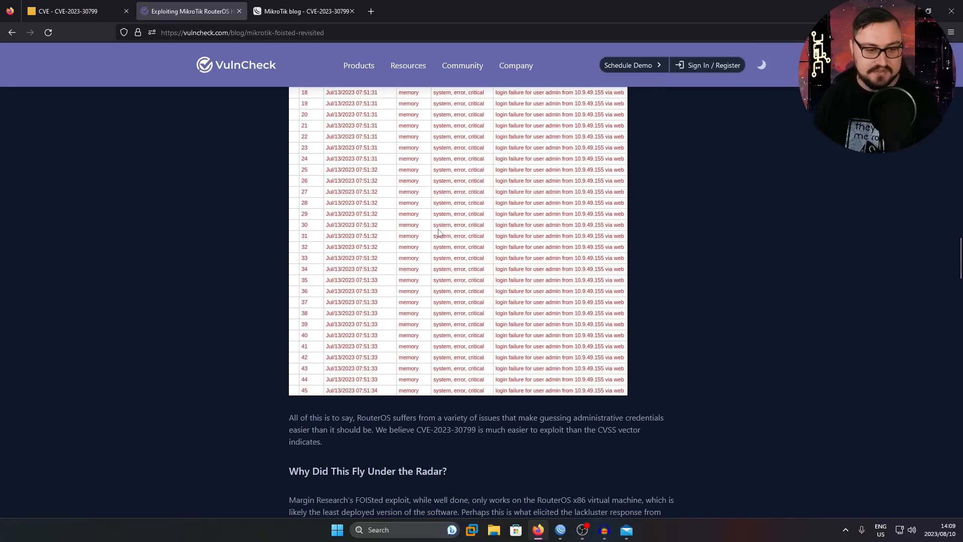
{"action": "mouse_move", "coordinate": [411, 234]}
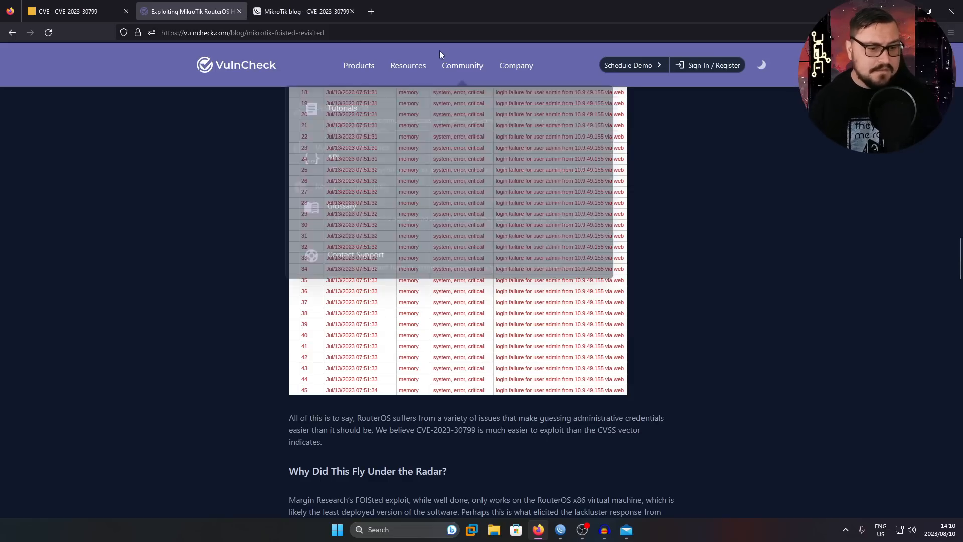
Switch to MikroTik's CVE-2023-30799 advisory and read down to its suggested course of action
{"action": "left_click", "coordinate": [302, 11]}
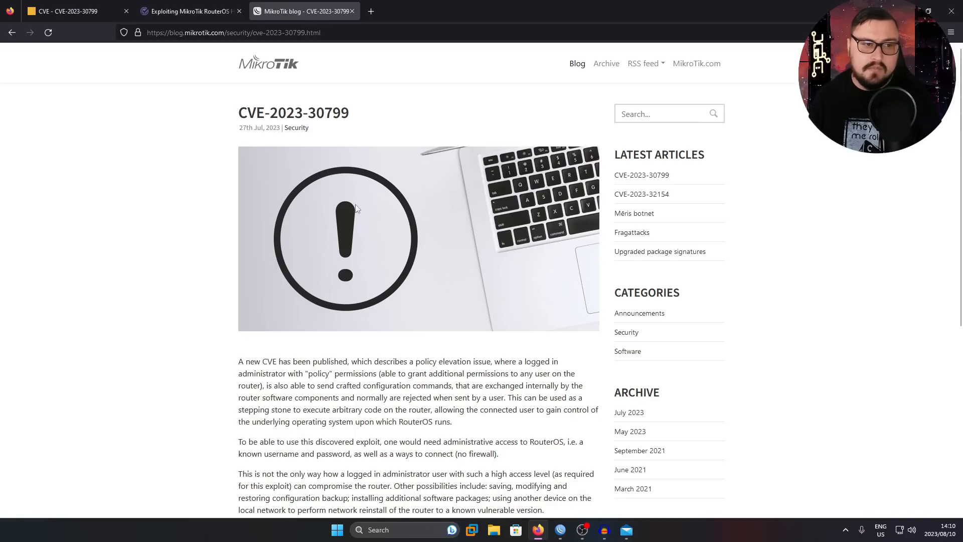
{"action": "scroll", "scroll_direction": "down", "scroll_amount": 3}
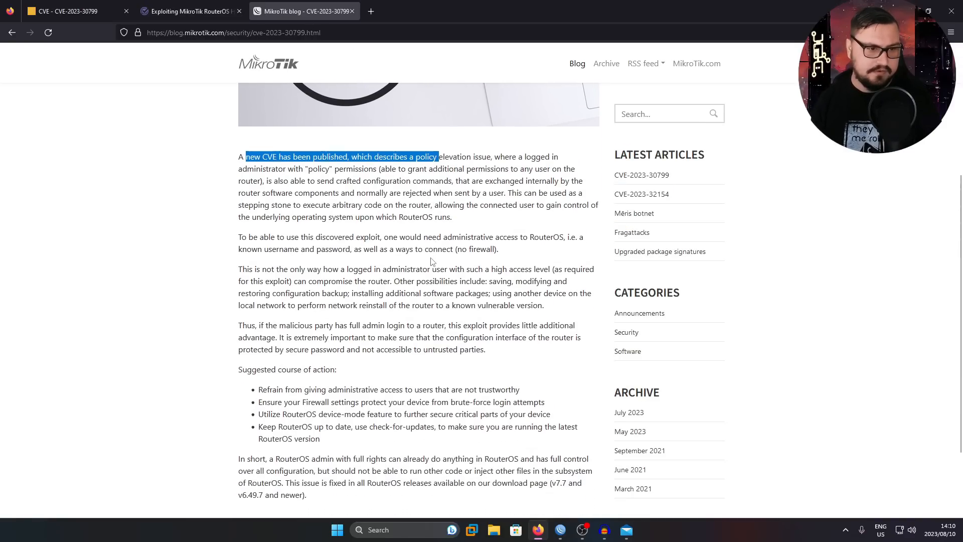
{"action": "scroll", "scroll_direction": "down", "scroll_amount": 3}
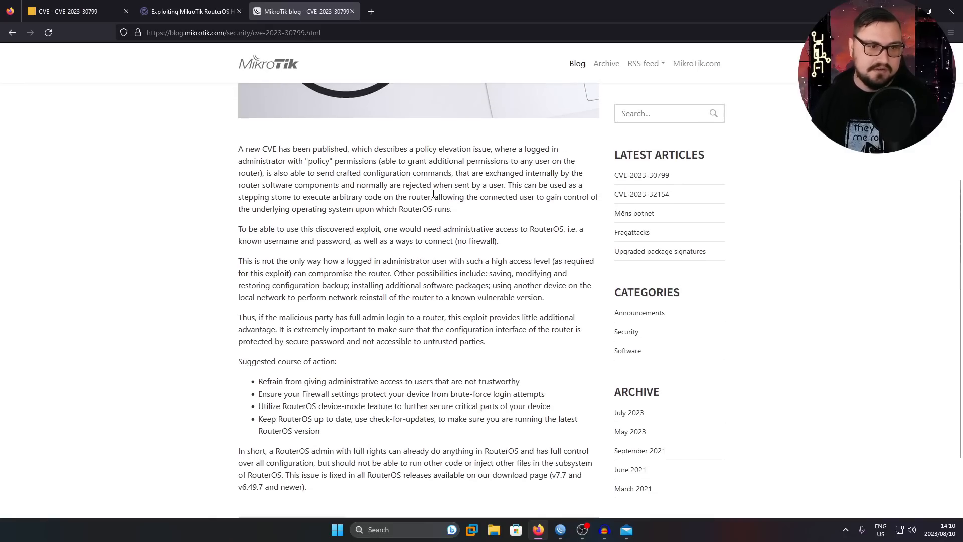
{"action": "scroll", "scroll_direction": "down", "scroll_amount": 3}
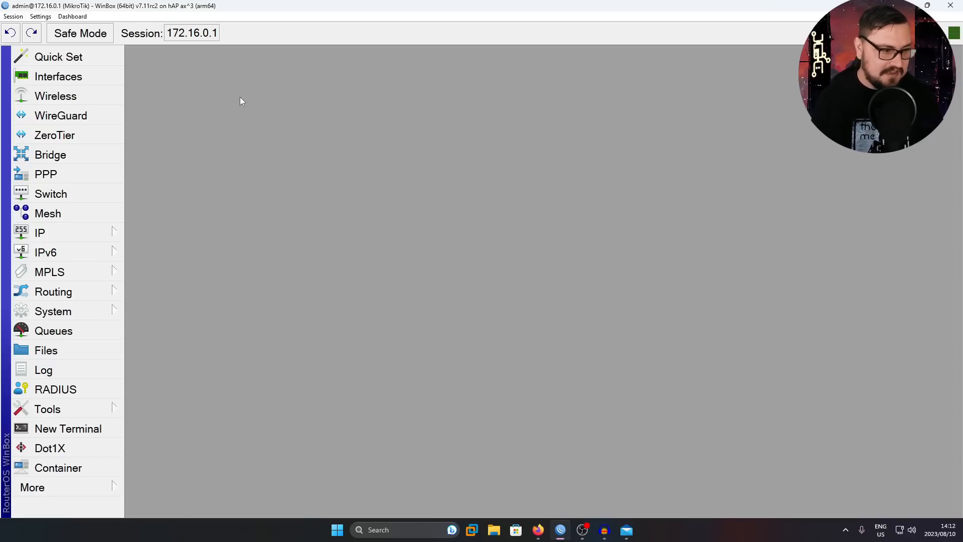
{"action": "mouse_move", "coordinate": [48, 409]}
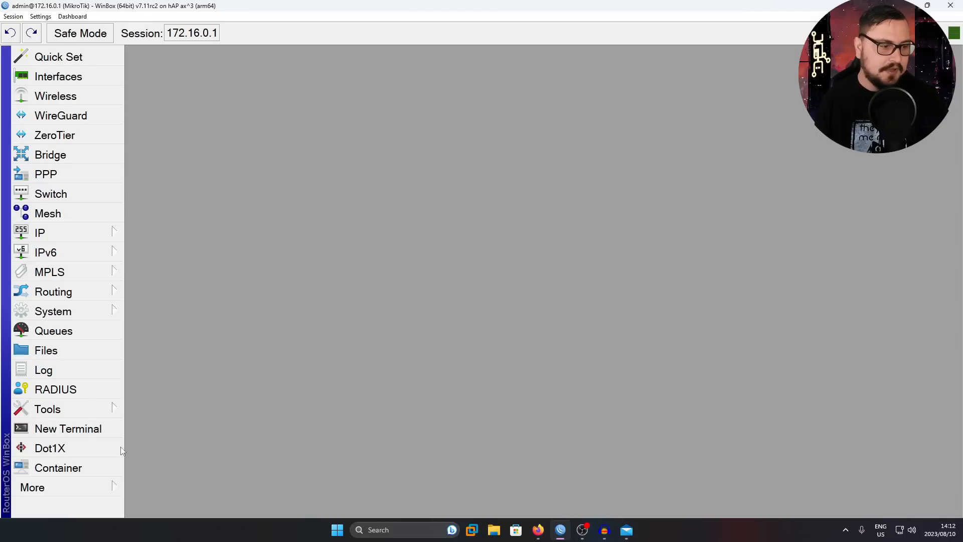
{"action": "mouse_move", "coordinate": [55, 390]}
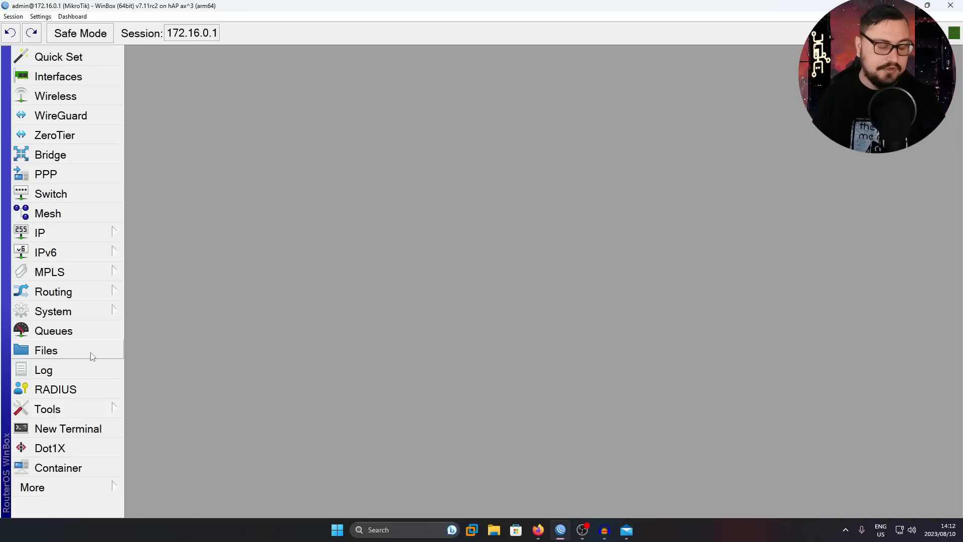
{"action": "mouse_move", "coordinate": [31, 370]}
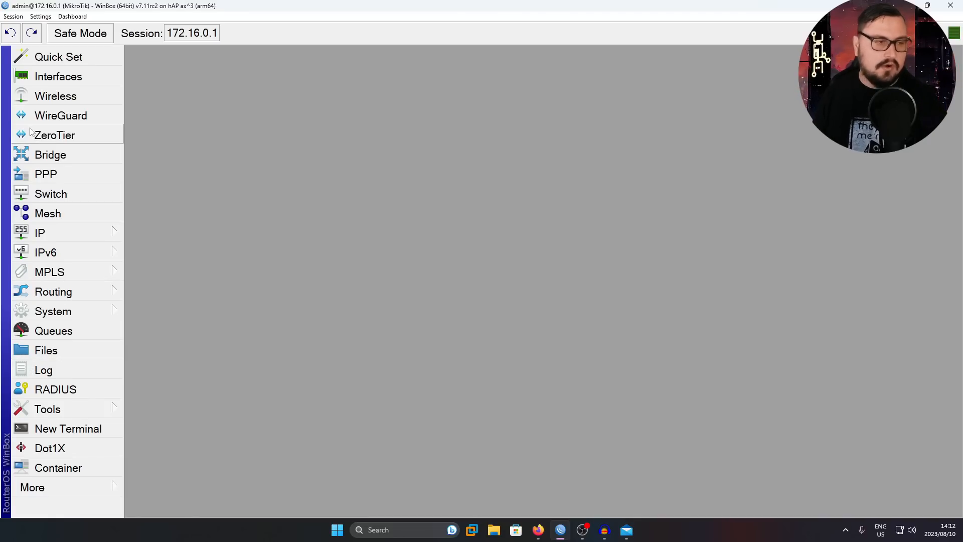
Reconnect to the hAP ax³ router by MAC address 18:FD:74:FE:F1:93 and maximize the session window
{"action": "left_click", "coordinate": [13, 17]}
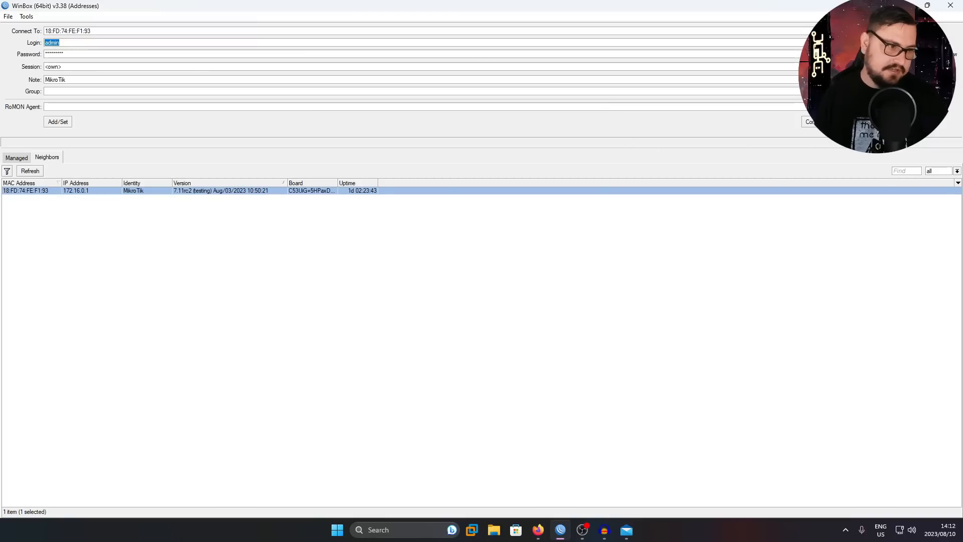
{"action": "mouse_move", "coordinate": [732, 187]}
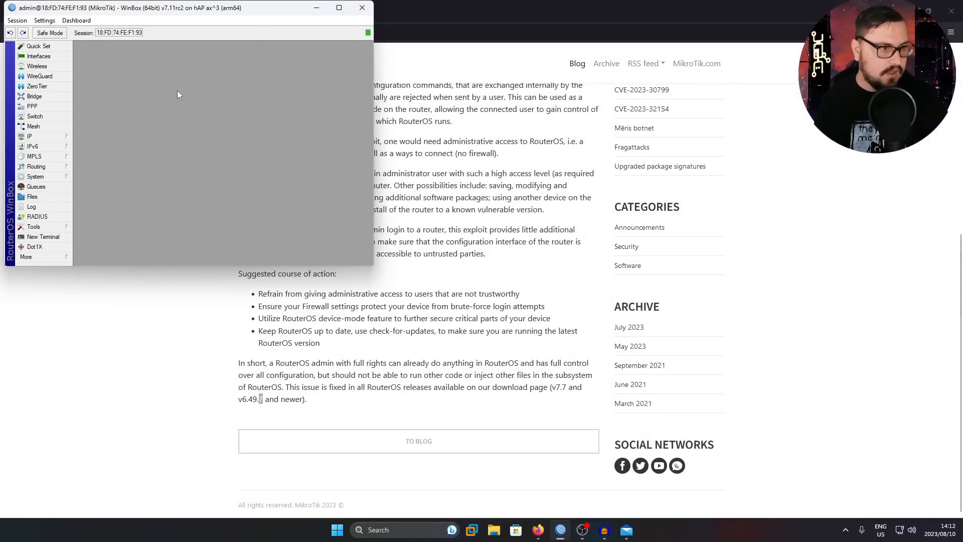
{"action": "left_click", "coordinate": [338, 7]}
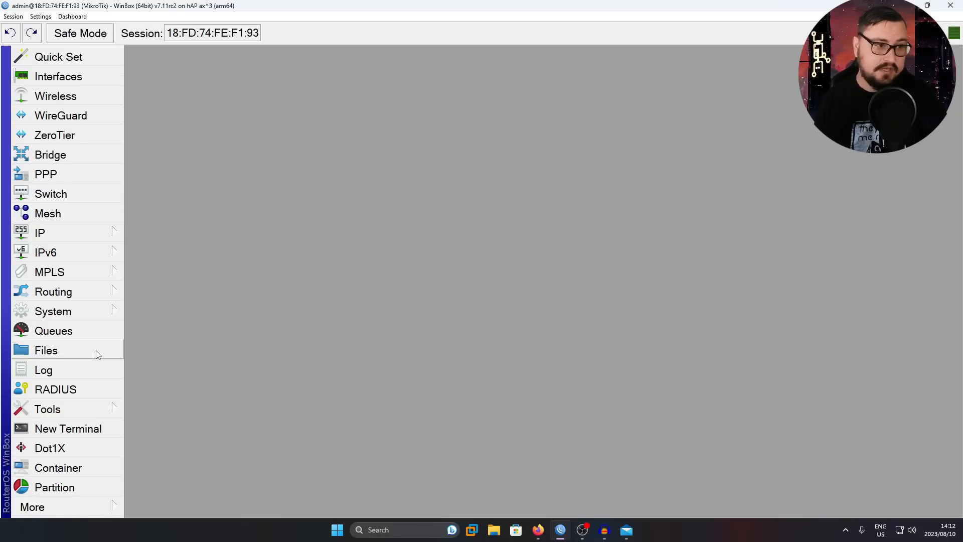
{"action": "mouse_move", "coordinate": [66, 447]}
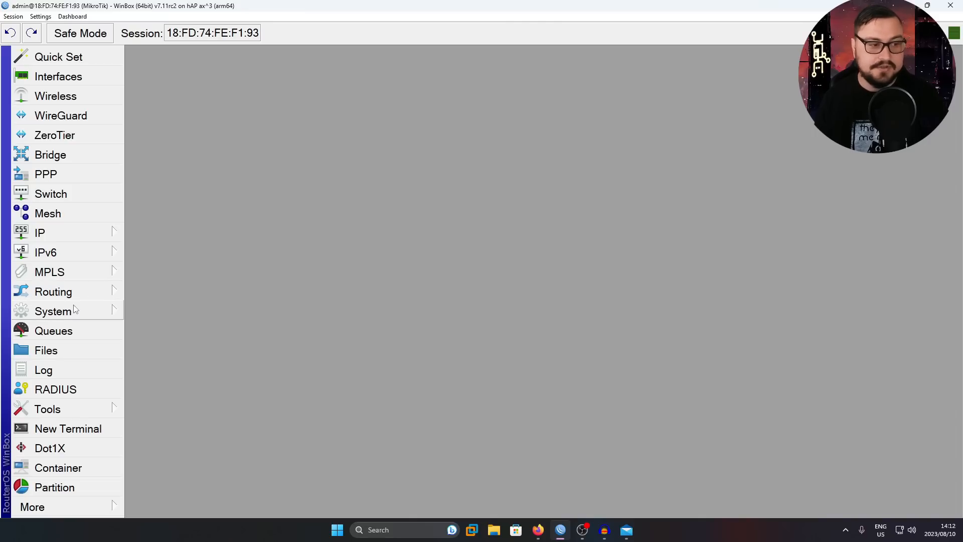
{"action": "mouse_move", "coordinate": [118, 311]}
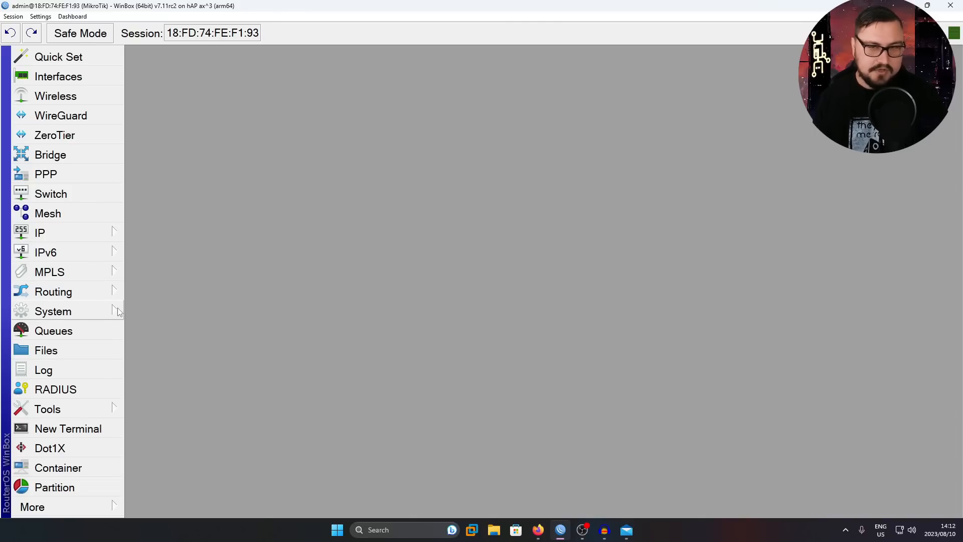
{"action": "left_click", "coordinate": [53, 311]}
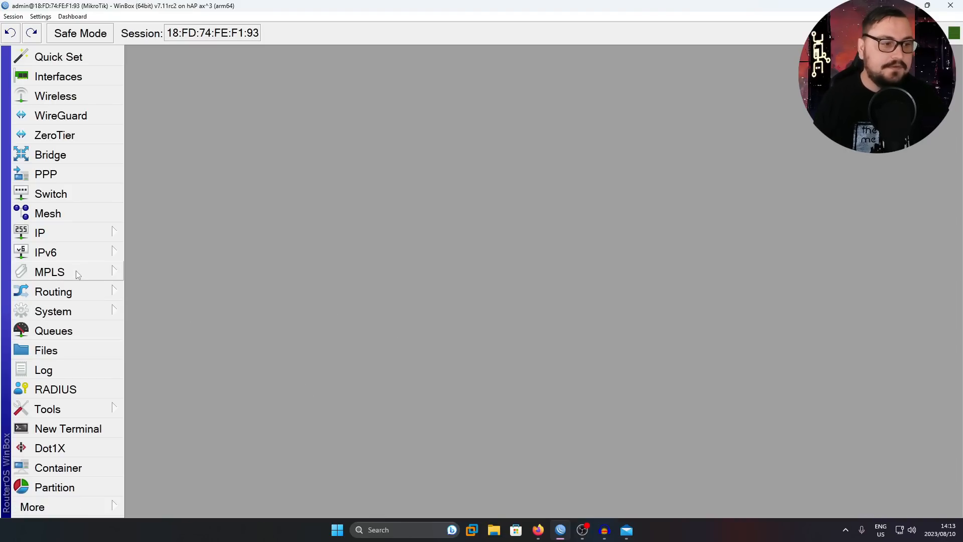
In System > Users, delete the disabled extra user and start a New User form
{"action": "left_click", "coordinate": [53, 311]}
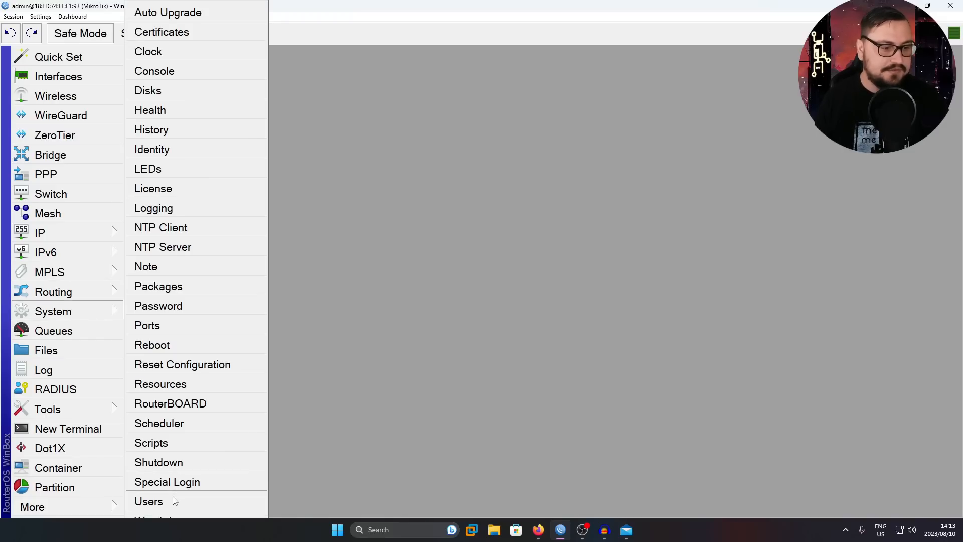
{"action": "left_click", "coordinate": [149, 501]}
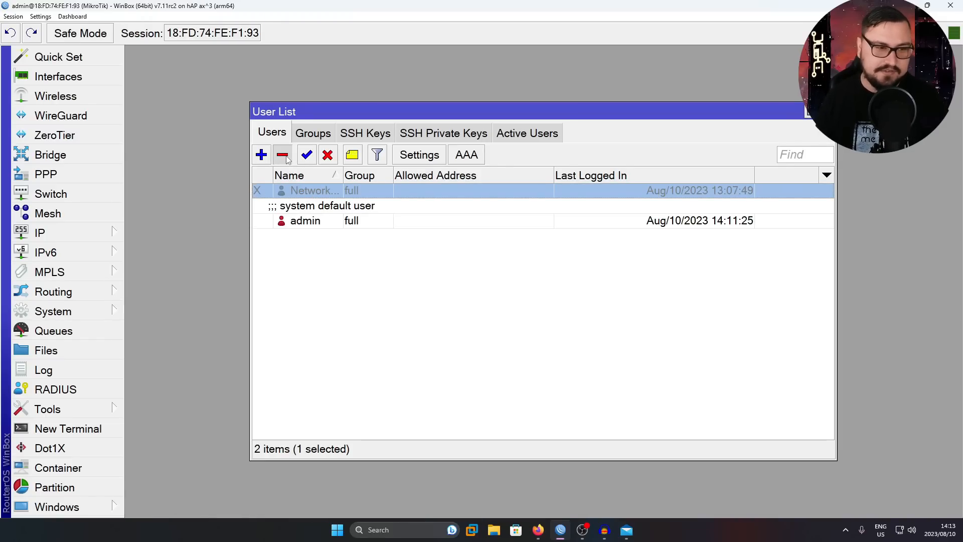
{"action": "left_click", "coordinate": [282, 155]}
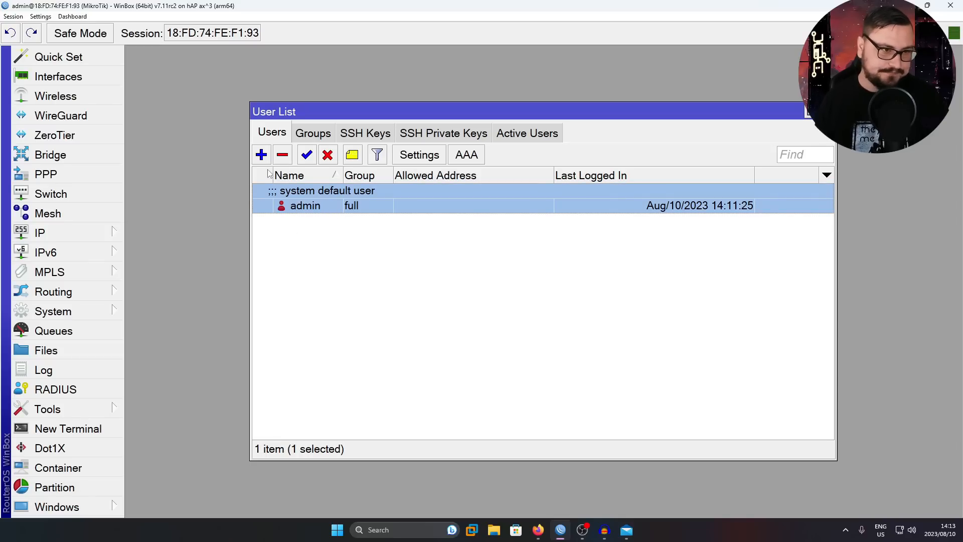
{"action": "left_click", "coordinate": [261, 155]}
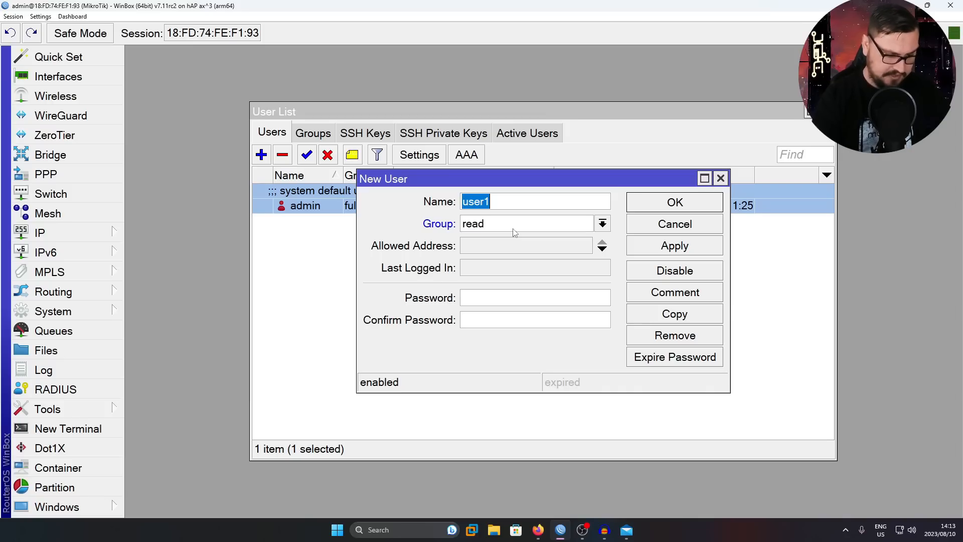
Create user NetworkBerg in the full group with no allowed-address restriction and a password, alongside admin
{"action": "type", "text": "NetworkBerg"}
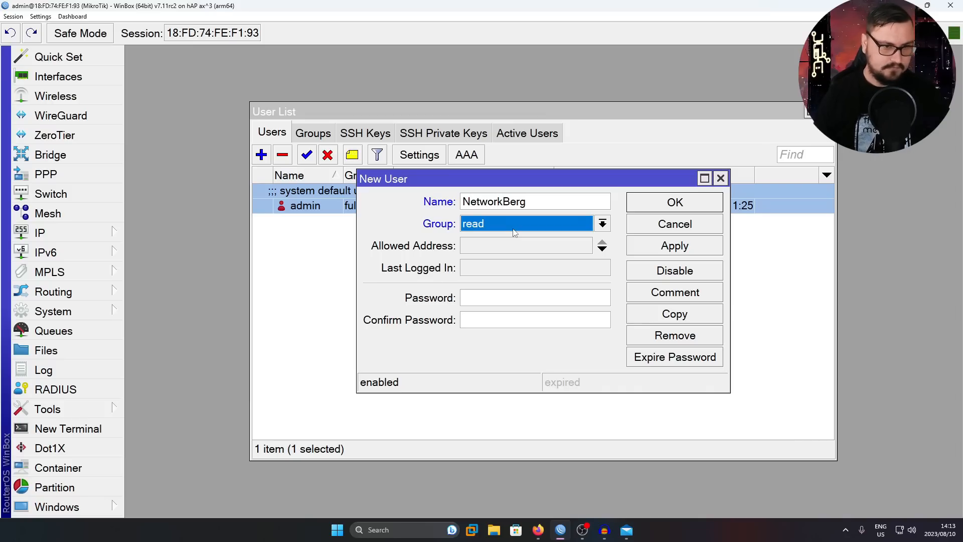
{"action": "left_click", "coordinate": [525, 223]}
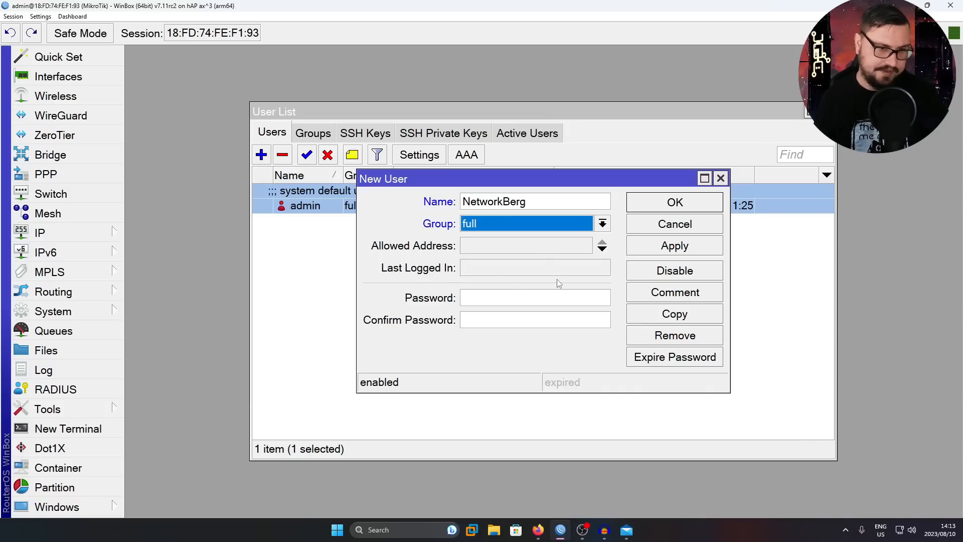
{"action": "mouse_move", "coordinate": [548, 251]}
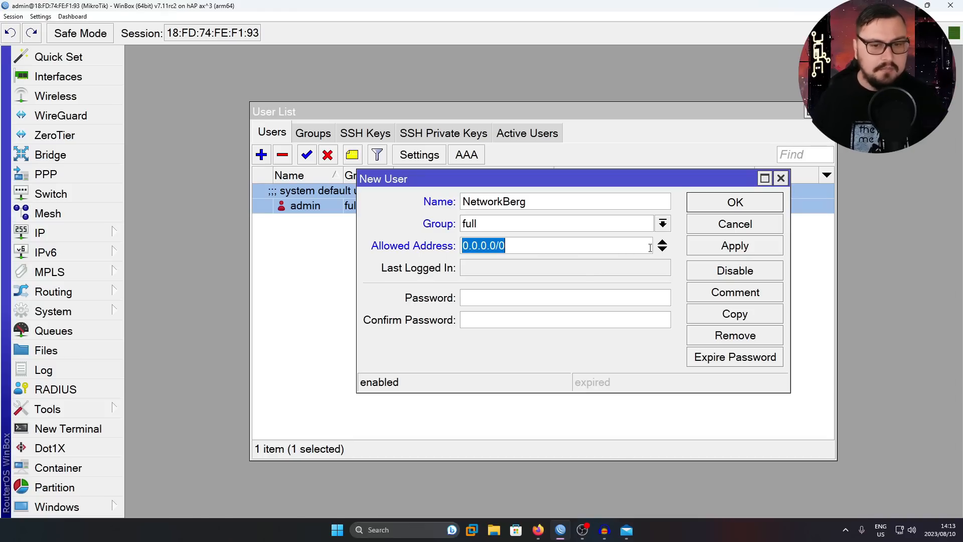
{"action": "key", "text": "Delete"}
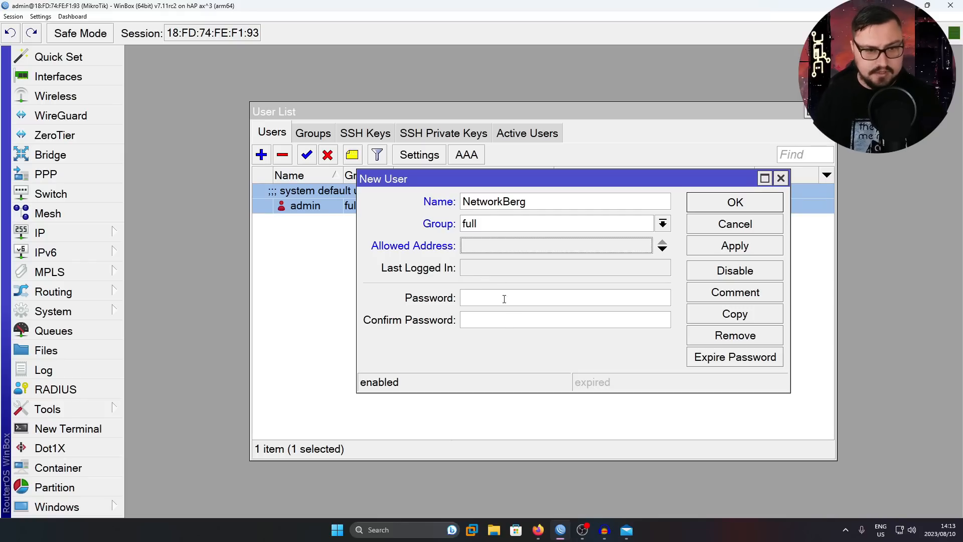
{"action": "left_click", "coordinate": [503, 297]}
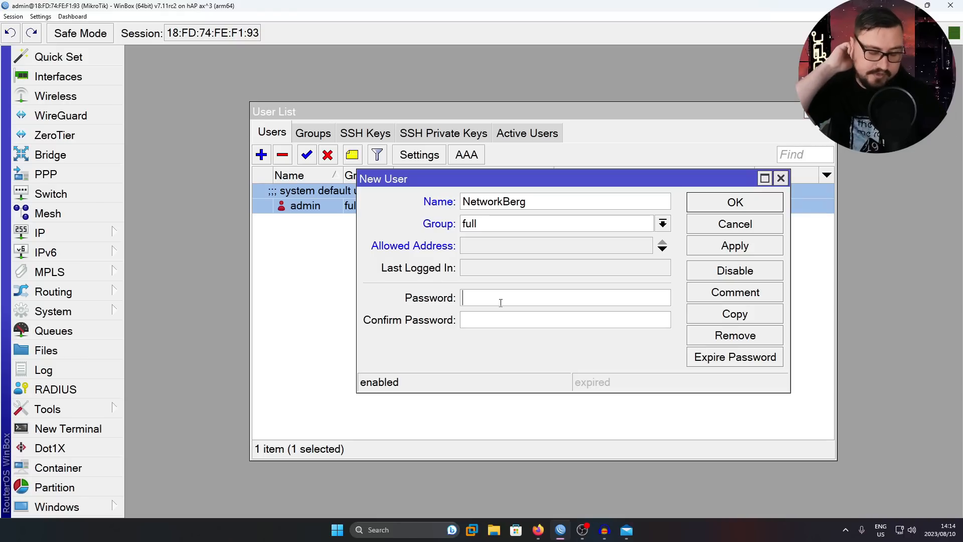
{"action": "type", "text": "***"}
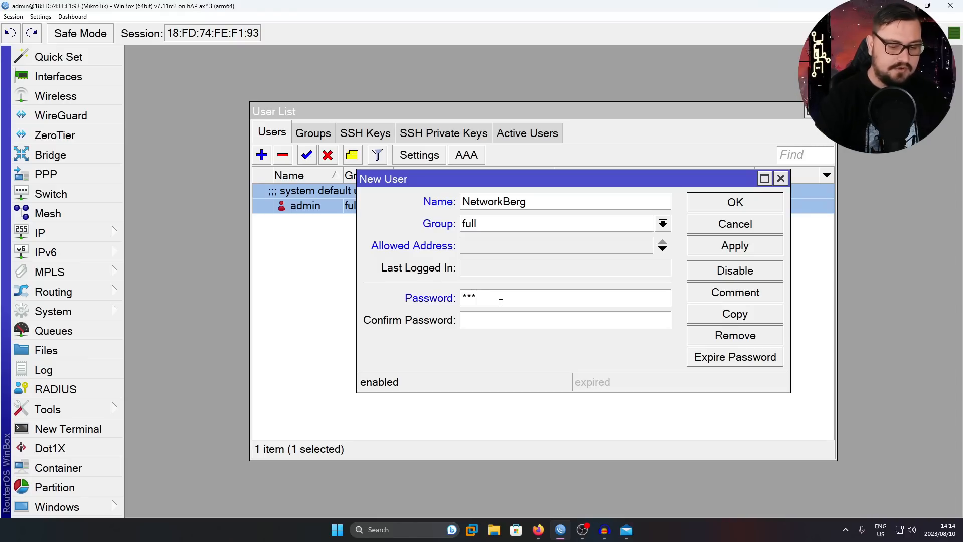
{"action": "type", "text": "*****"}
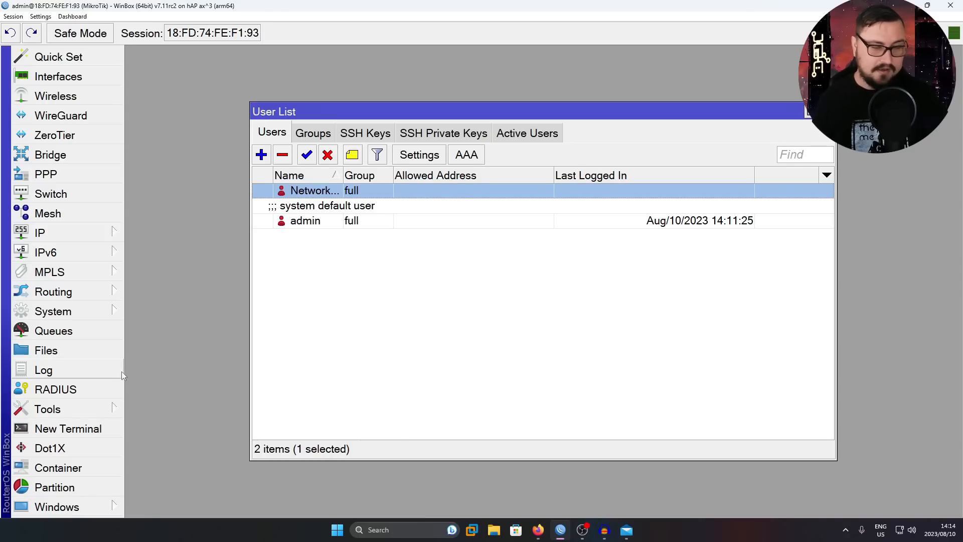
{"action": "left_click", "coordinate": [305, 221]}
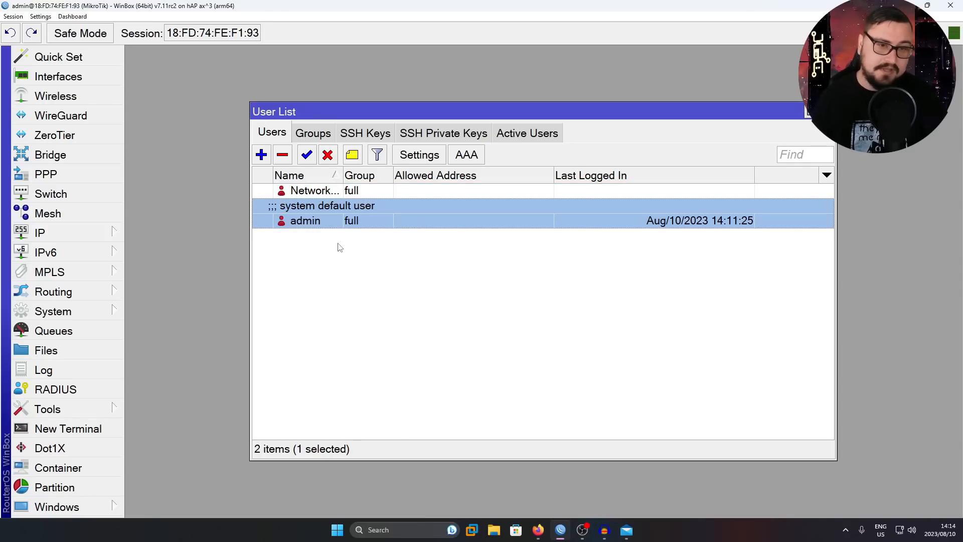
{"action": "mouse_move", "coordinate": [187, 295]}
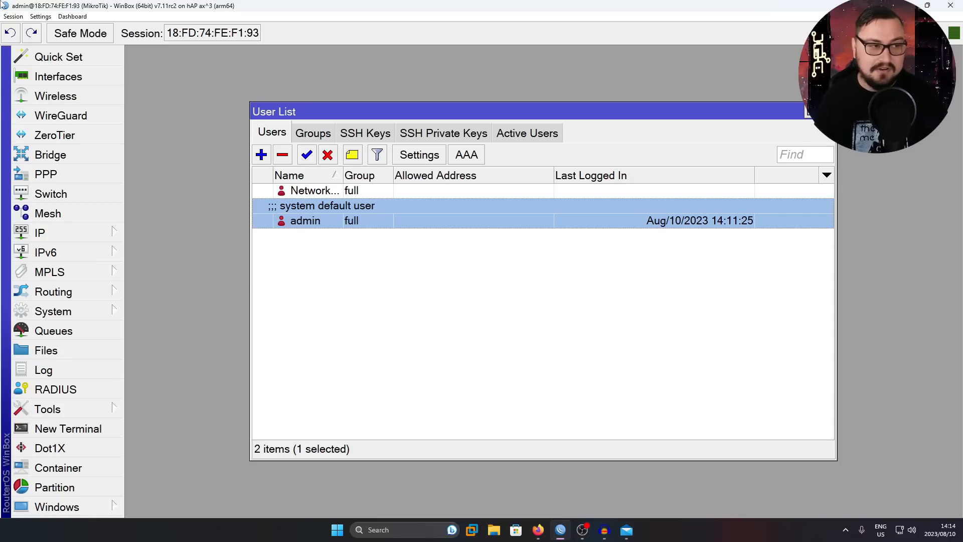
Disconnect the session and reconnect to the router logged in as Network.Berg
{"action": "left_click", "coordinate": [12, 16]}
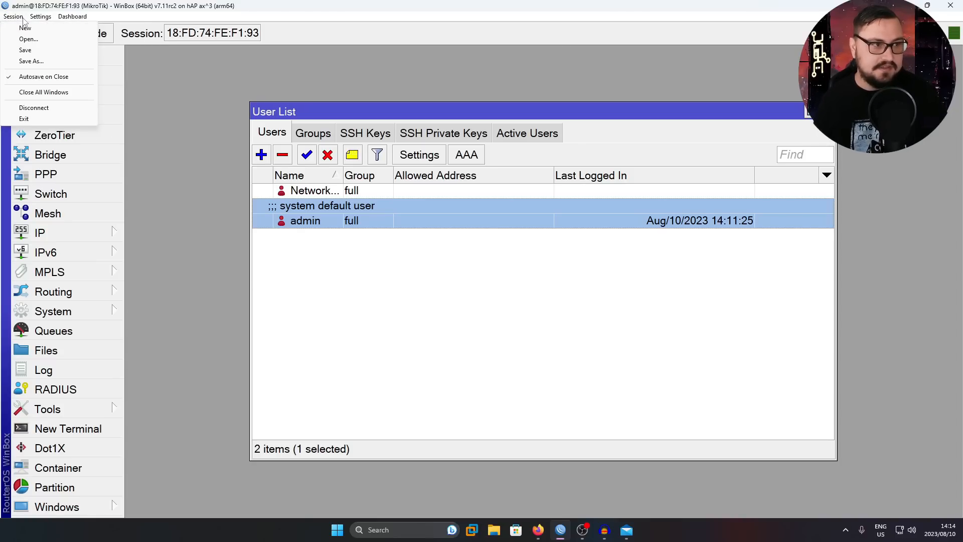
{"action": "left_click", "coordinate": [34, 108]}
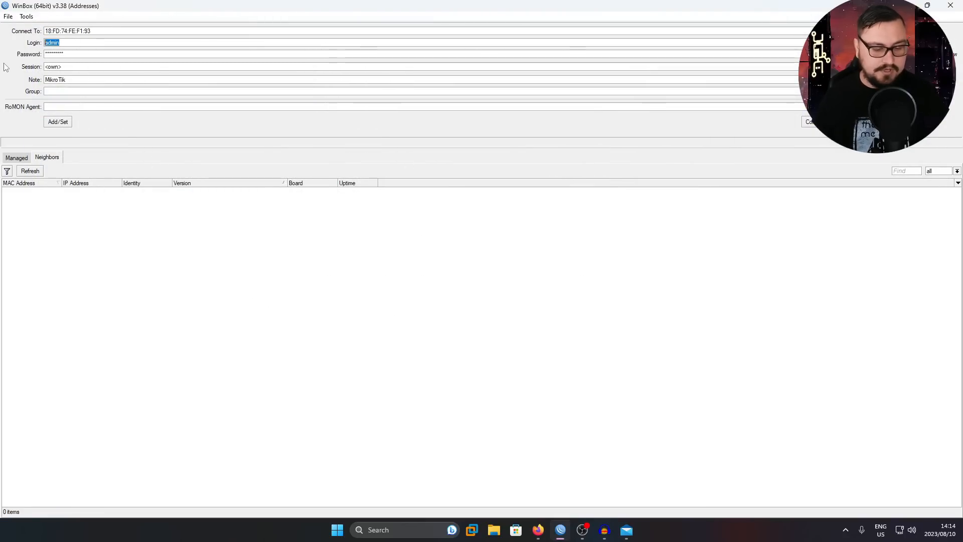
{"action": "type", "text": "Network.Berg"}
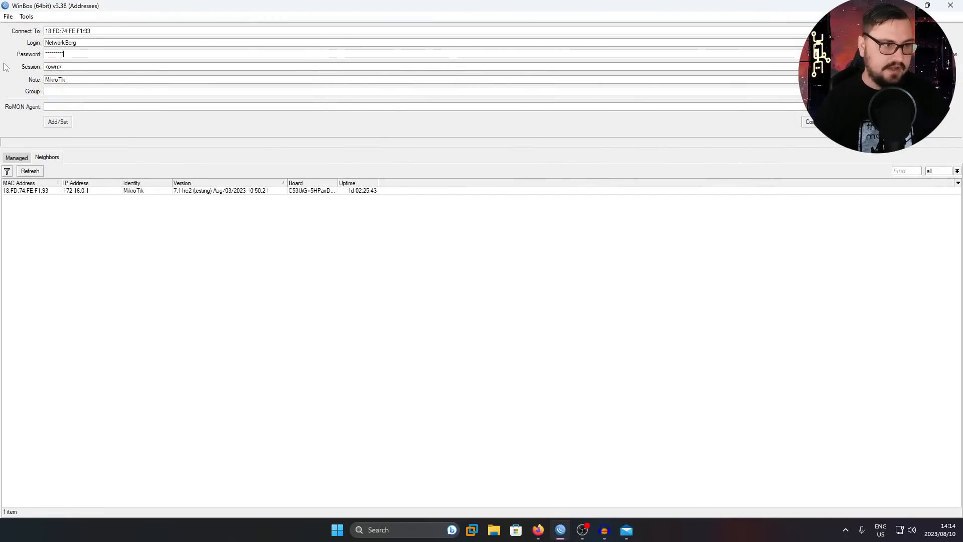
{"action": "left_click", "coordinate": [811, 121]}
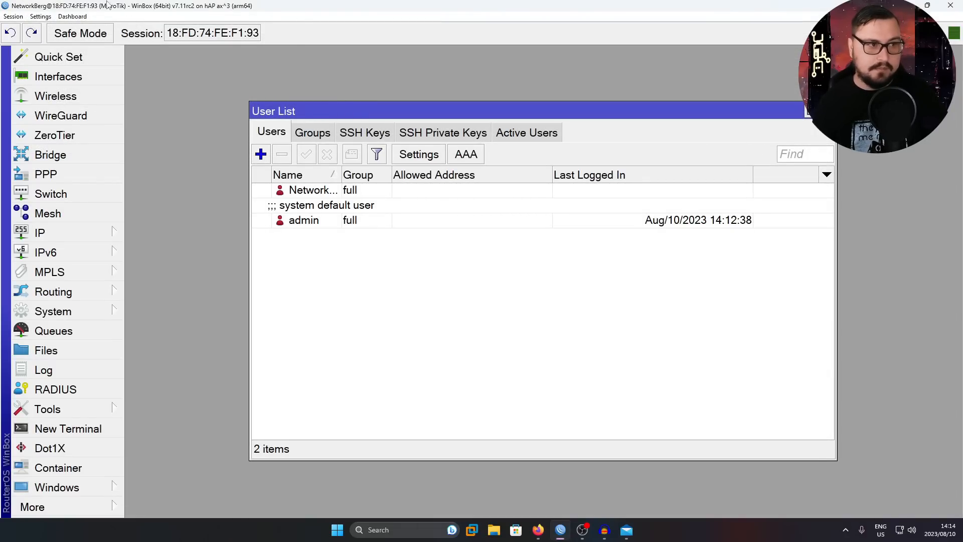
Select the admin entry in the User List and close the User List window
{"action": "left_click", "coordinate": [303, 220]}
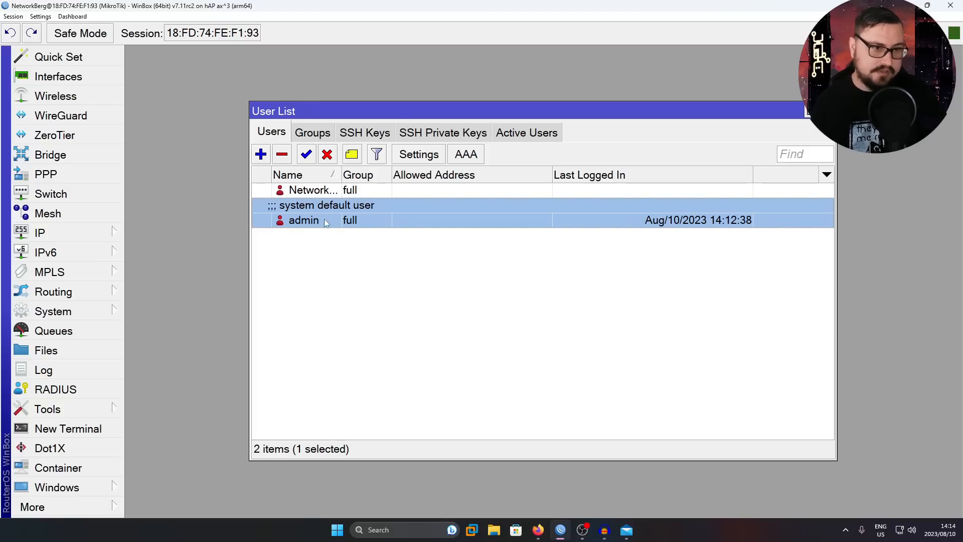
{"action": "left_click", "coordinate": [327, 154]}
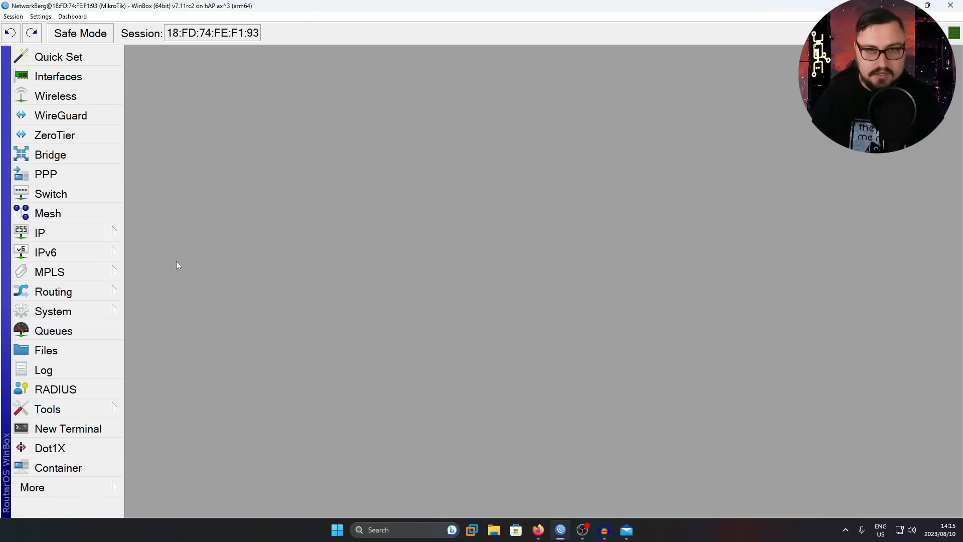
In IP > Firewall, open filter rule 7 'drop all not coming from LAN' and review its settings
{"action": "left_click", "coordinate": [39, 232]}
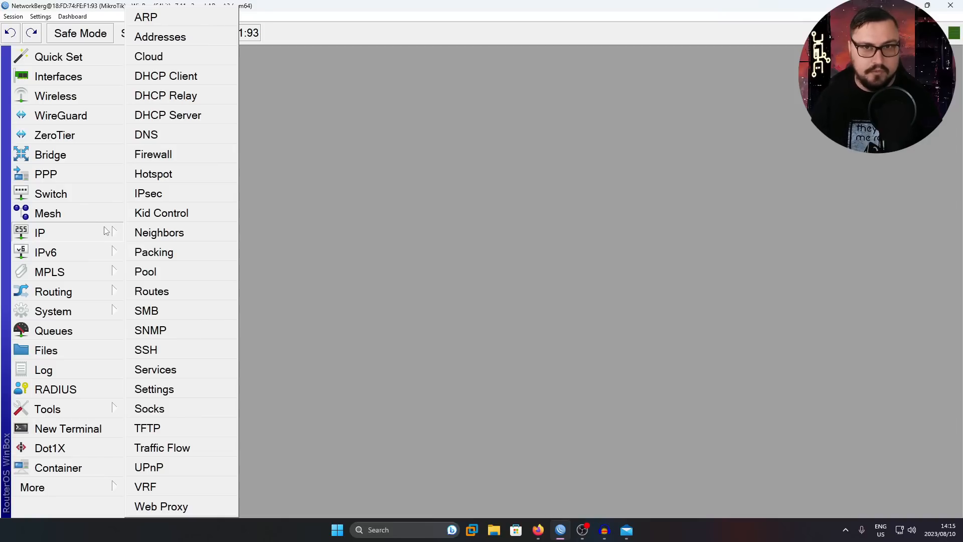
{"action": "mouse_move", "coordinate": [164, 56]}
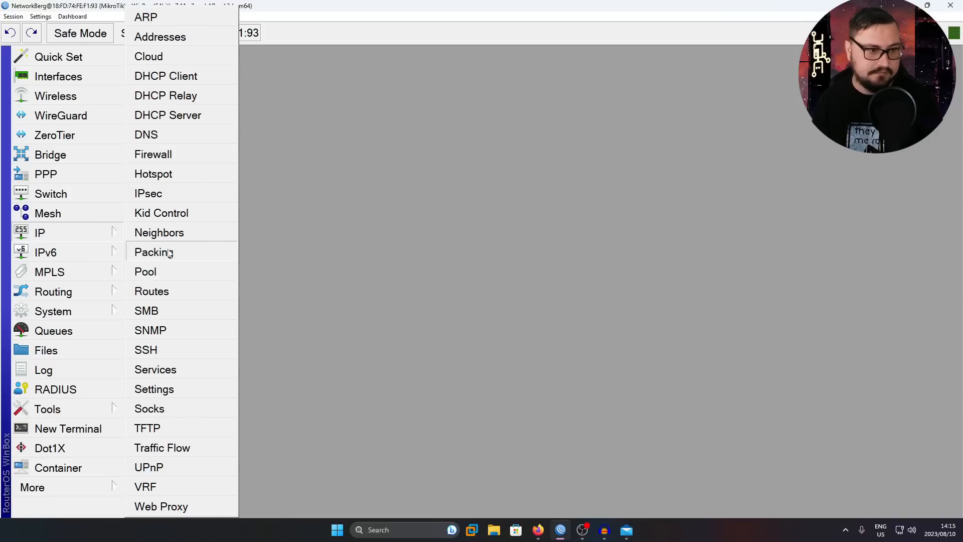
{"action": "left_click", "coordinate": [152, 153]}
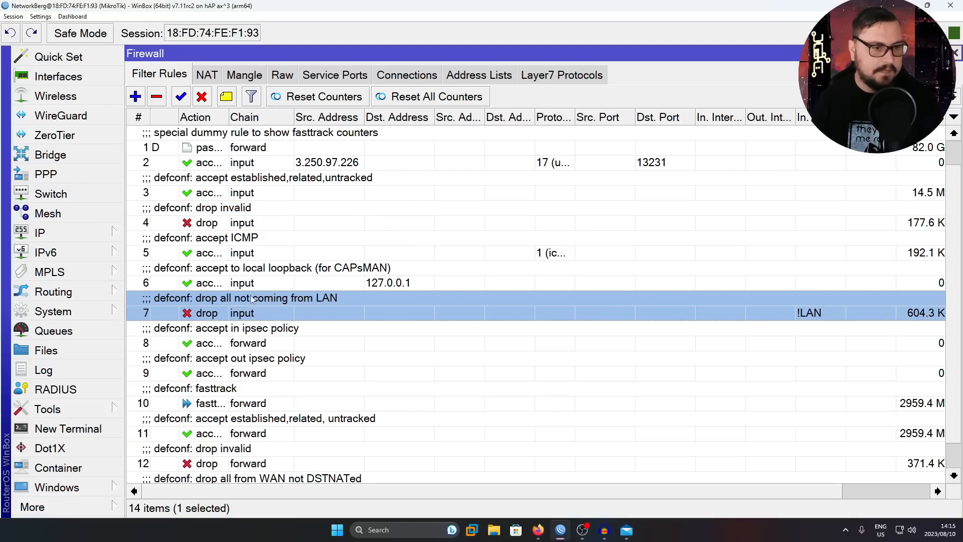
{"action": "double_click", "coordinate": [241, 313]}
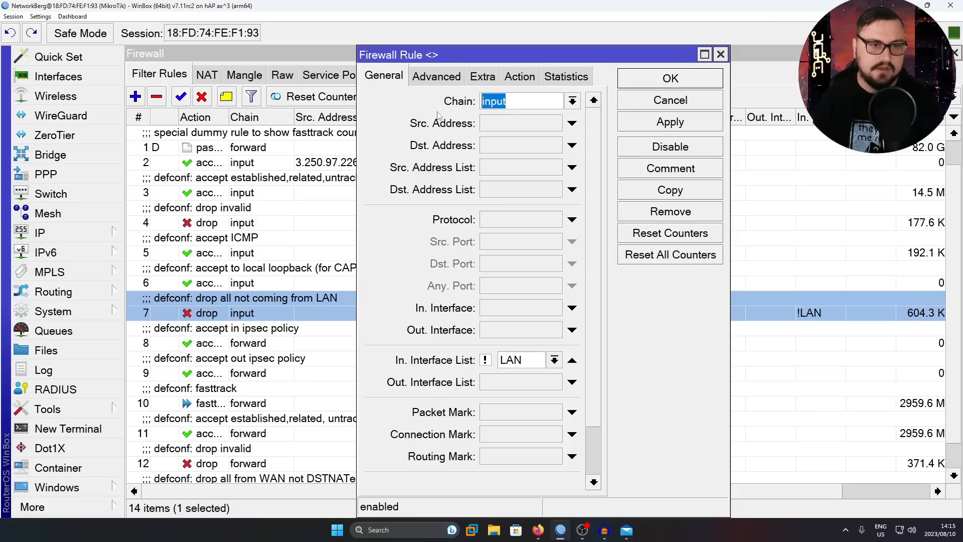
{"action": "scroll", "scroll_direction": "down", "scroll_amount": 3}
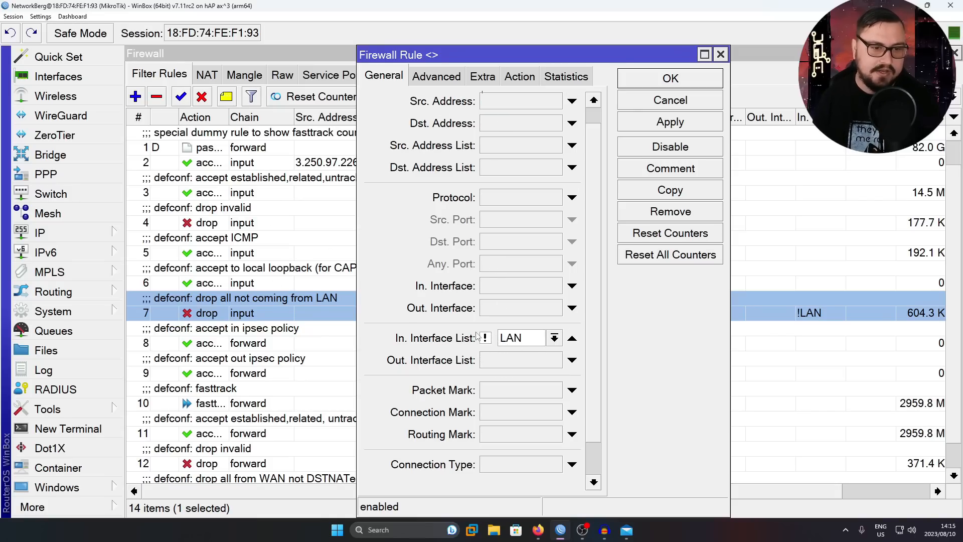
Confirm the rule's action stays drop and close the rule dialog unchanged
{"action": "left_click", "coordinate": [519, 77]}
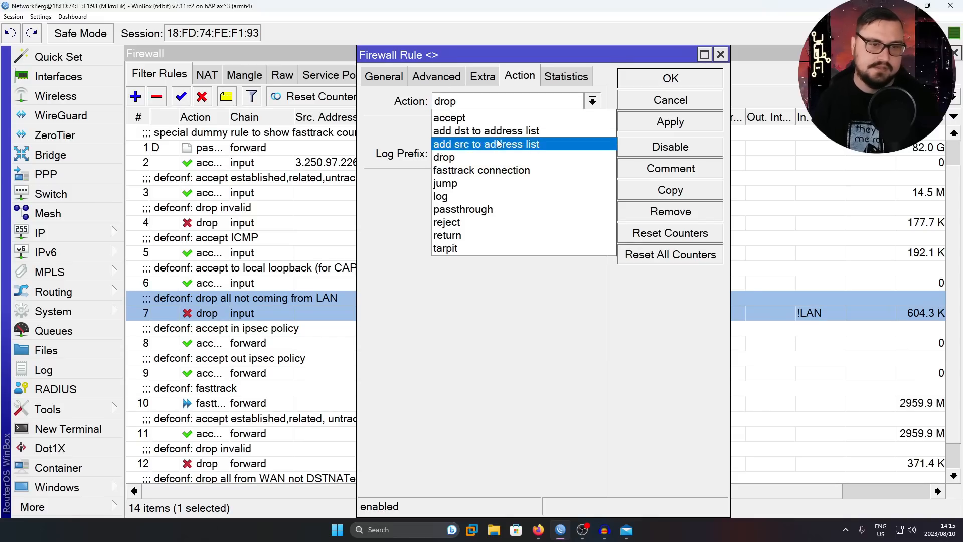
{"action": "left_click", "coordinate": [444, 157]}
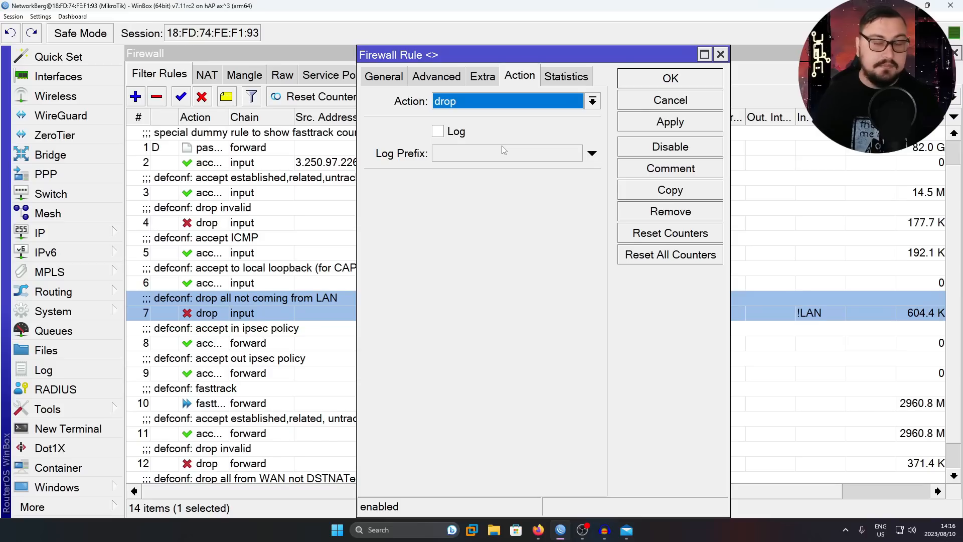
{"action": "mouse_move", "coordinate": [540, 80]}
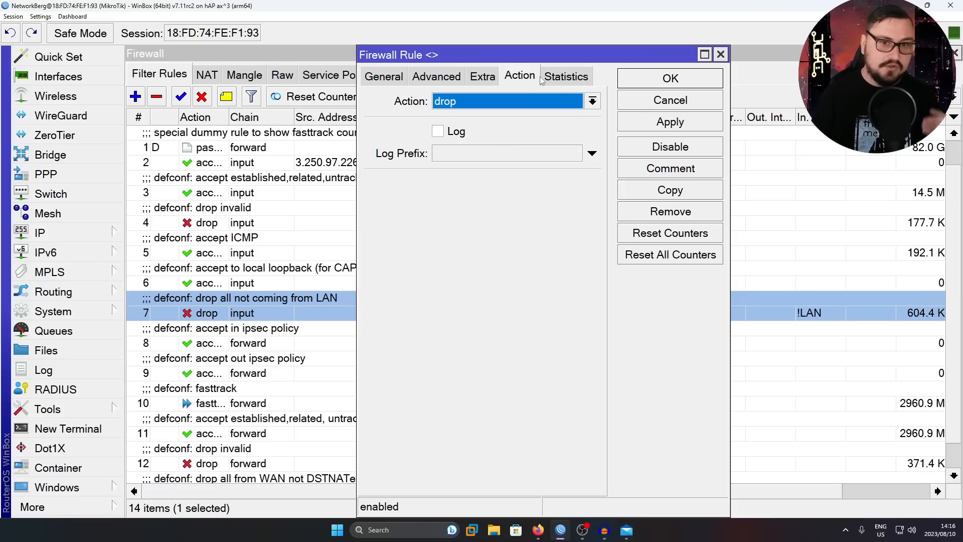
{"action": "left_click", "coordinate": [669, 78]}
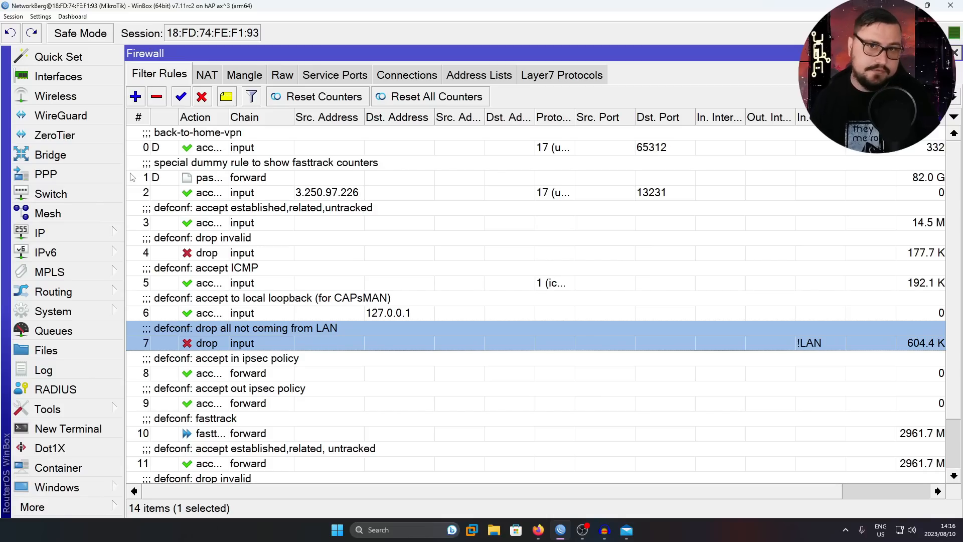
{"action": "mouse_move", "coordinate": [72, 213]}
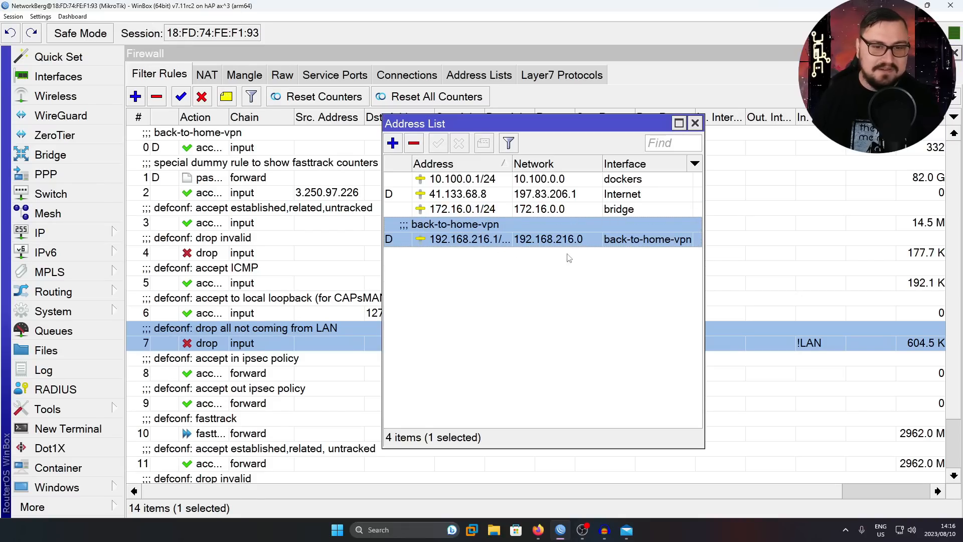
{"action": "mouse_move", "coordinate": [474, 258]}
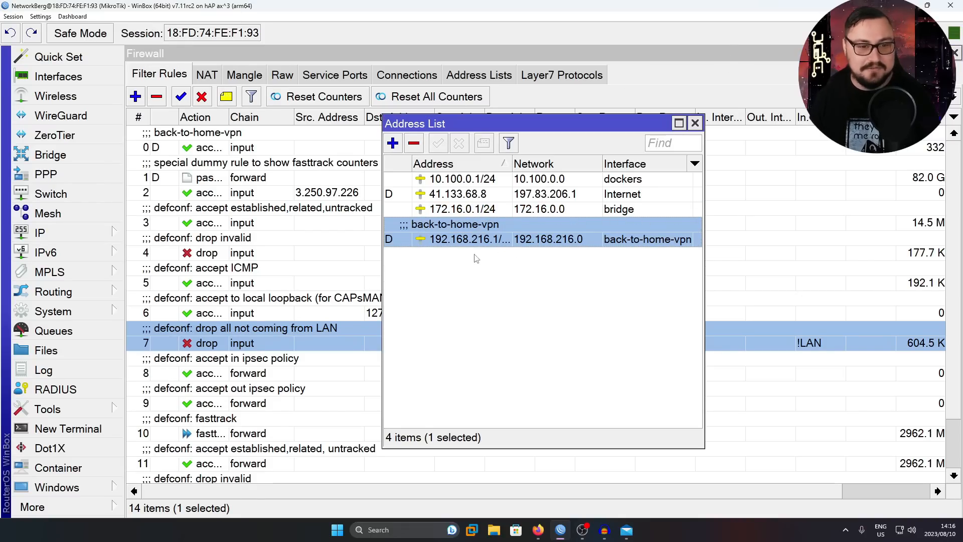
View the 172.16.0.1/24 bridge address details and close them without changes
{"action": "left_click", "coordinate": [462, 209]}
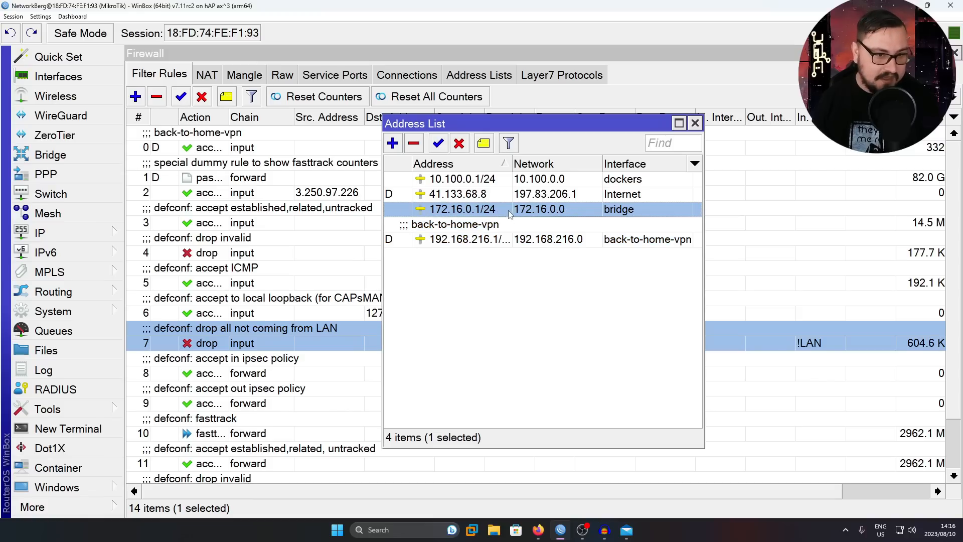
{"action": "mouse_move", "coordinate": [621, 219]}
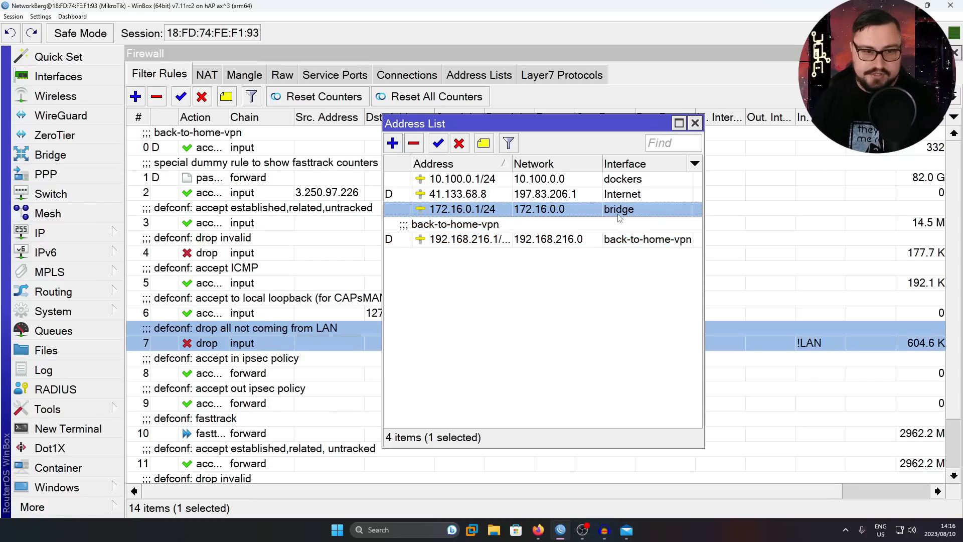
{"action": "mouse_move", "coordinate": [553, 212]}
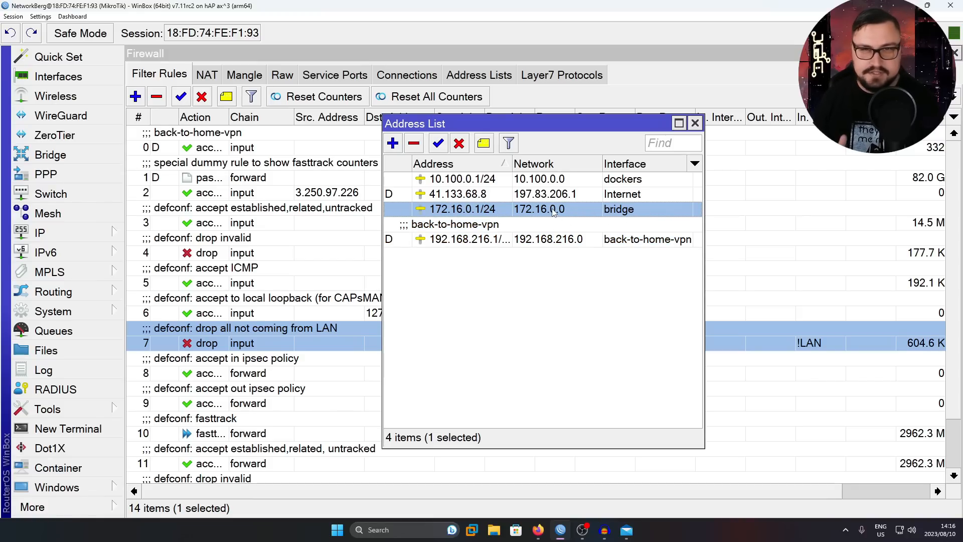
{"action": "double_click", "coordinate": [463, 209]}
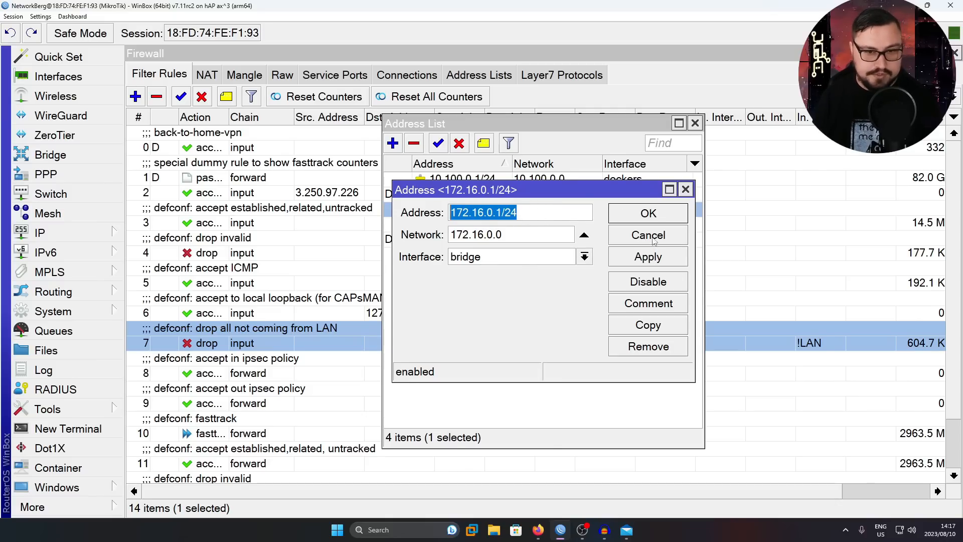
{"action": "left_click", "coordinate": [647, 212]}
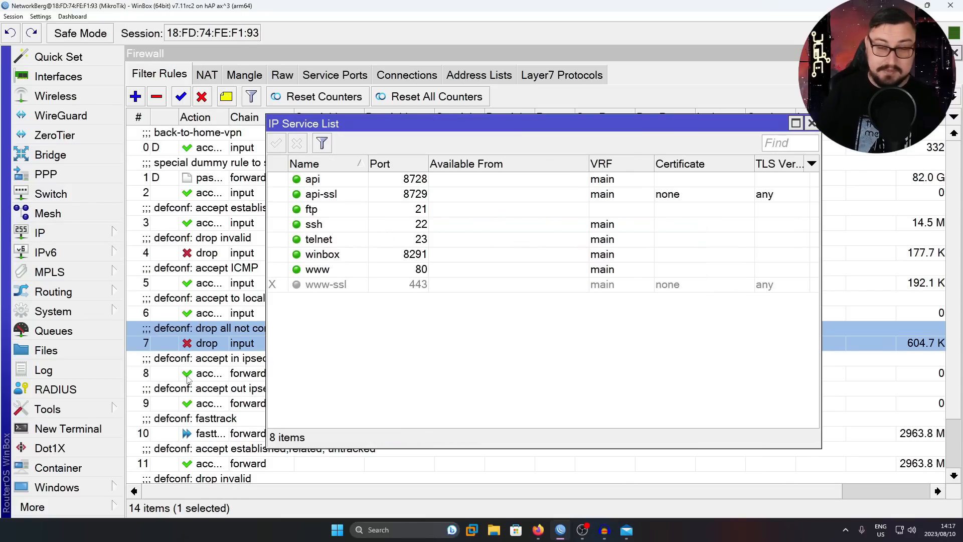
Select the api, api-ssl, ftp, telnet and www services for disabling, leaving ssh and winbox
{"action": "left_click", "coordinate": [313, 178]}
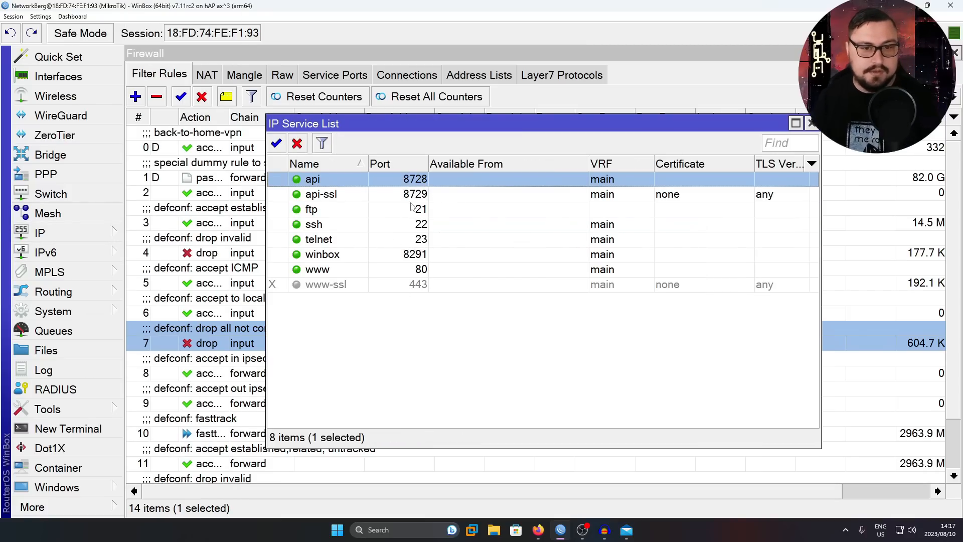
{"action": "mouse_move", "coordinate": [465, 242]}
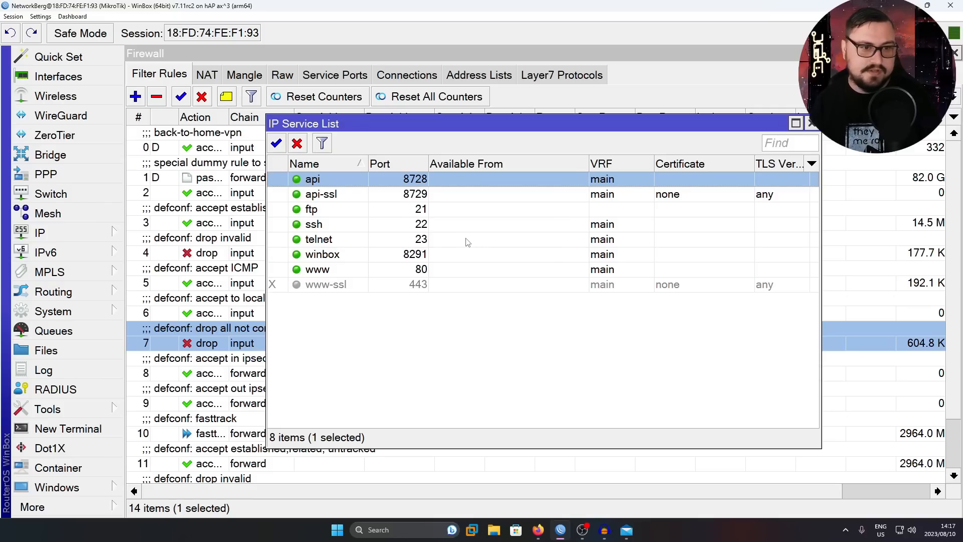
{"action": "mouse_move", "coordinate": [473, 179]}
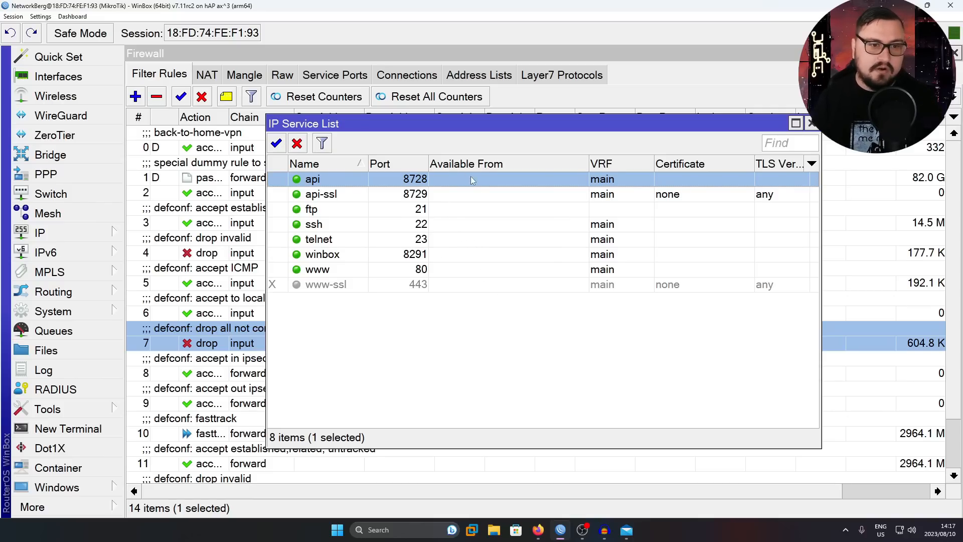
{"action": "mouse_move", "coordinate": [442, 205]}
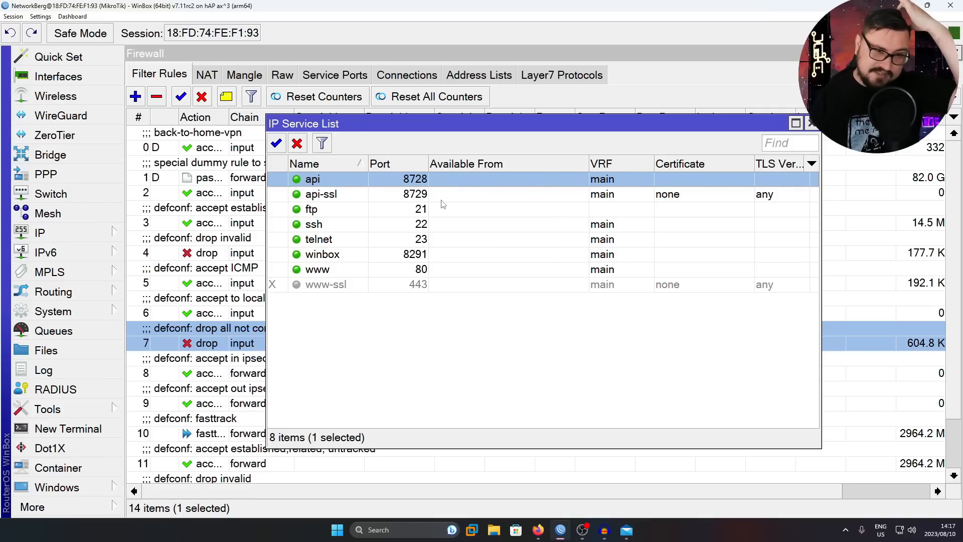
{"action": "mouse_move", "coordinate": [449, 190]}
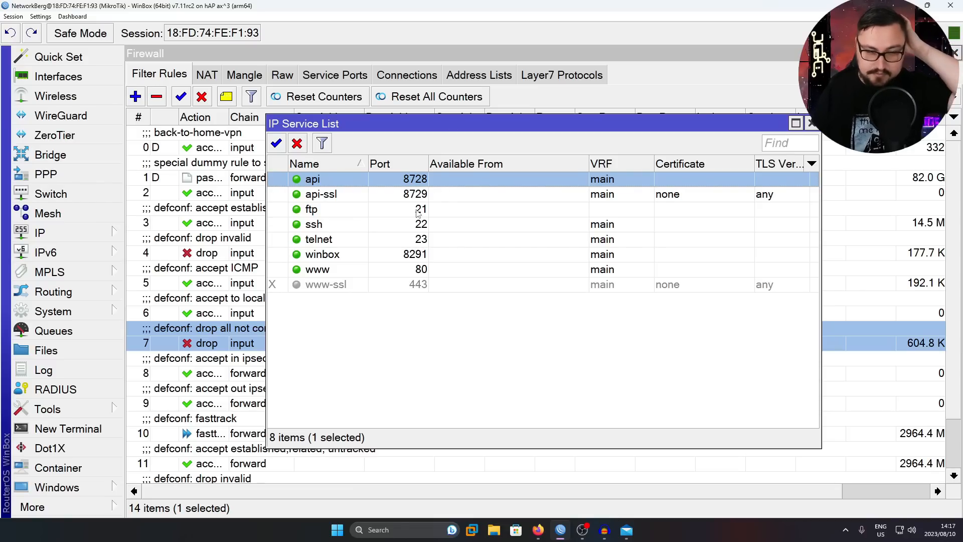
{"action": "mouse_move", "coordinate": [345, 134]}
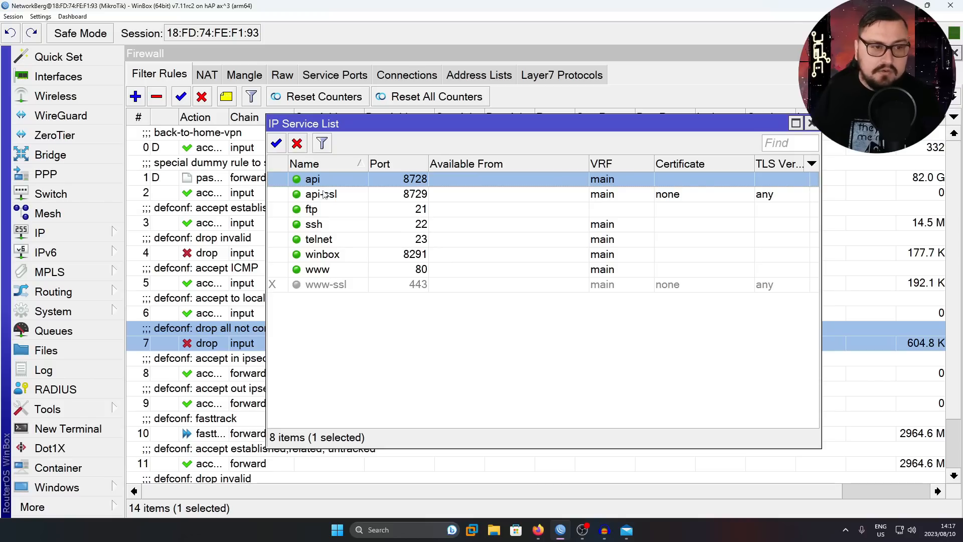
{"action": "left_click", "coordinate": [321, 194]}
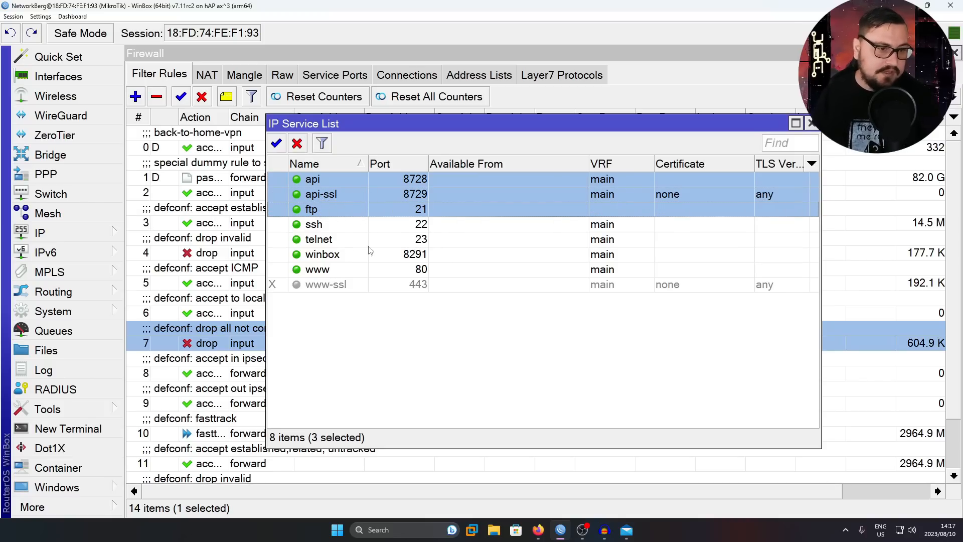
{"action": "left_click", "coordinate": [317, 269]}
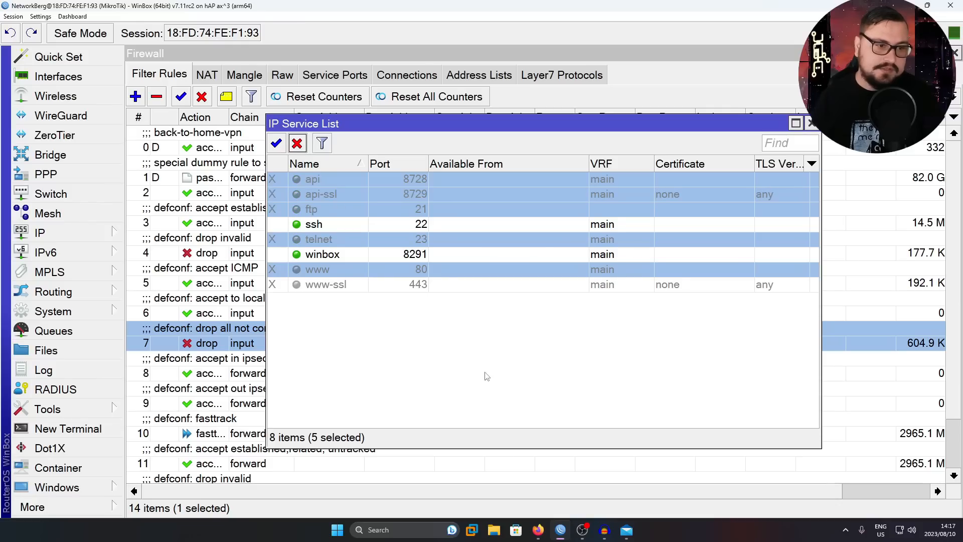
{"action": "left_click", "coordinate": [322, 254]}
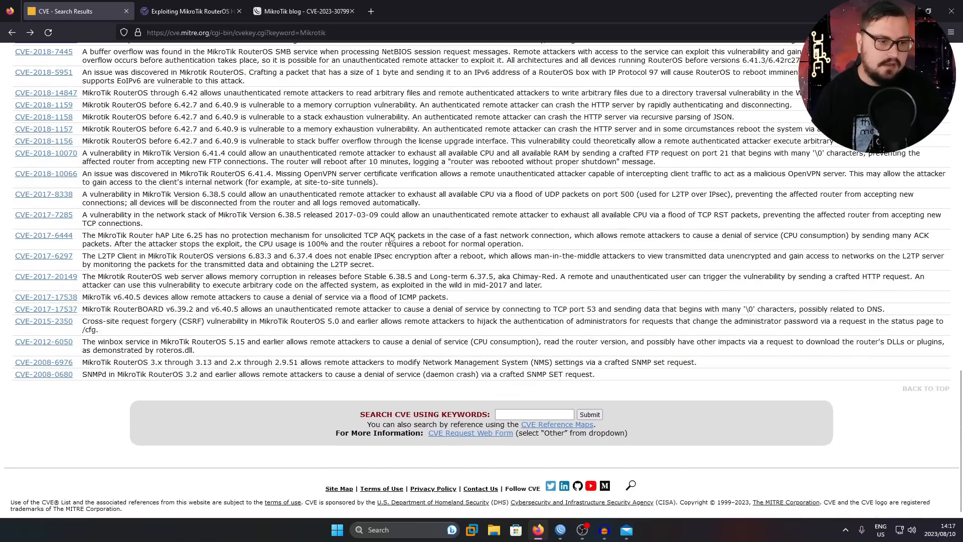
Leave the CVE search results for the VulnCheck 'Exploiting MikroTik RouterOS' article
{"action": "scroll", "scroll_direction": "up", "scroll_amount": 3}
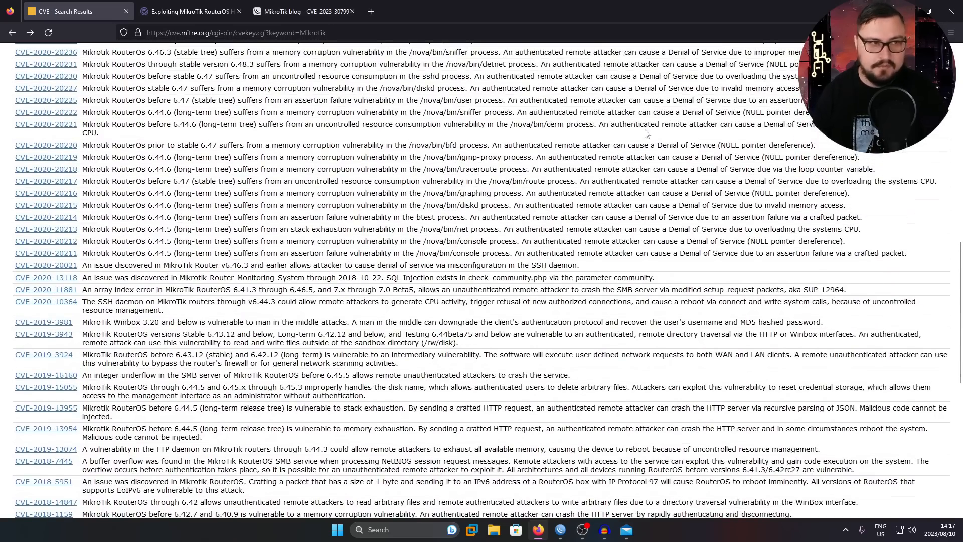
{"action": "left_click", "coordinate": [289, 11]}
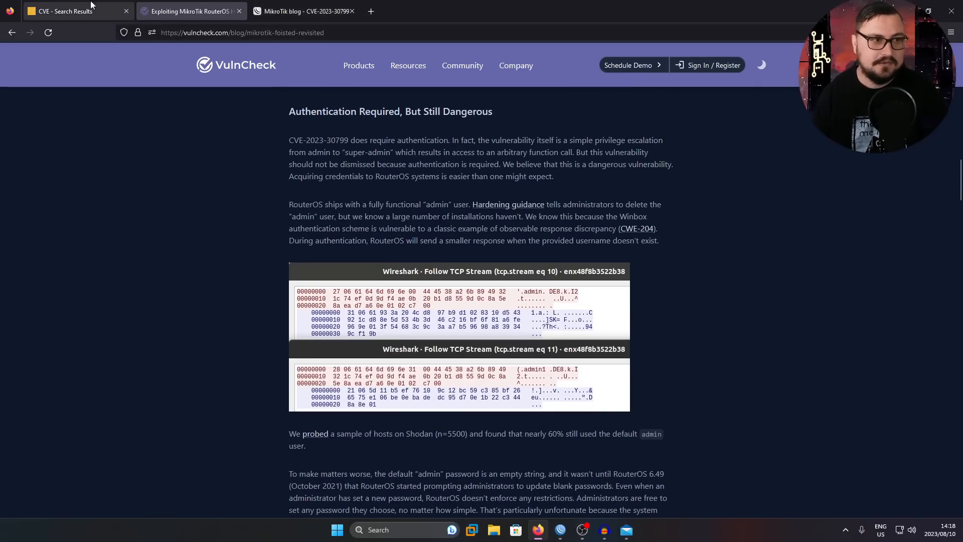
{"action": "mouse_move", "coordinate": [67, 19]}
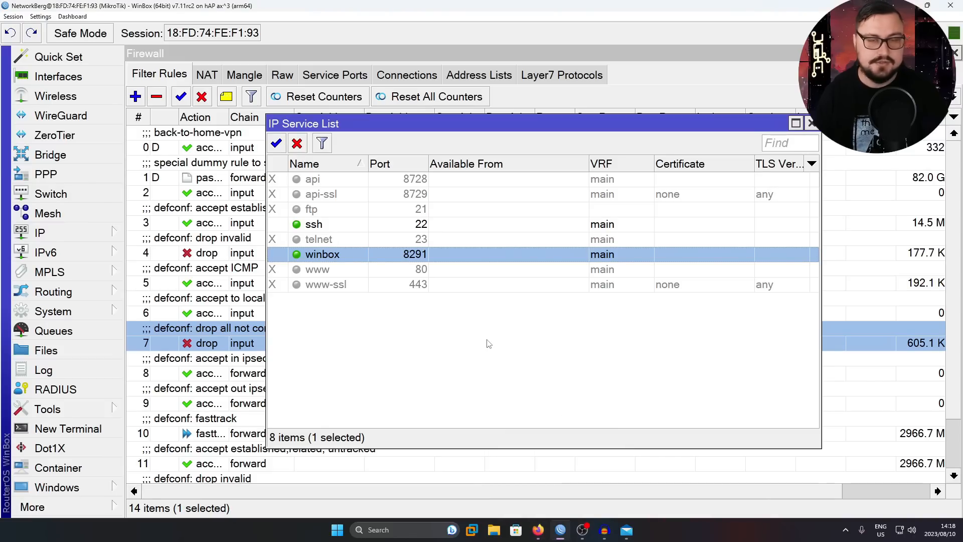
{"action": "mouse_move", "coordinate": [442, 98]}
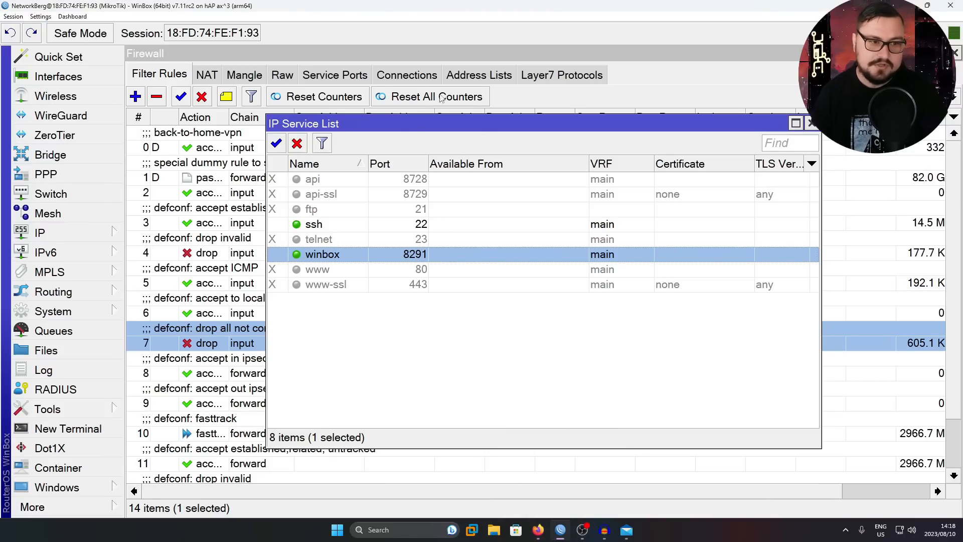
{"action": "mouse_move", "coordinate": [439, 199]}
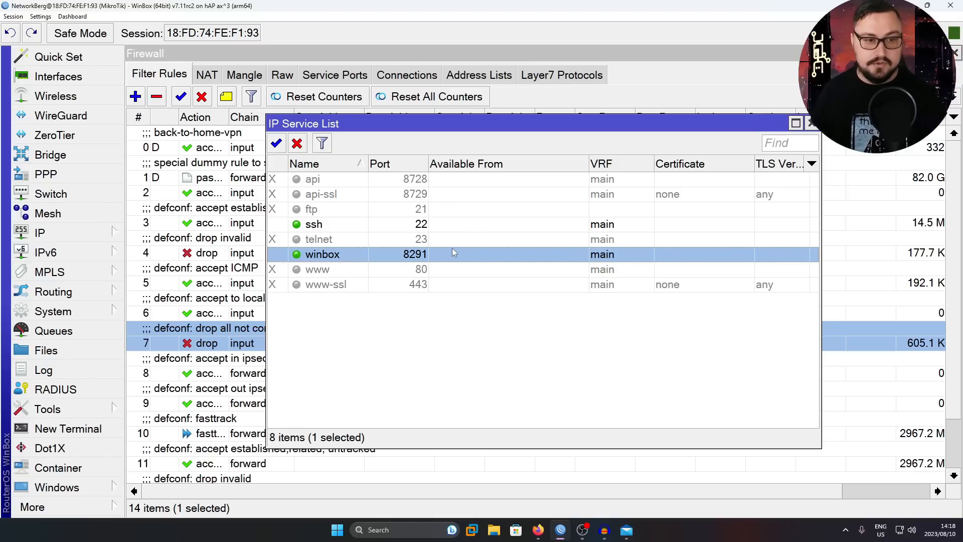
{"action": "mouse_move", "coordinate": [495, 252]}
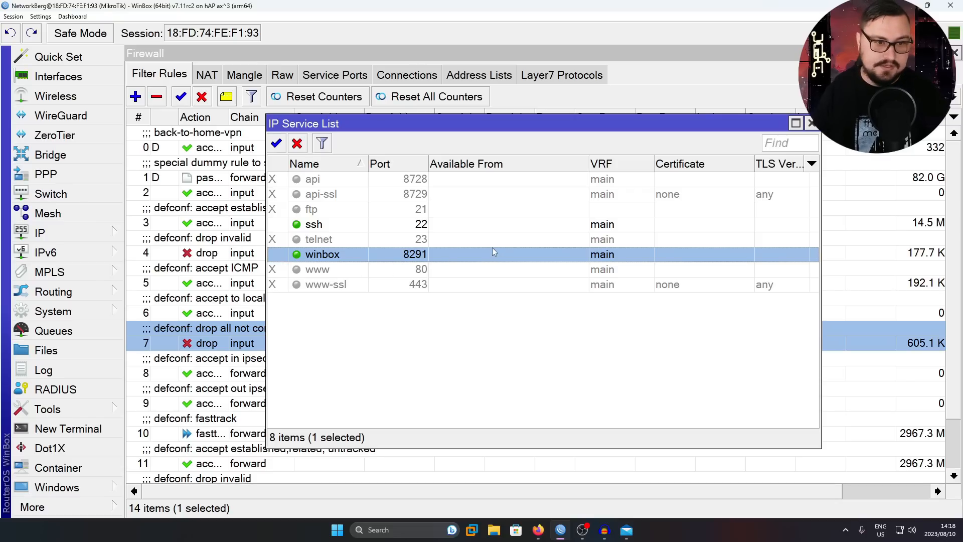
Restrict the ssh service's Available From to 172.16.0.0/24
{"action": "double_click", "coordinate": [314, 224]}
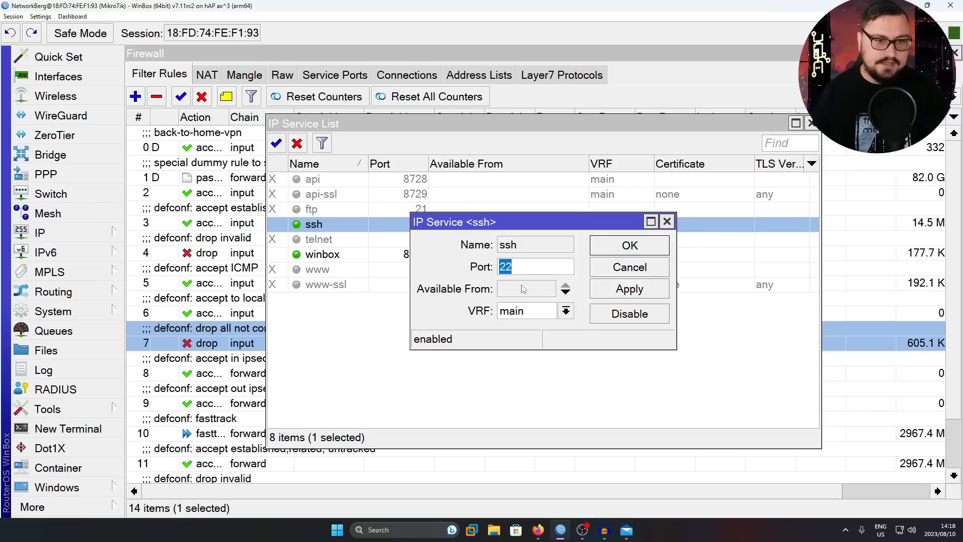
{"action": "type", "text": "19"}
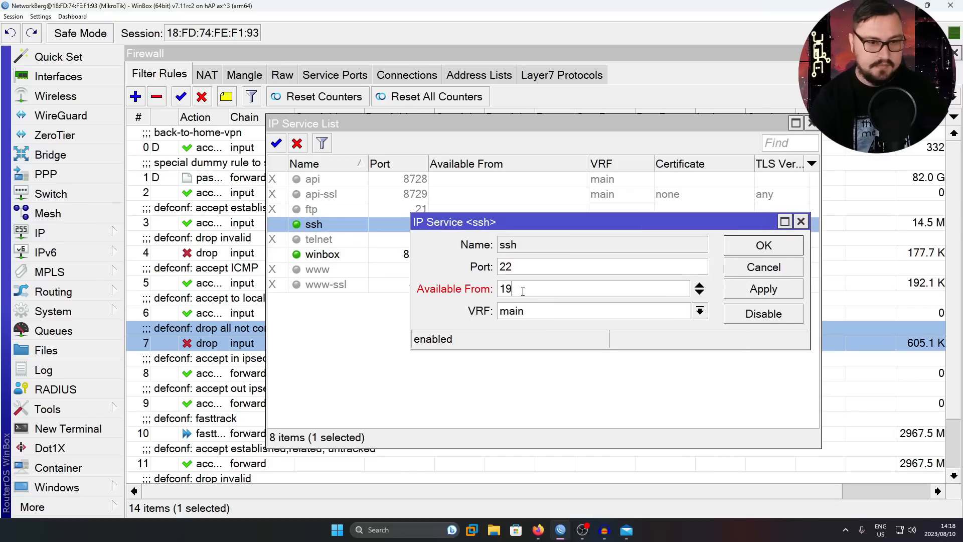
{"action": "type", "text": "72.16.0.0/24"}
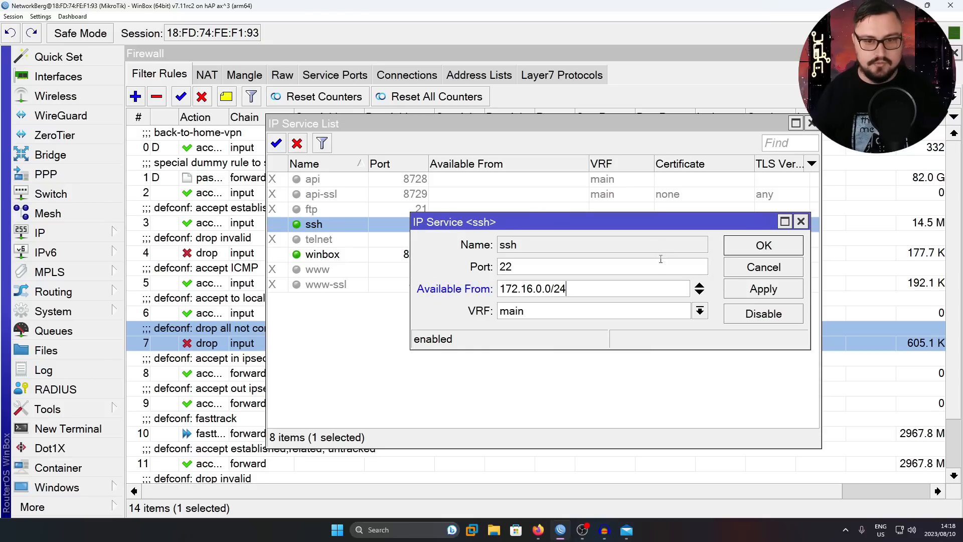
{"action": "left_click", "coordinate": [698, 284]}
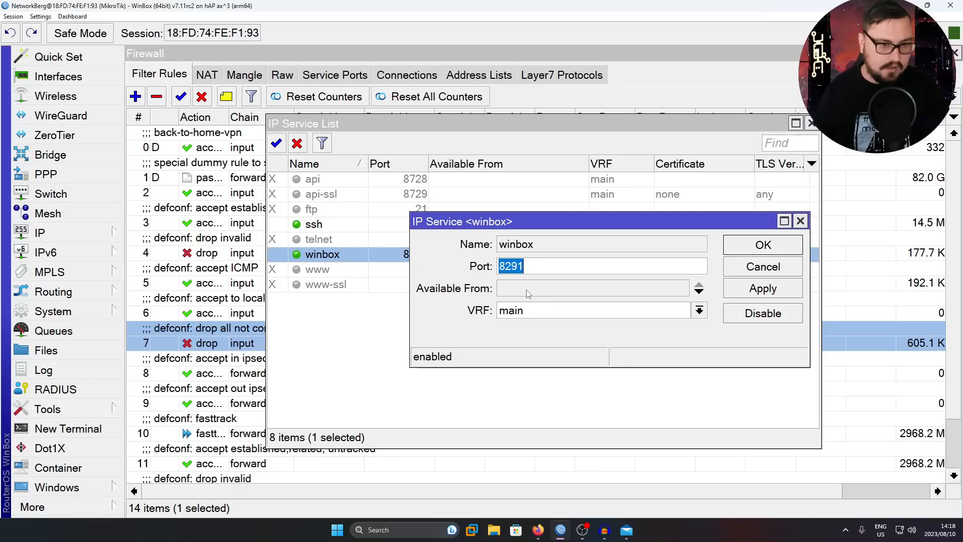
Restrict the winbox service's Available From to 172.16.0.0/24
{"action": "type", "text": "172.16.0.0/24"}
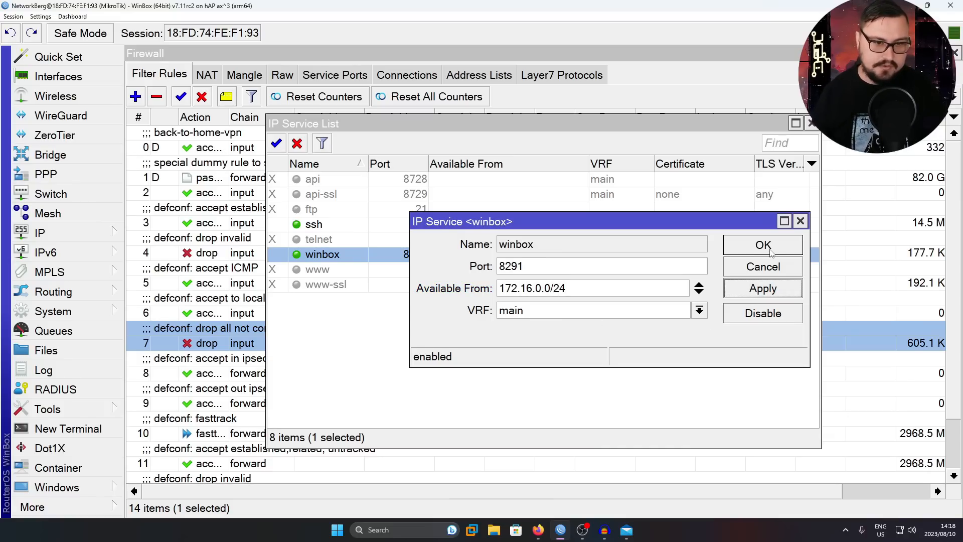
{"action": "left_click", "coordinate": [762, 245]}
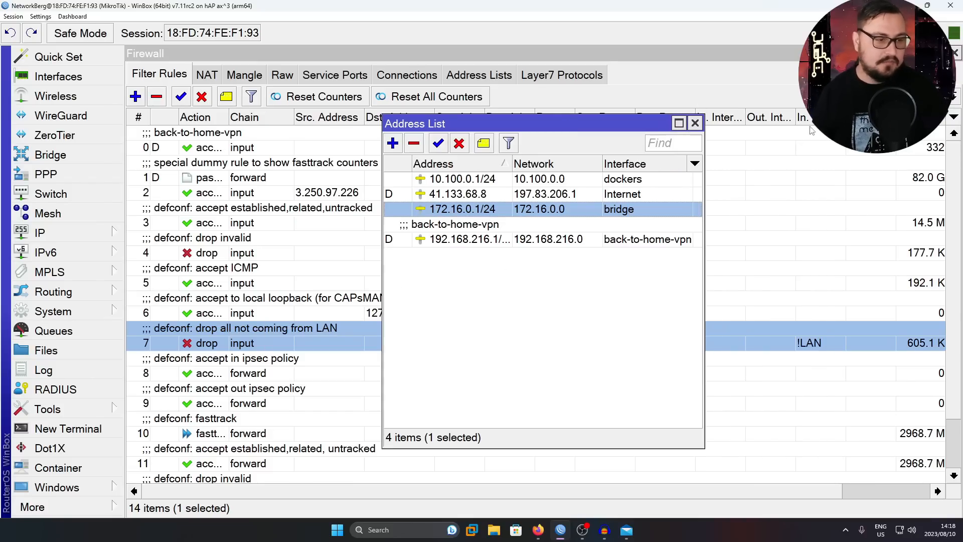
Start a new input filter rule with an inverted source address match on 172.16
{"action": "left_click", "coordinate": [39, 232]}
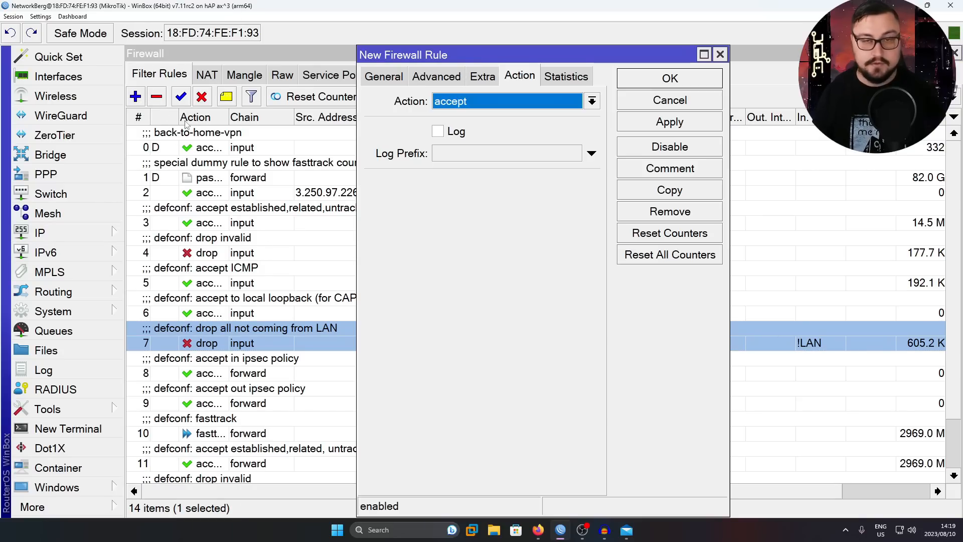
{"action": "left_click", "coordinate": [383, 76]}
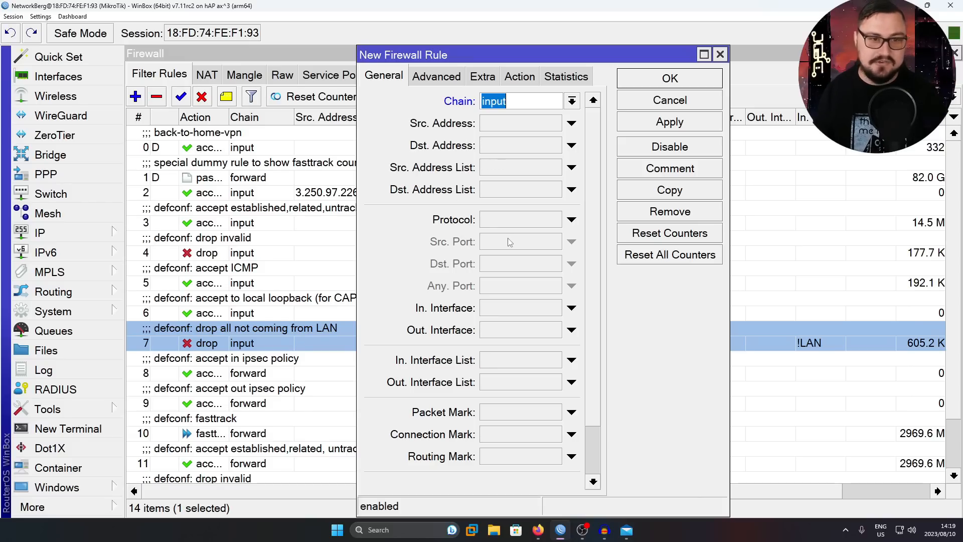
{"action": "mouse_move", "coordinate": [476, 78]}
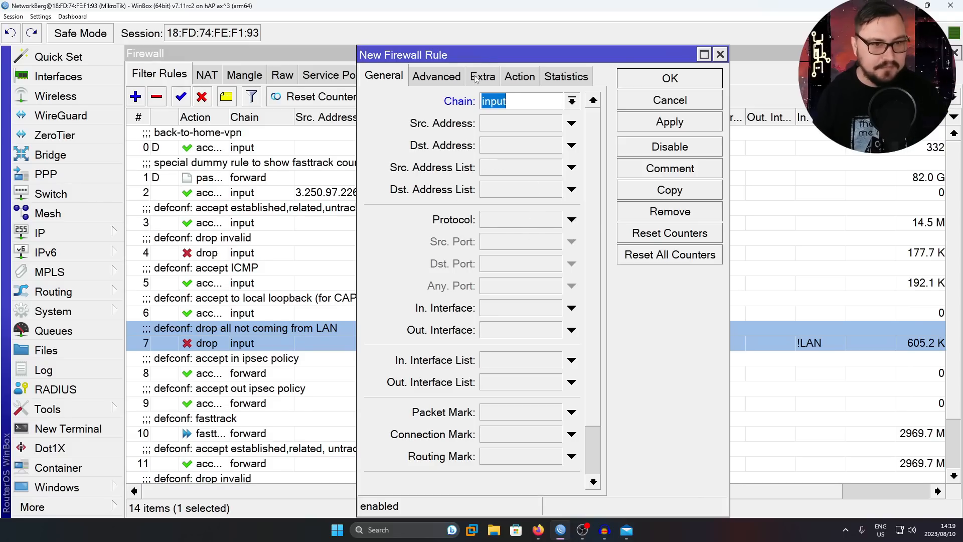
{"action": "left_click", "coordinate": [521, 122]}
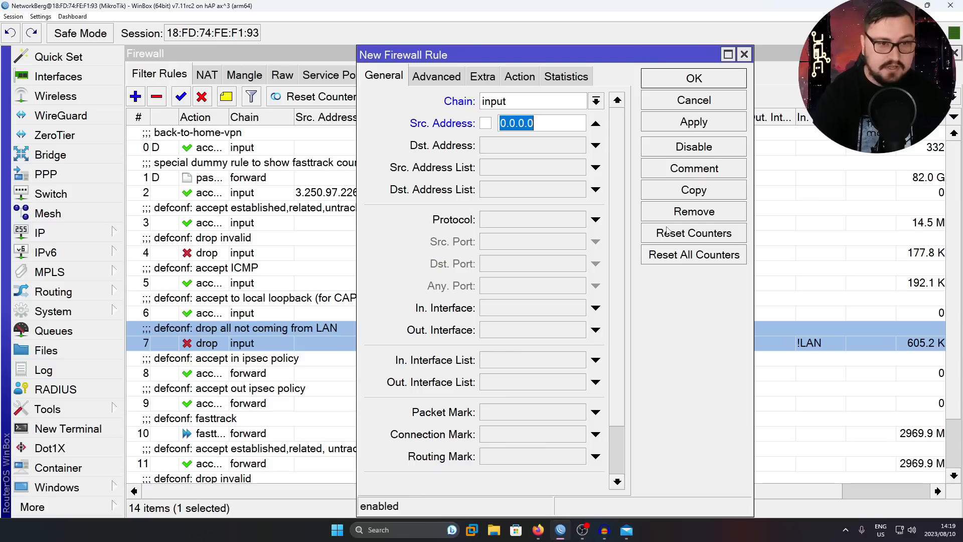
{"action": "type", "text": "172.16"}
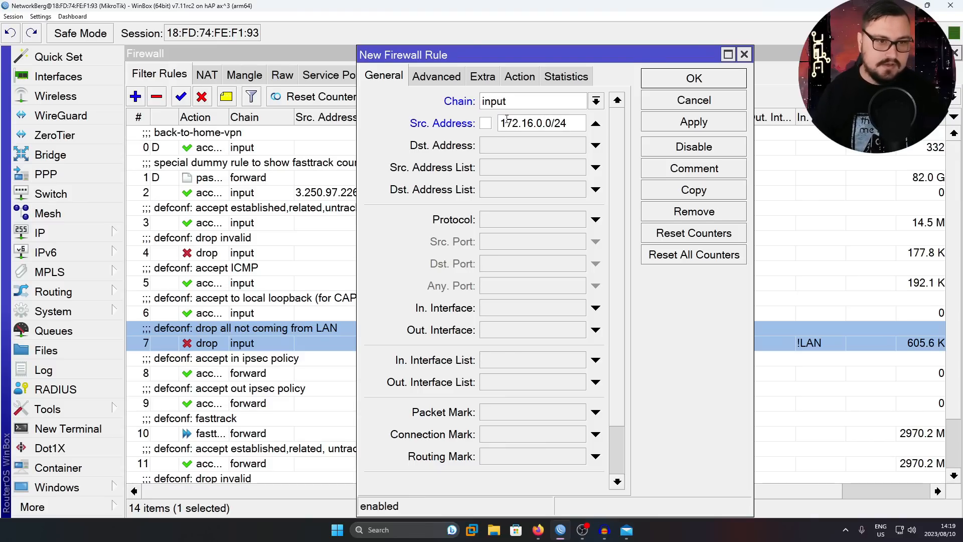
{"action": "left_click", "coordinate": [486, 123]}
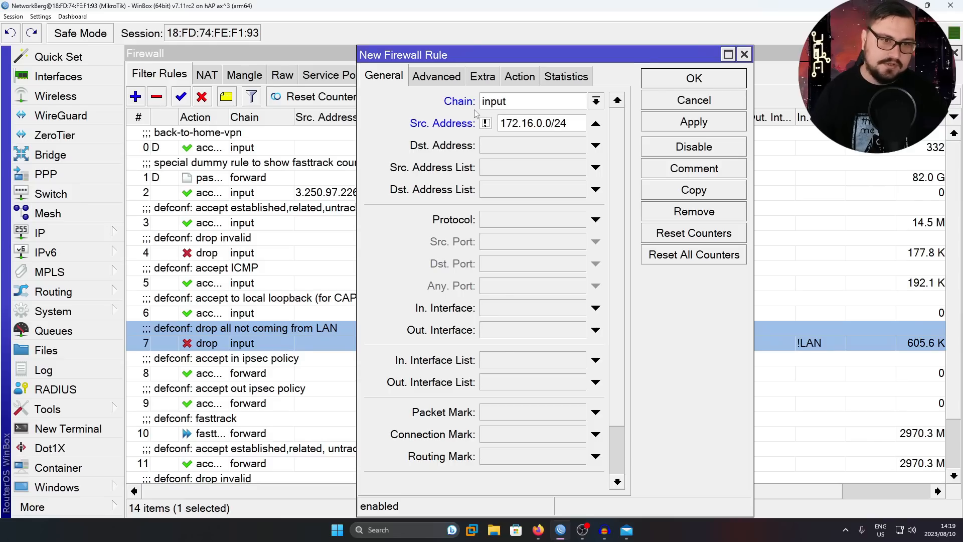
{"action": "triple_click", "coordinate": [532, 123]}
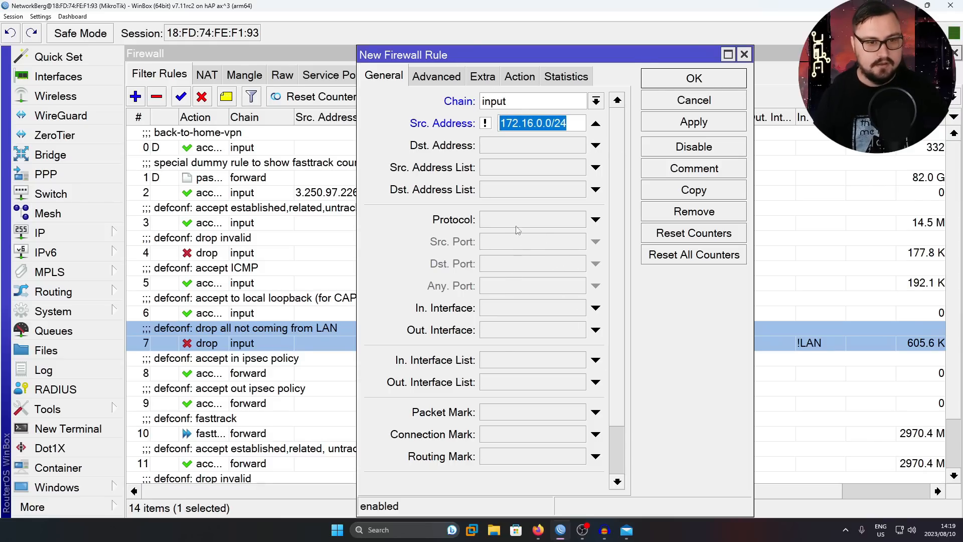
{"action": "scroll", "scroll_direction": "down", "scroll_amount": 3}
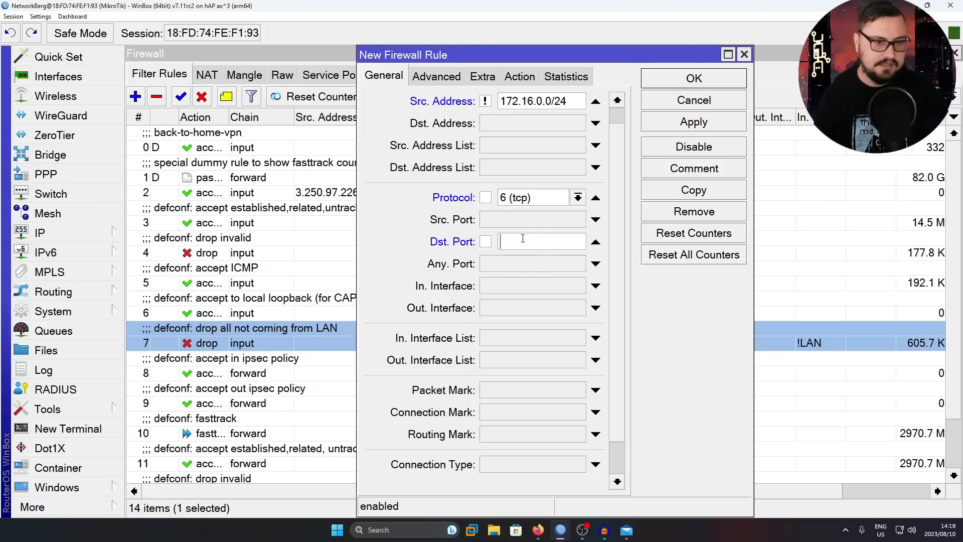
Set Dst. Port to 22,8291 and the inverted Src. Address to 172.16.0.0/24
{"action": "type", "text": "2"}
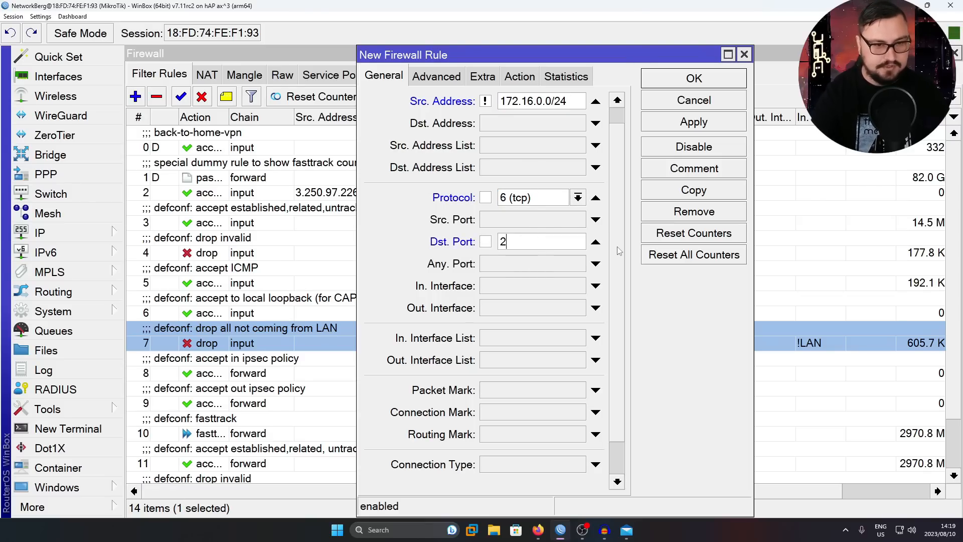
{"action": "type", "text": "2,"}
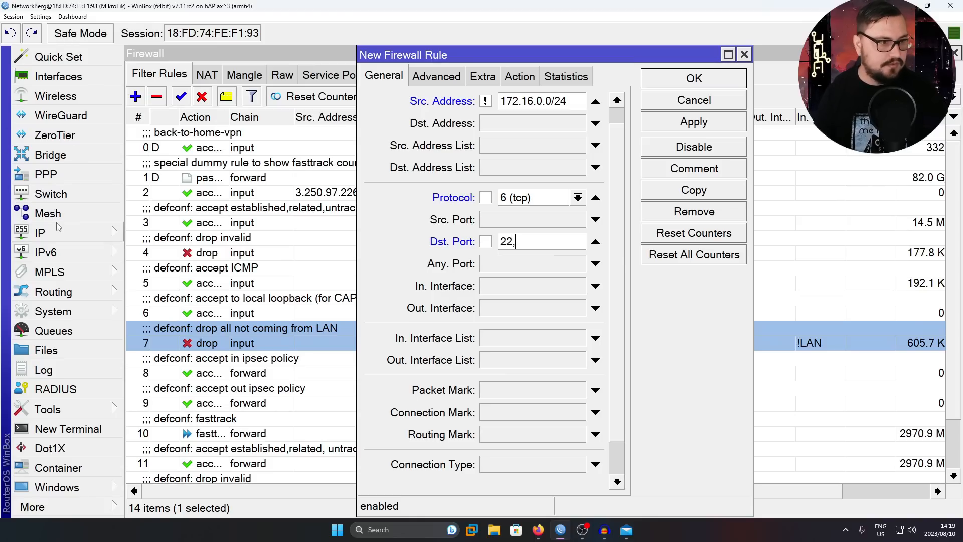
{"action": "left_click", "coordinate": [39, 231]}
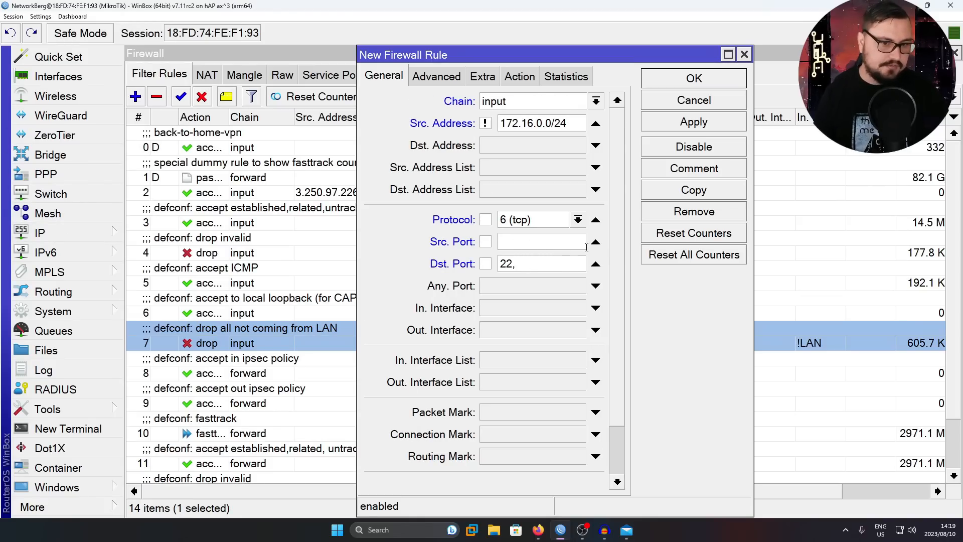
{"action": "left_click", "coordinate": [39, 232]}
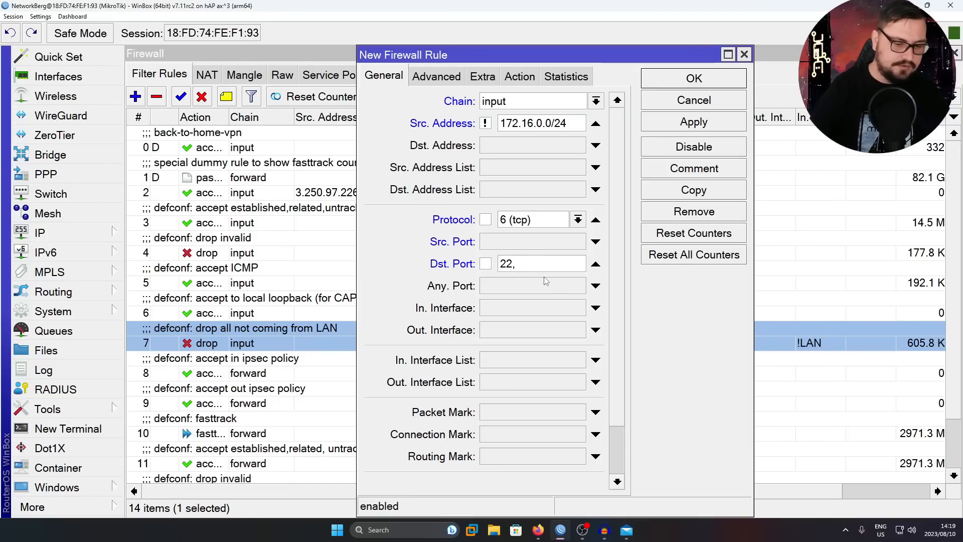
{"action": "type", "text": "8291"}
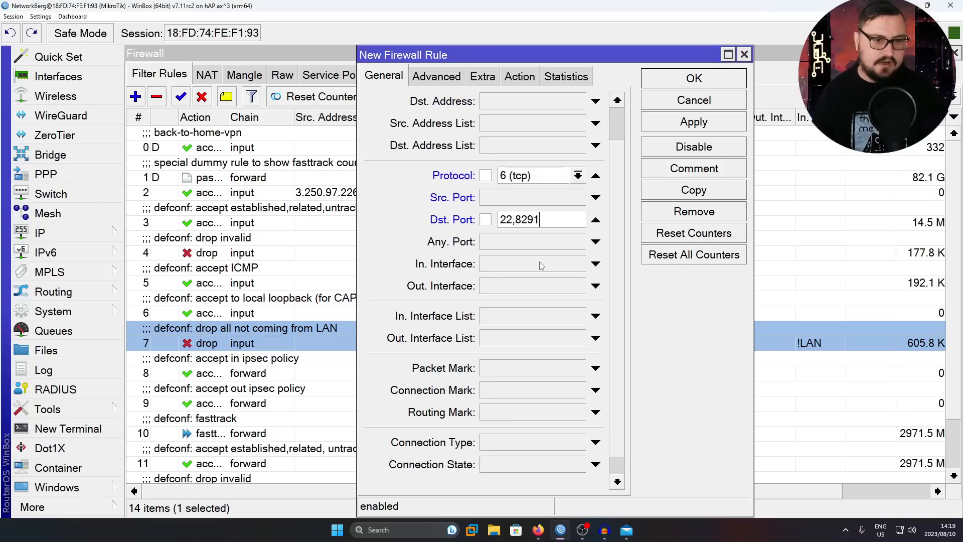
{"action": "type", "text": "172.16.0.0/24"}
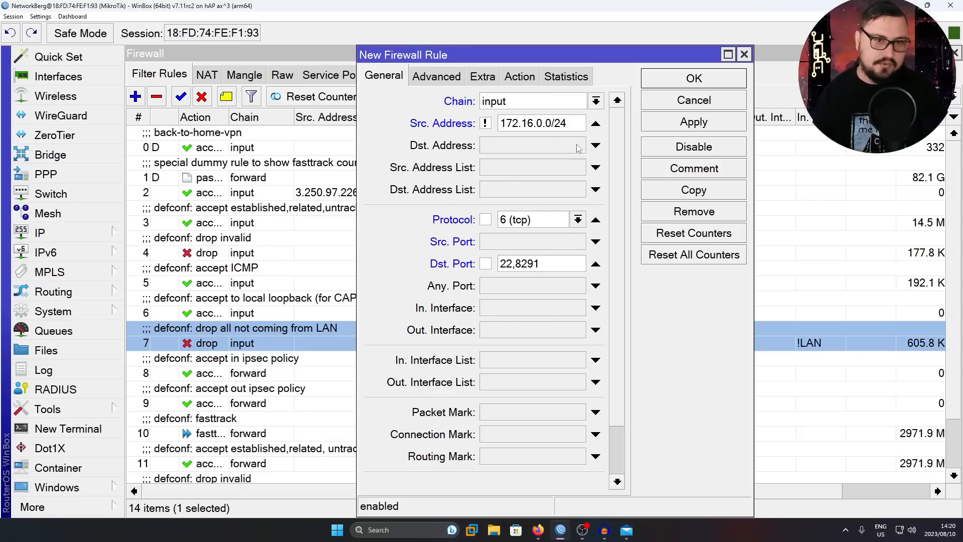
Set the rule's action to drop and save it
{"action": "left_click", "coordinate": [518, 76]}
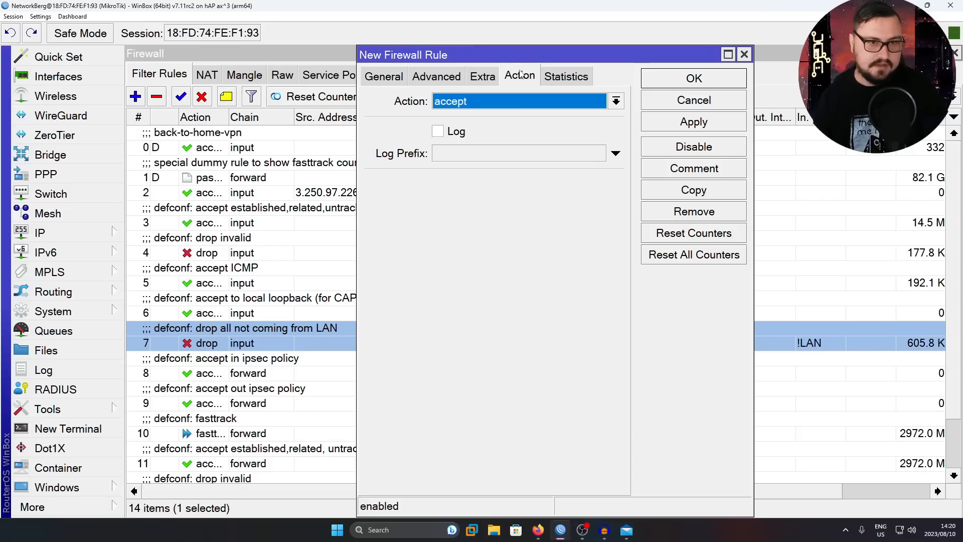
{"action": "left_click", "coordinate": [615, 102]}
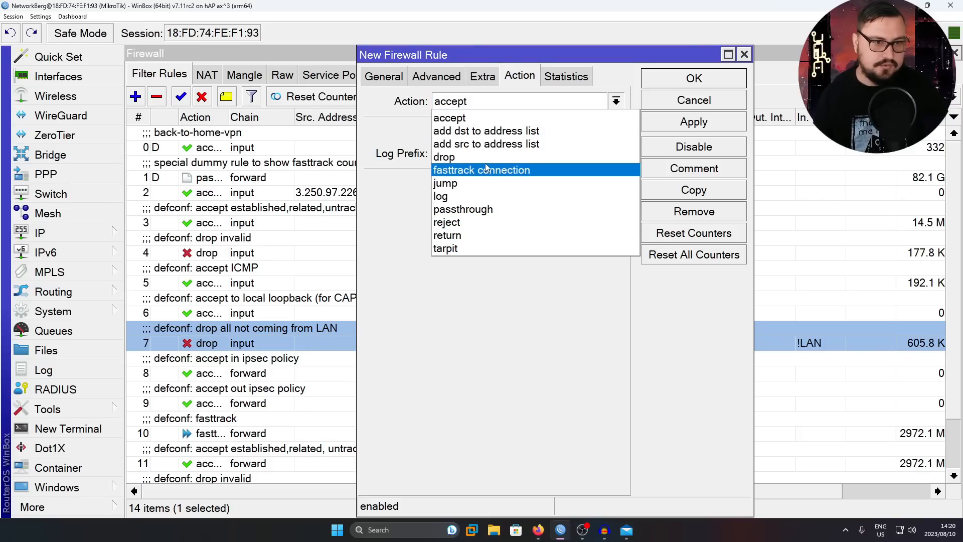
{"action": "left_click", "coordinate": [382, 76]}
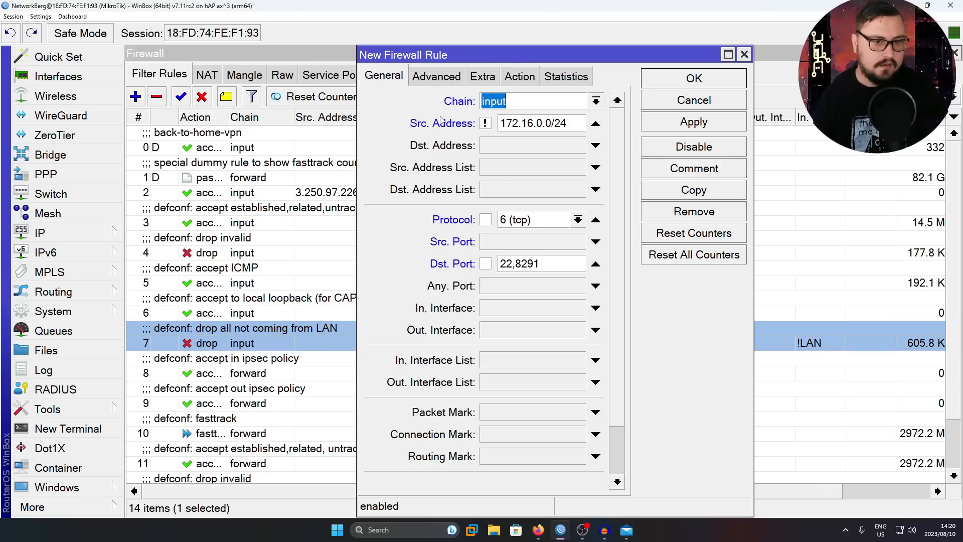
{"action": "left_click", "coordinate": [693, 121]}
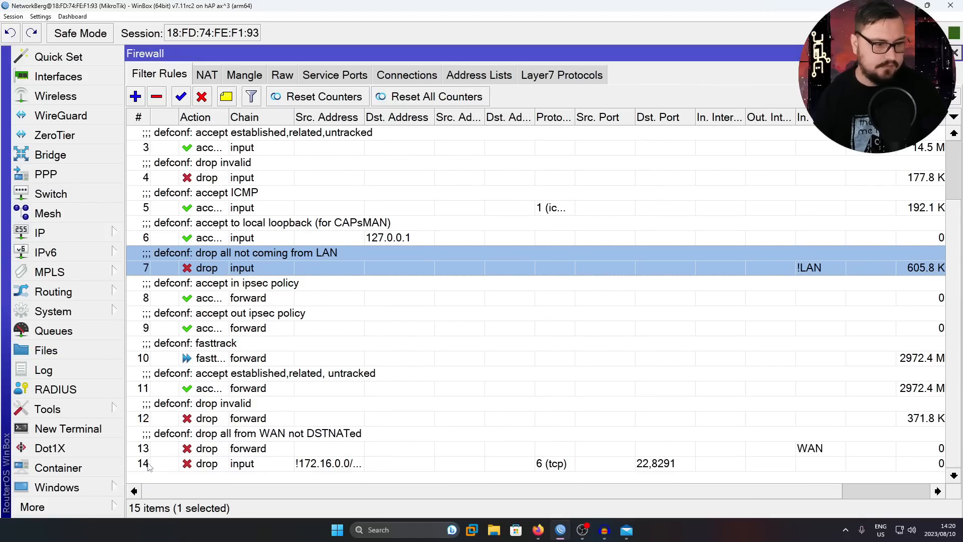
Drag the drop rule for !172.16.0.0/24 tcp 22,8291 above rule 0 in Filter Rules
{"action": "scroll", "scroll_direction": "up", "scroll_amount": 3}
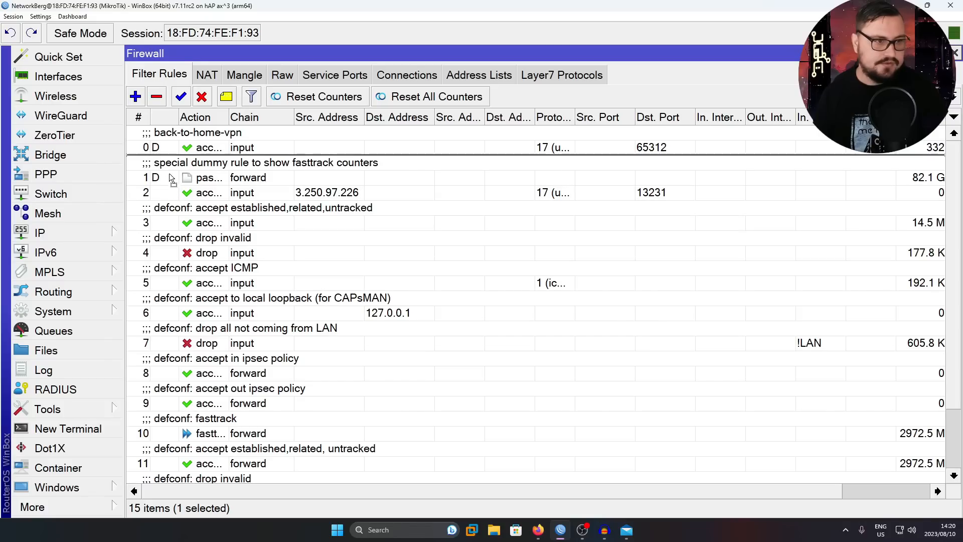
{"action": "left_click", "coordinate": [136, 96]}
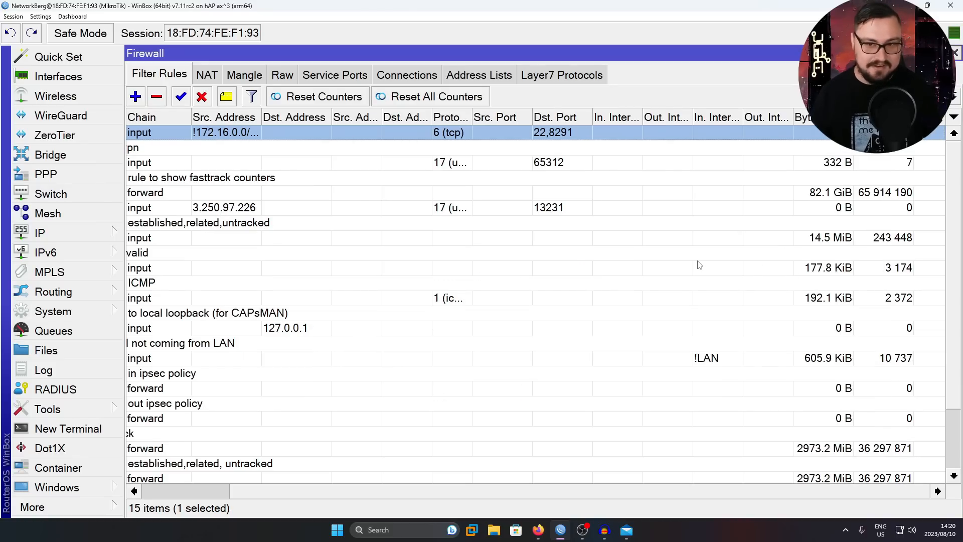
{"action": "mouse_move", "coordinate": [607, 247]}
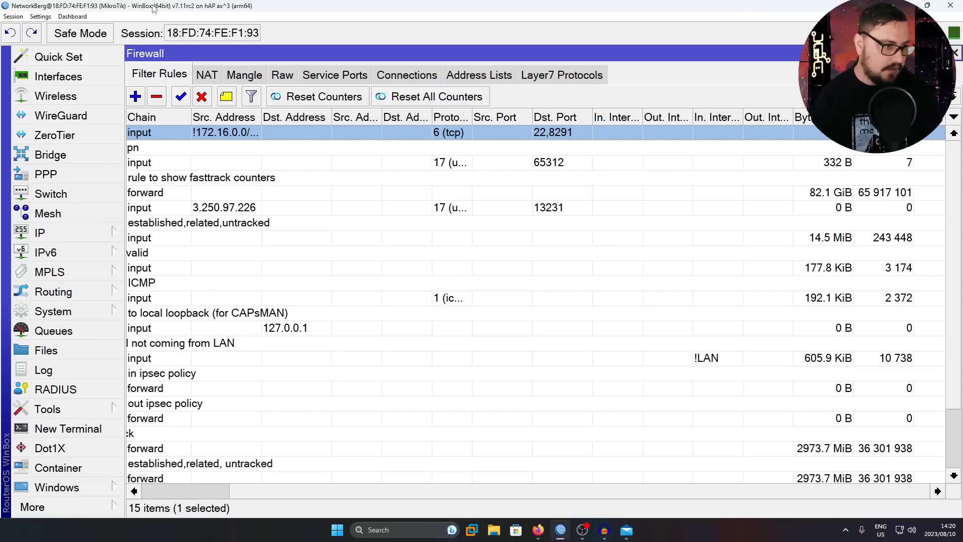
{"action": "left_click", "coordinate": [39, 232]}
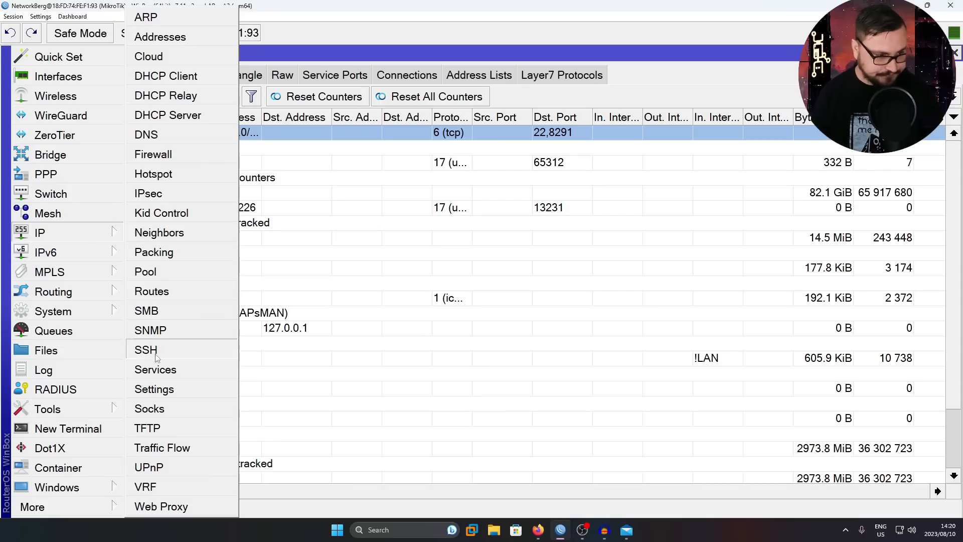
{"action": "mouse_move", "coordinate": [155, 369]}
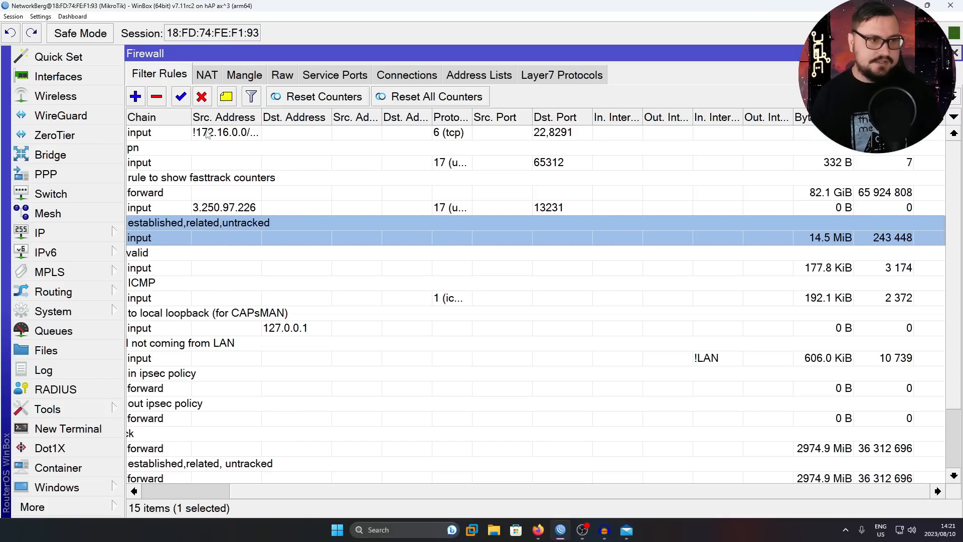
{"action": "left_click", "coordinate": [140, 132]}
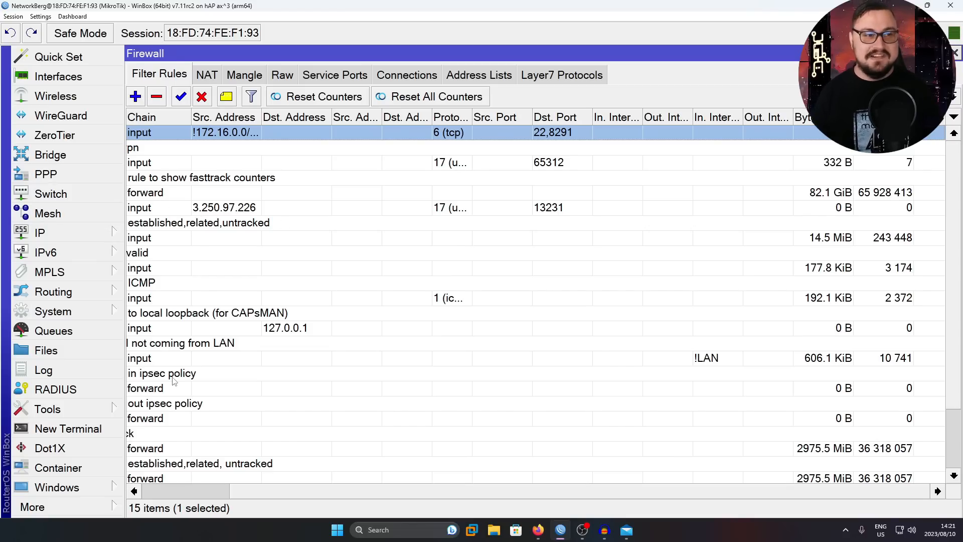
{"action": "mouse_move", "coordinate": [508, 371]}
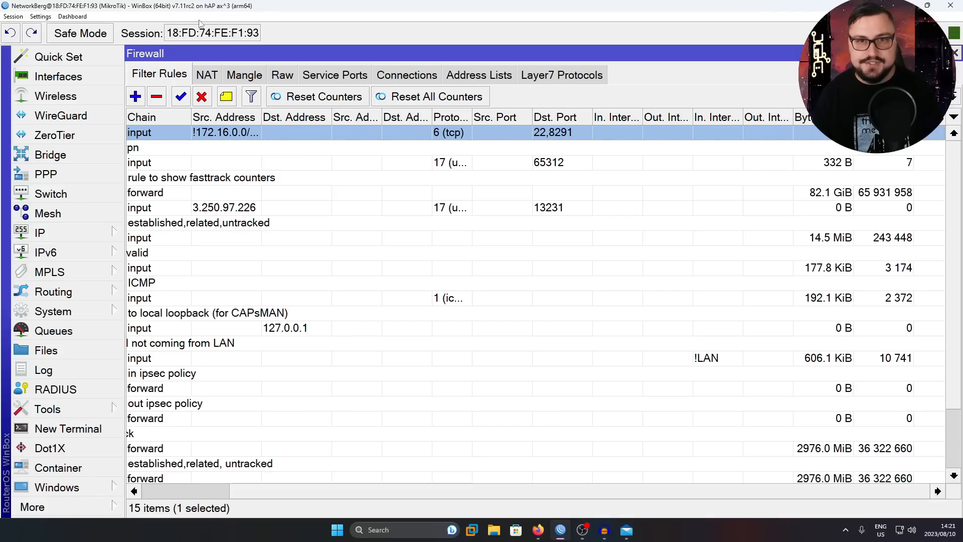
{"action": "mouse_move", "coordinate": [155, 70]}
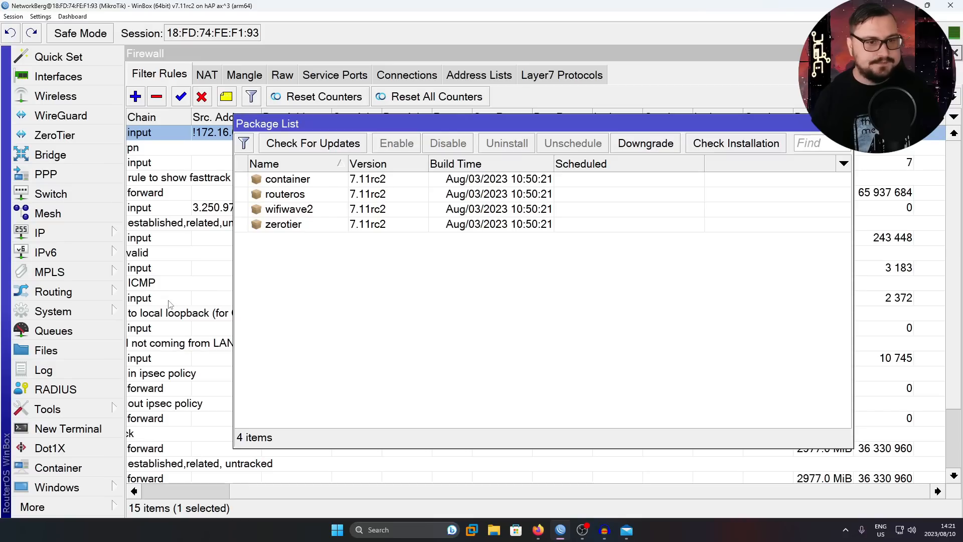
Run Check For Updates and read the 7.11rc3 changelog over installed 7.11rc2
{"action": "left_click", "coordinate": [312, 144]}
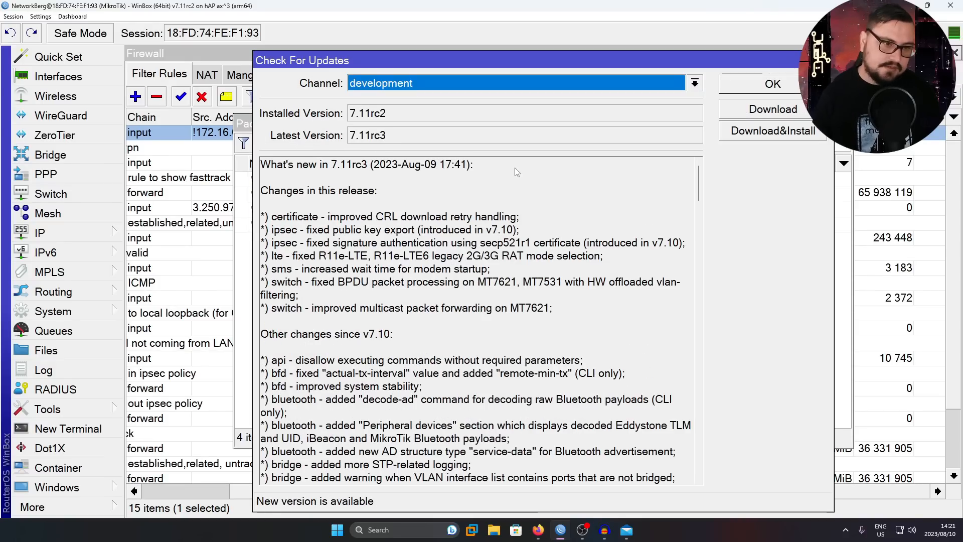
{"action": "scroll", "scroll_direction": "down", "scroll_amount": 3}
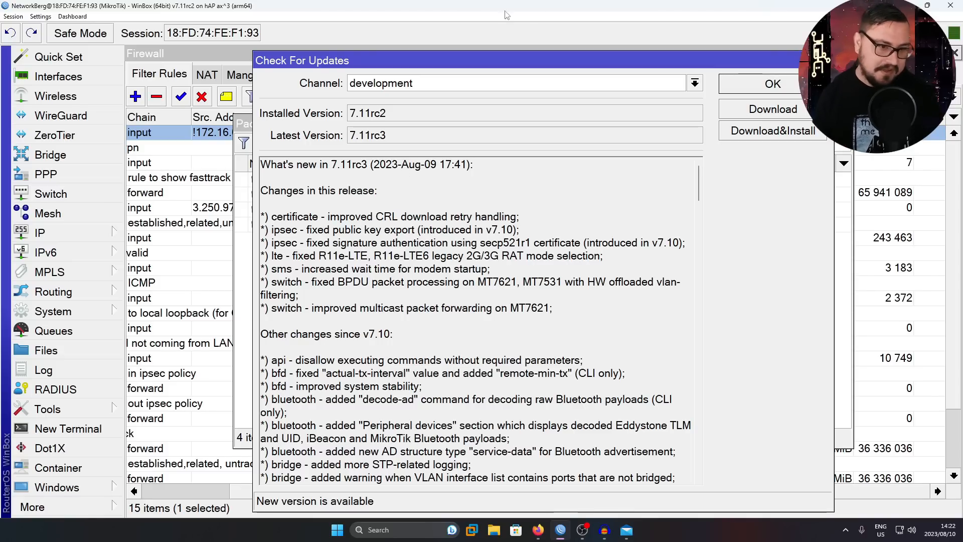
{"action": "scroll", "scroll_direction": "down", "scroll_amount": 3}
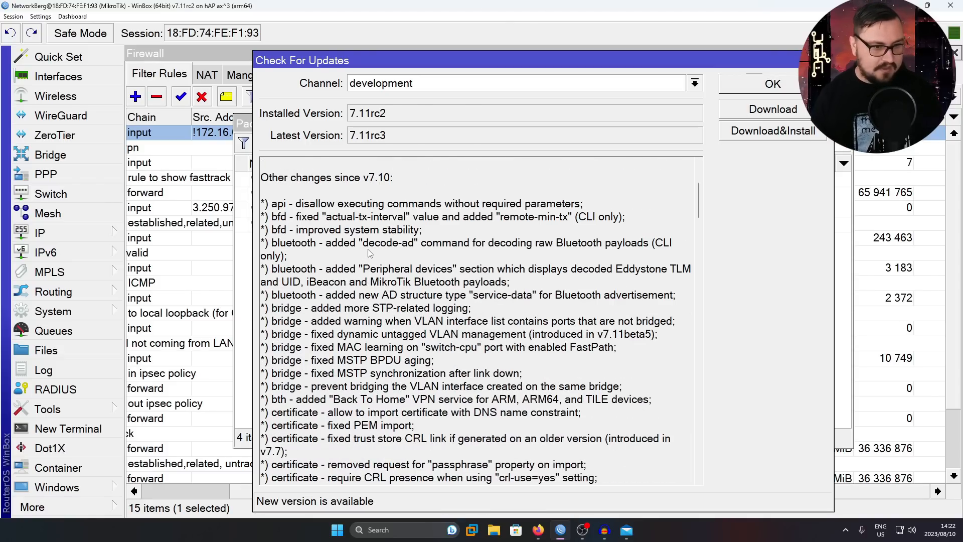
{"action": "scroll", "scroll_direction": "down", "scroll_amount": 3}
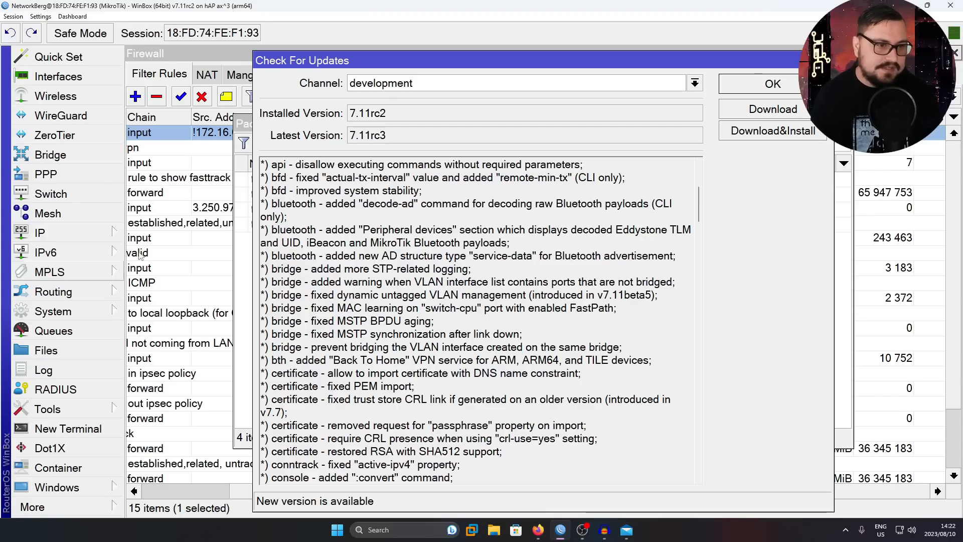
{"action": "scroll", "scroll_direction": "down", "scroll_amount": 3}
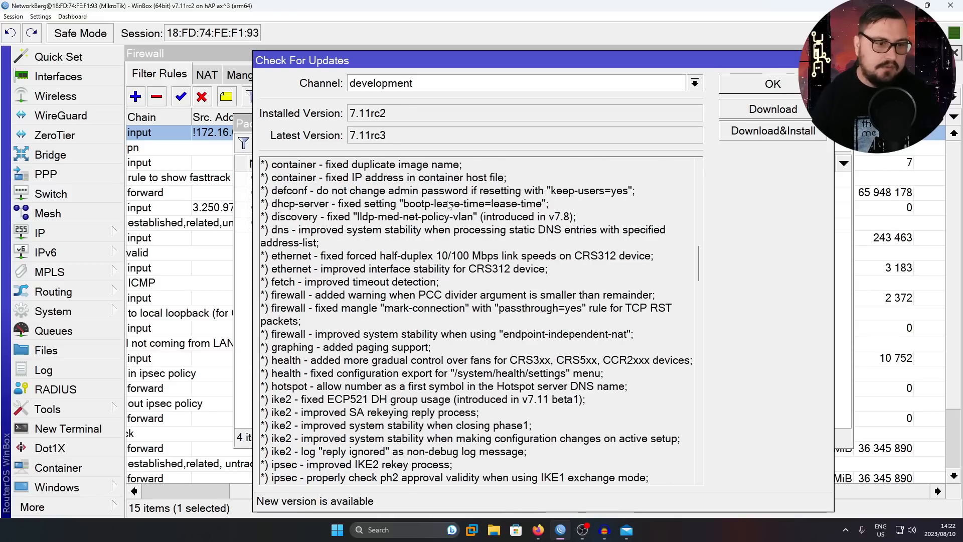